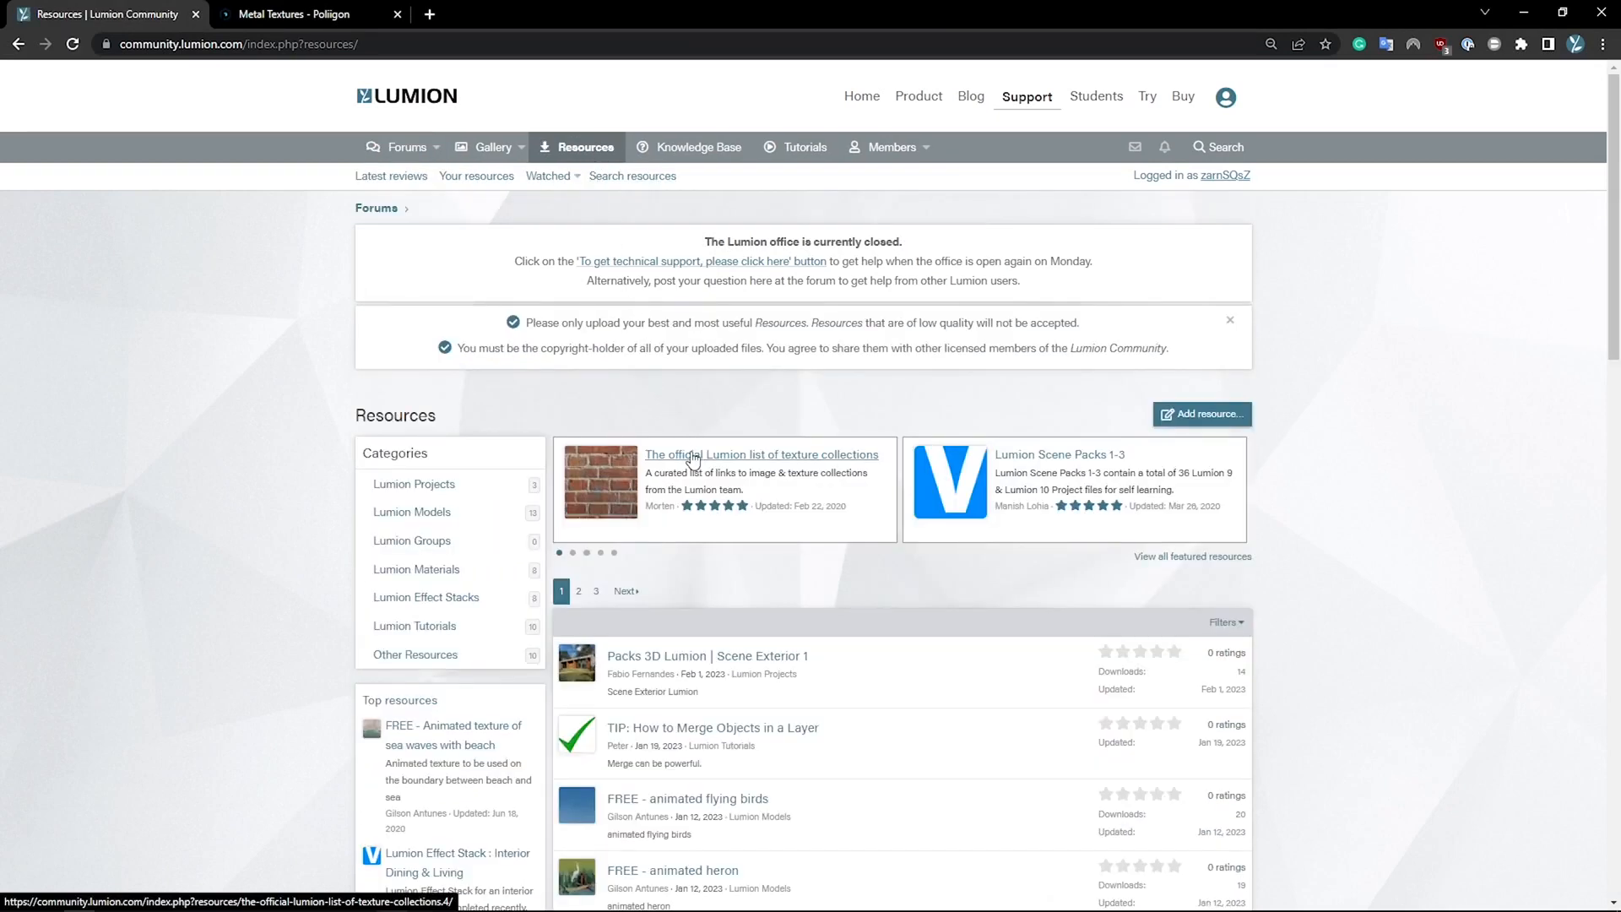
# Step: Open the official Lumion list of texture collections to view its image and texture sources
pyautogui.click(760, 454)
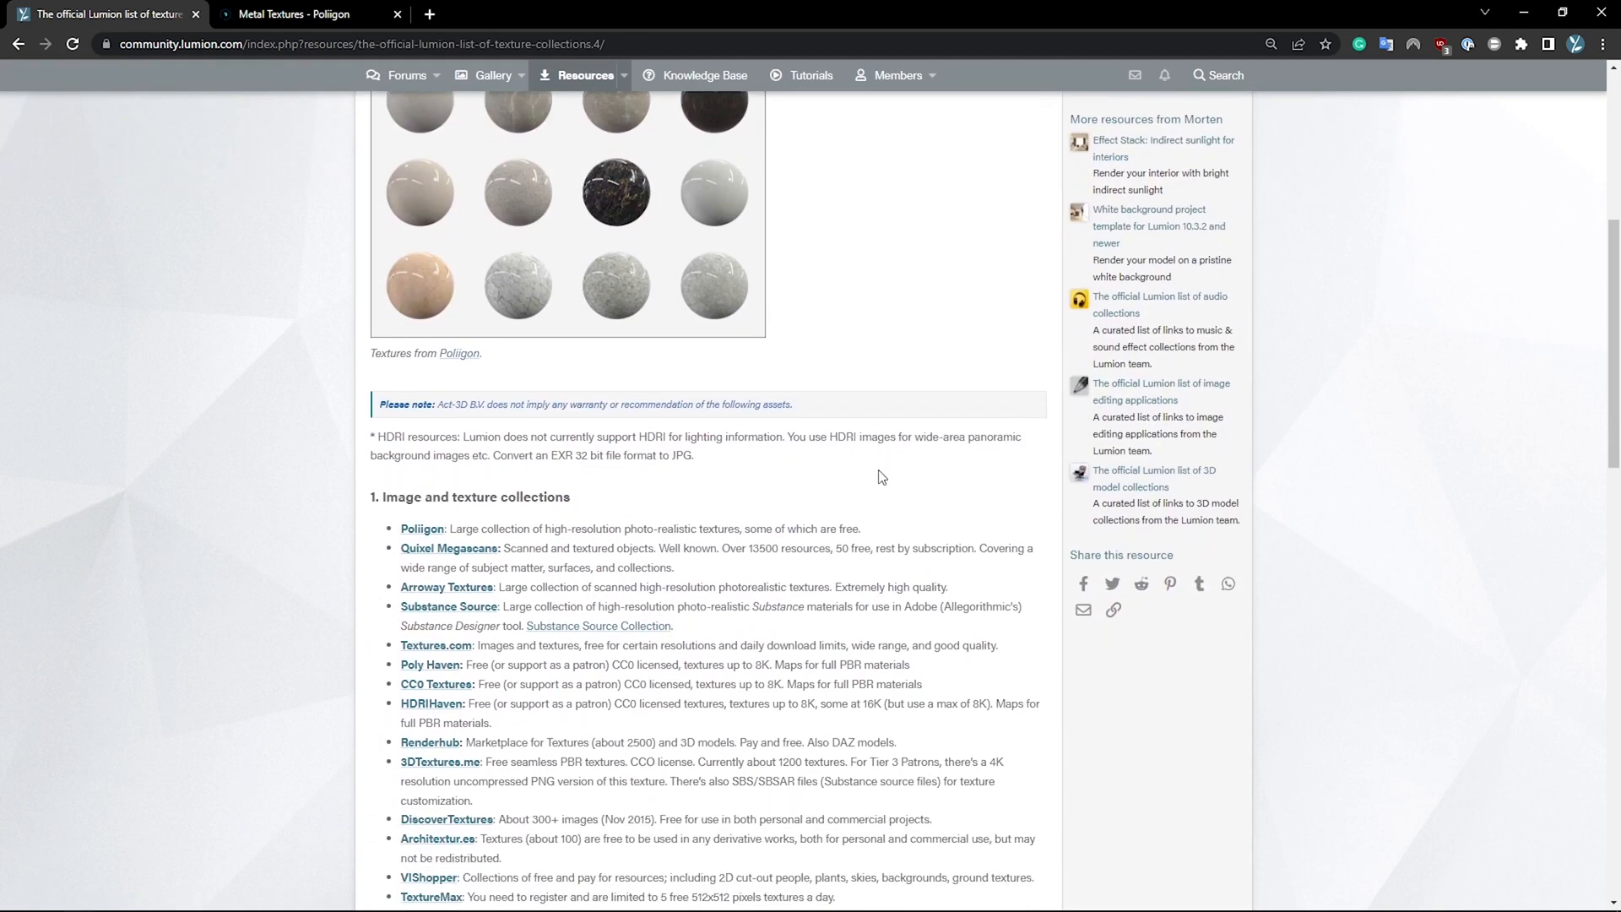
pyautogui.moveTo(435, 533)
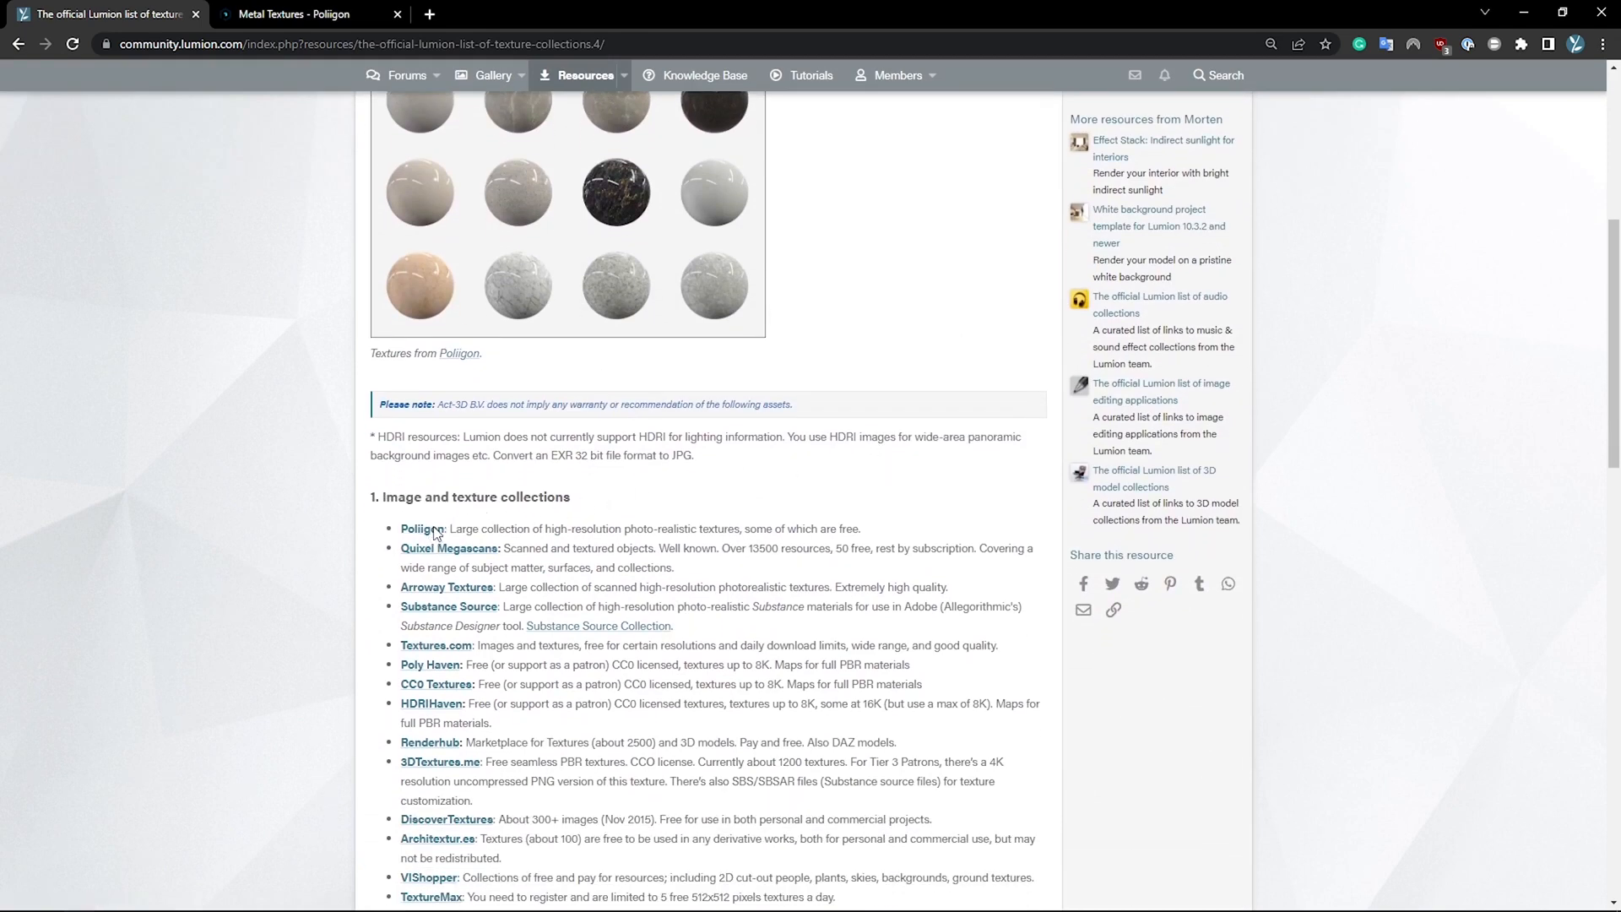
# Step: Visit Poliigon and search its asset library for 'chainmail' textures
pyautogui.click(418, 528)
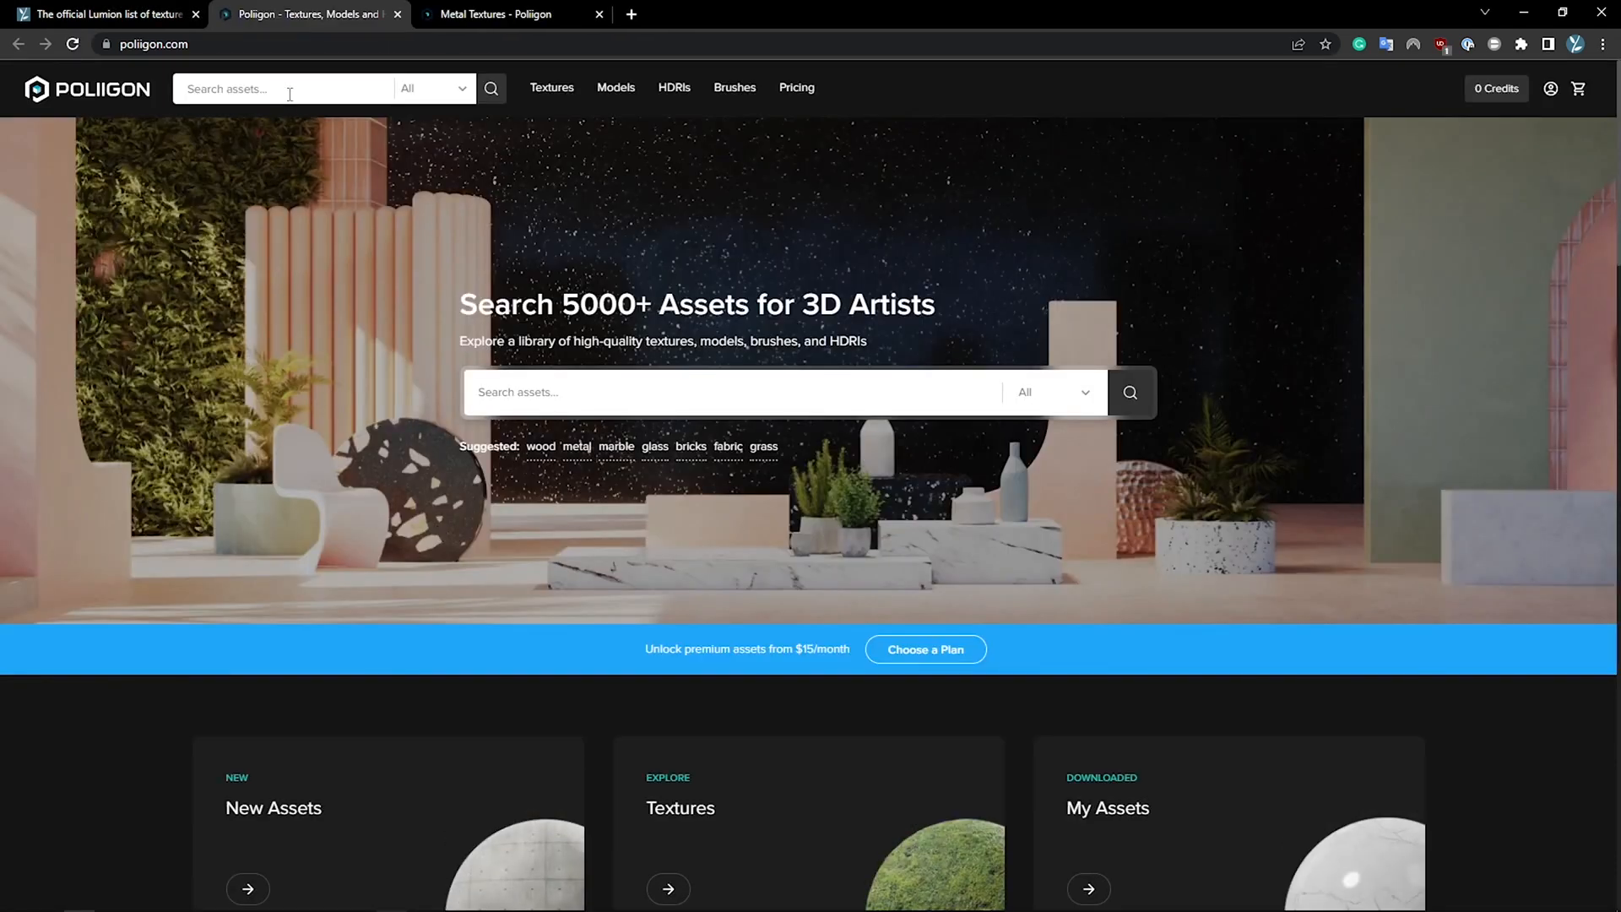
pyautogui.write('chai')
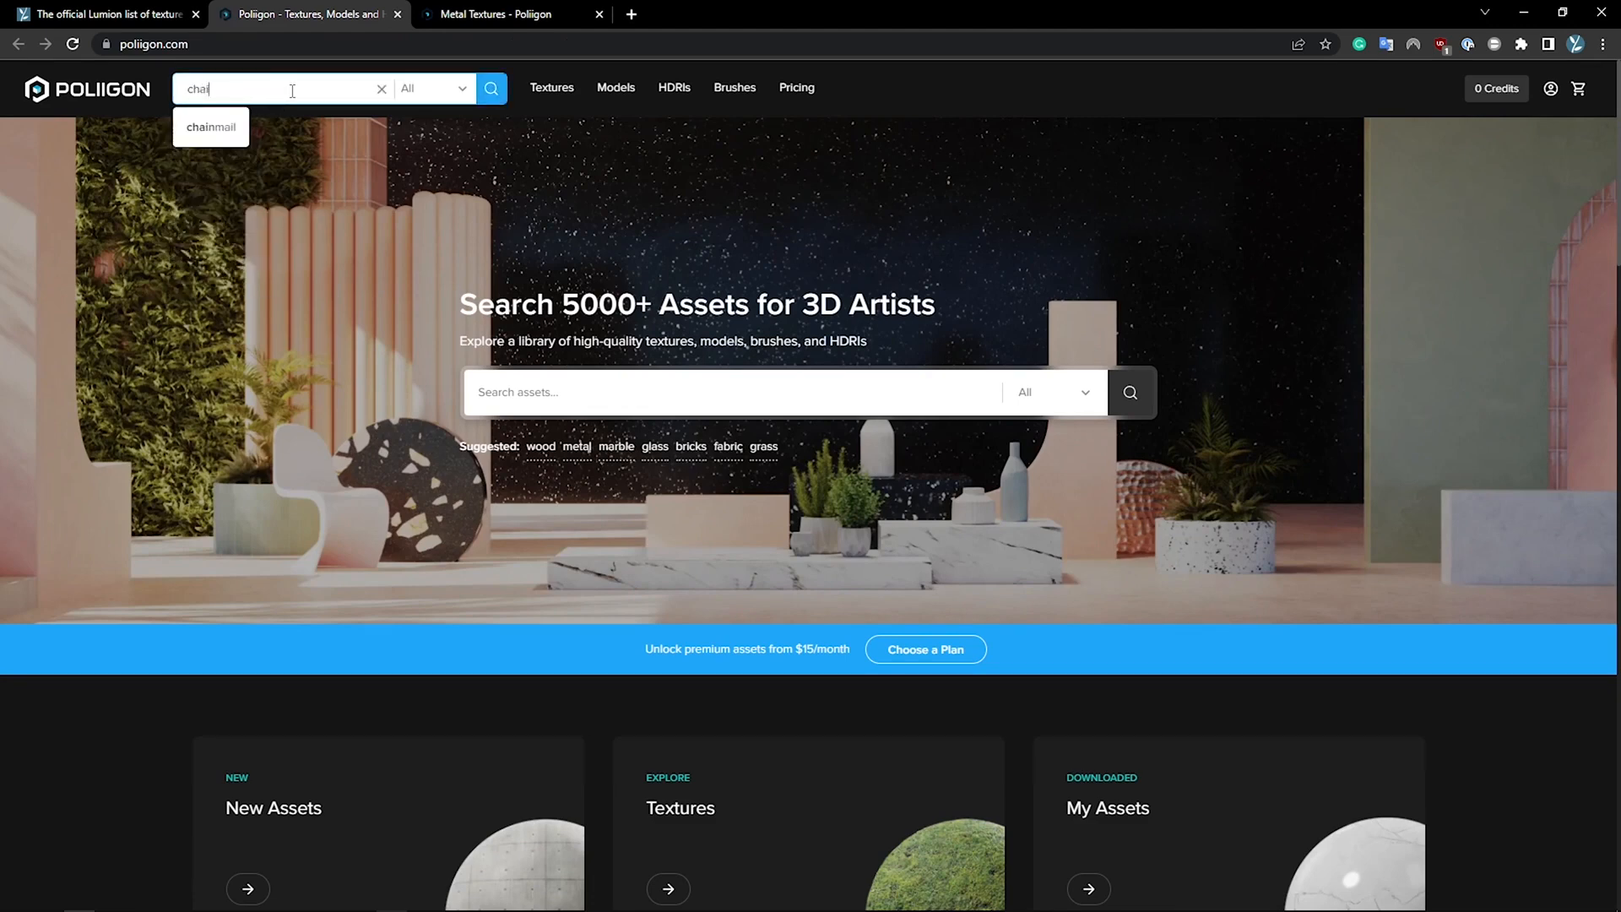
pyautogui.click(210, 127)
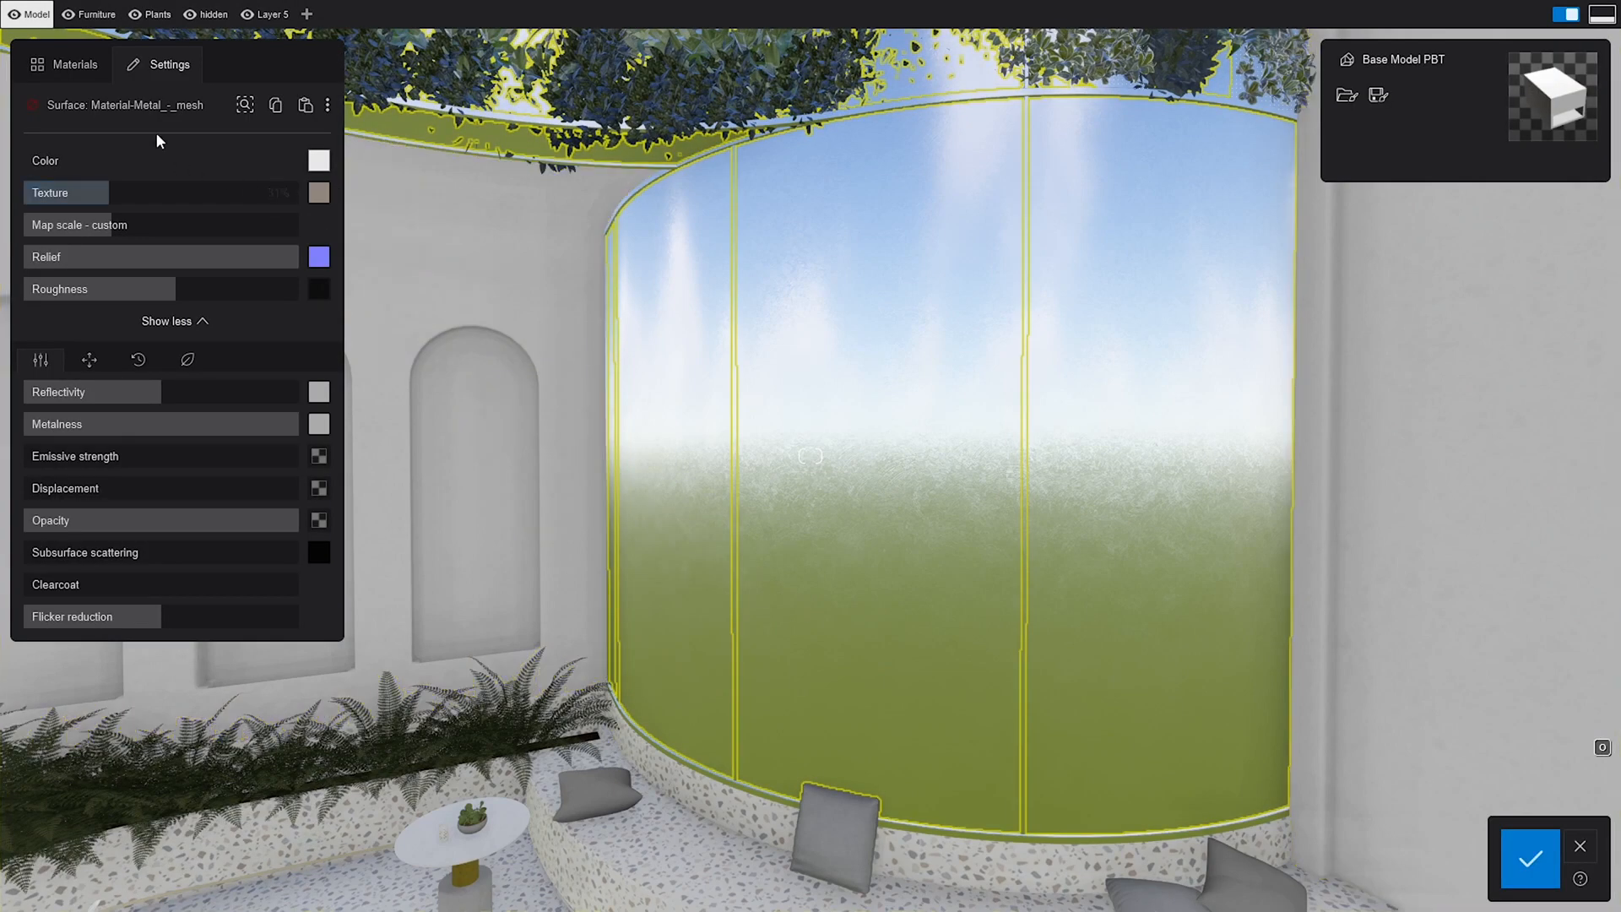
# Step: Apply a new blank Standard material to the selected curved wall surface
pyautogui.click(65, 64)
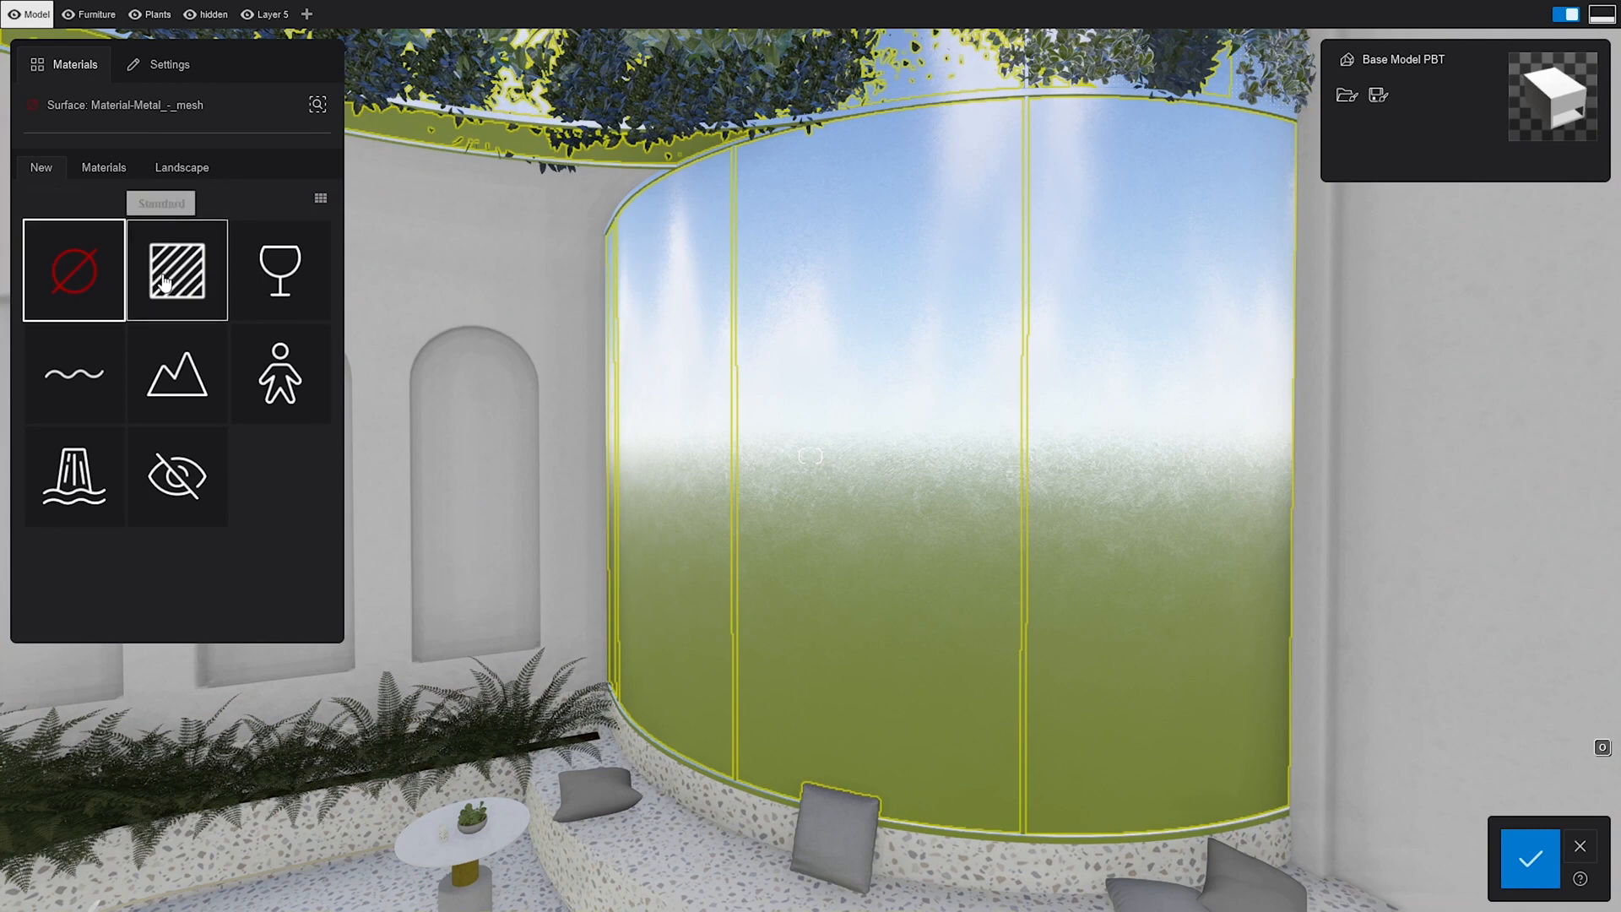
pyautogui.click(170, 64)
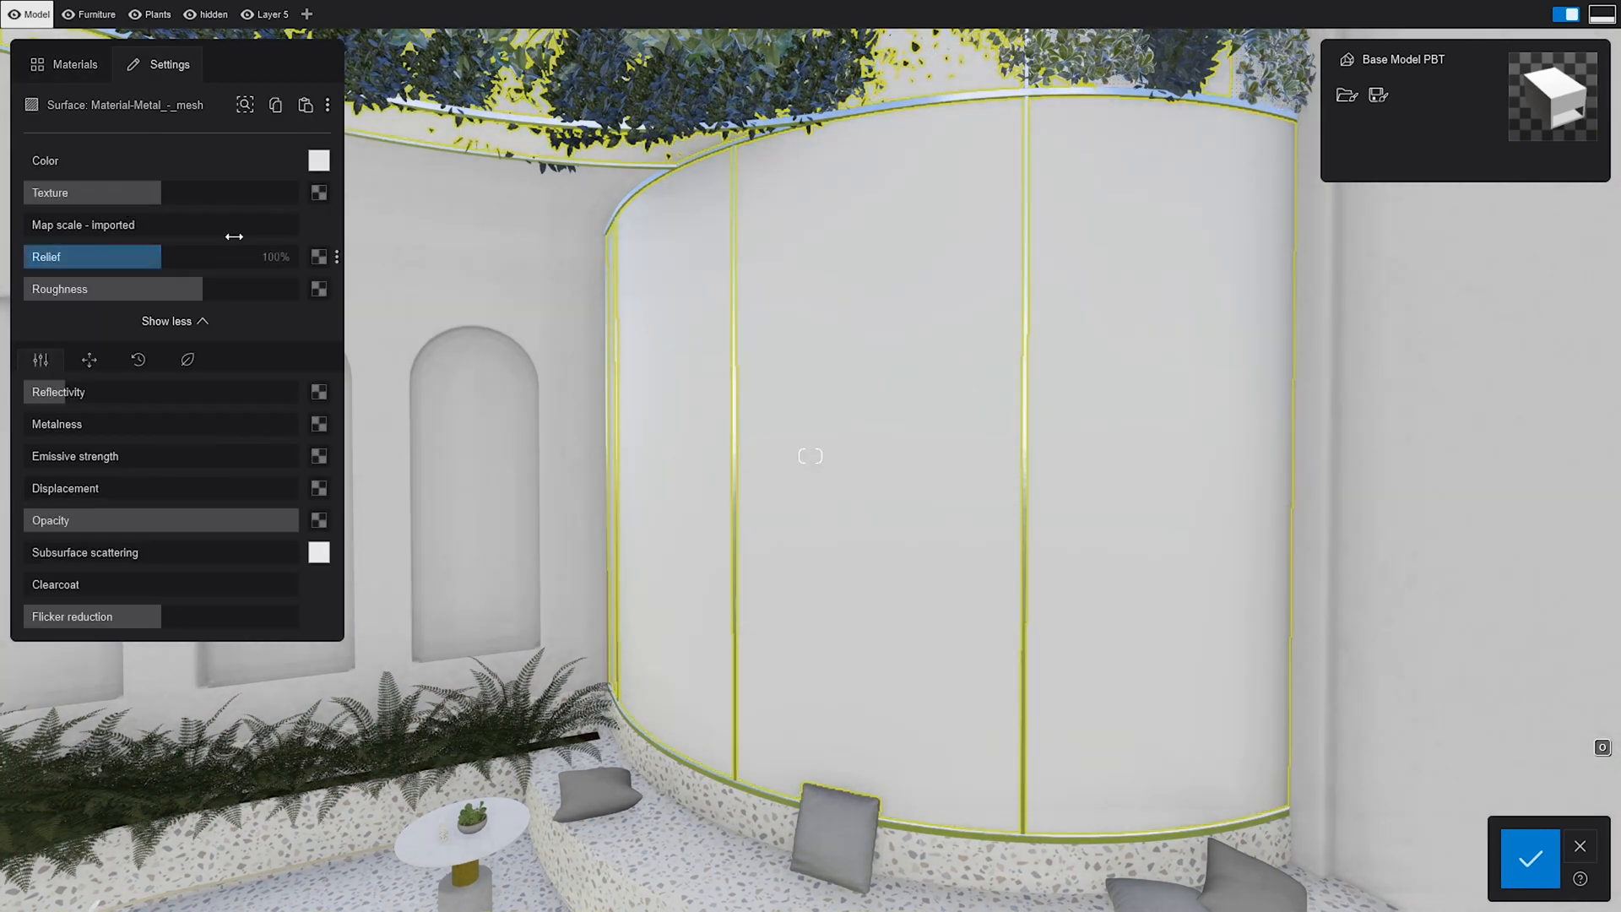
# Step: Load the chainmail copper Albedo PNG from the Chainmail folder as the colour texture
pyautogui.click(318, 193)
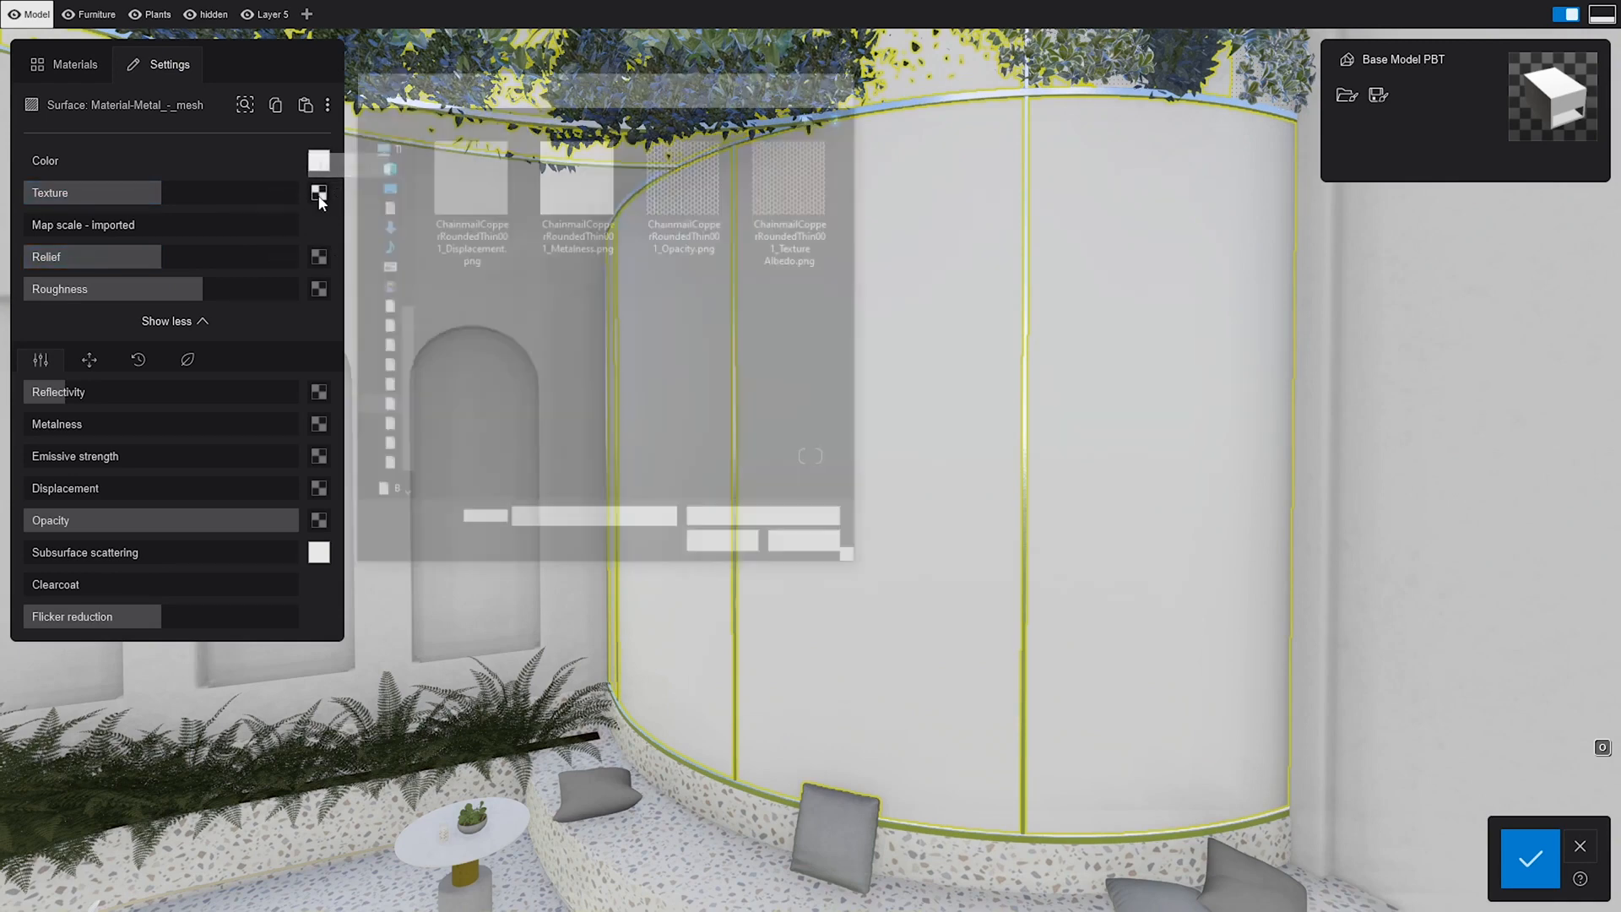
pyautogui.click(319, 193)
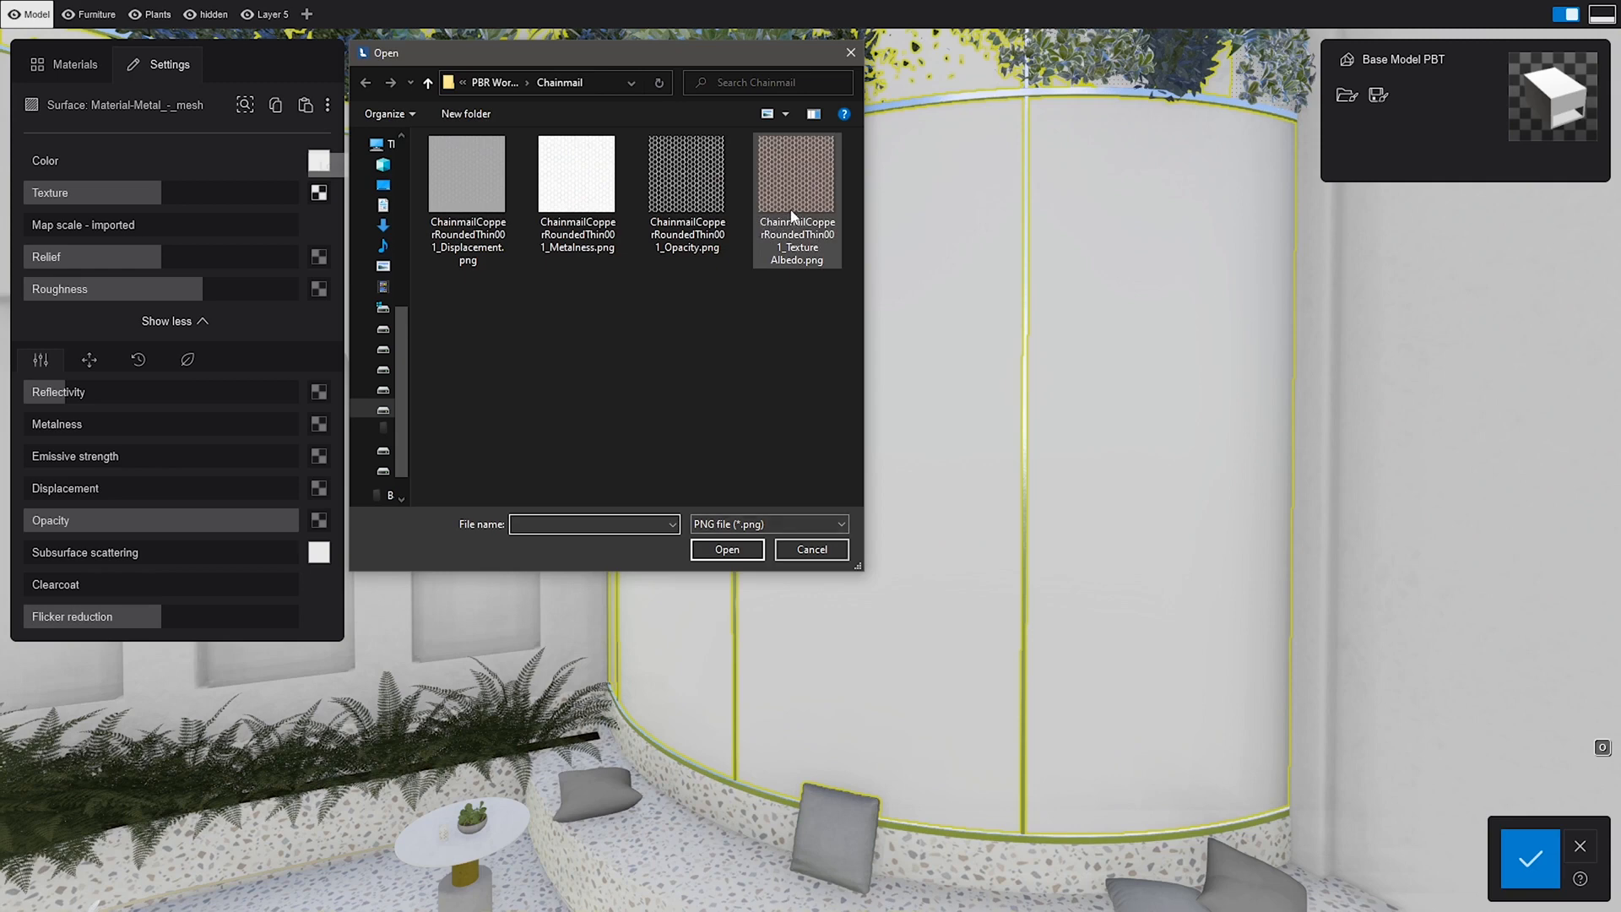
pyautogui.click(727, 549)
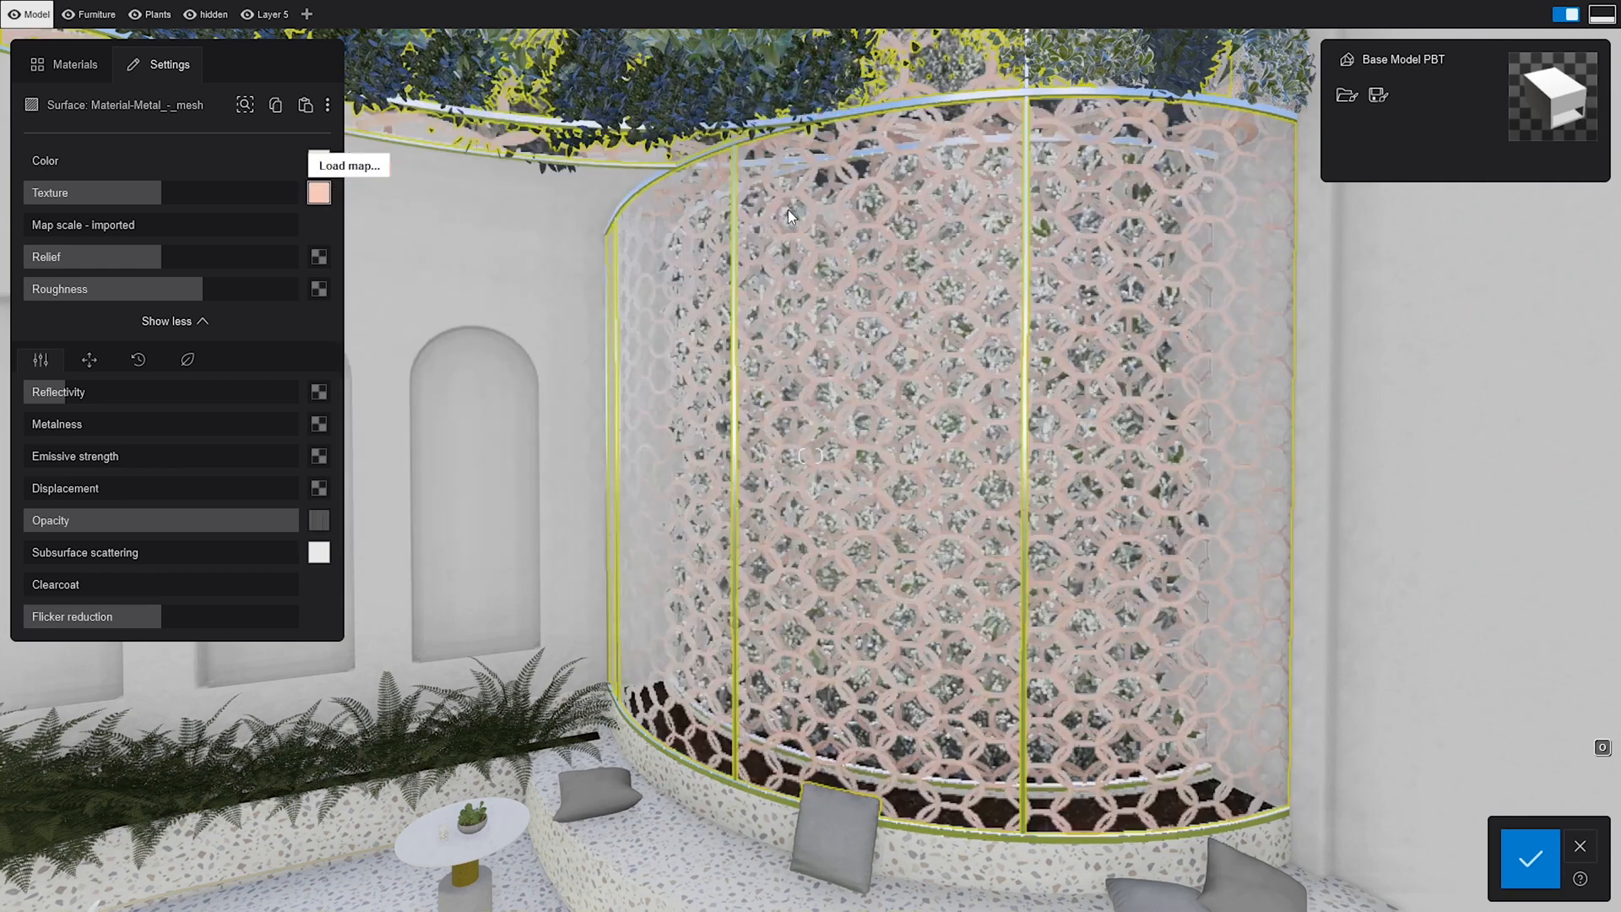
pyautogui.click(318, 193)
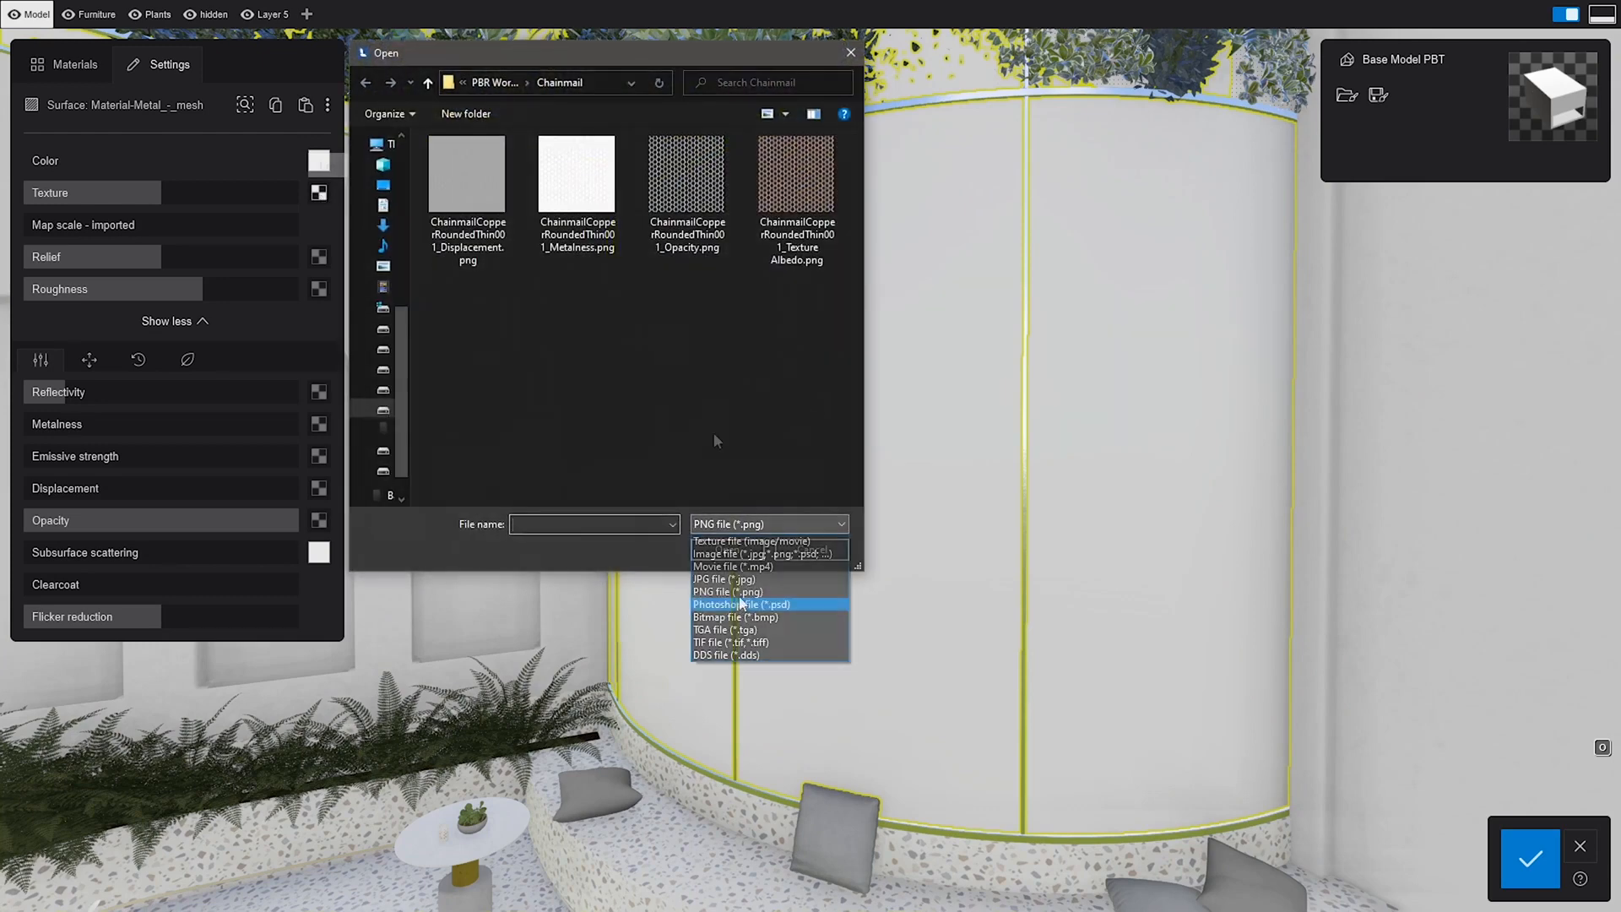
pyautogui.click(723, 578)
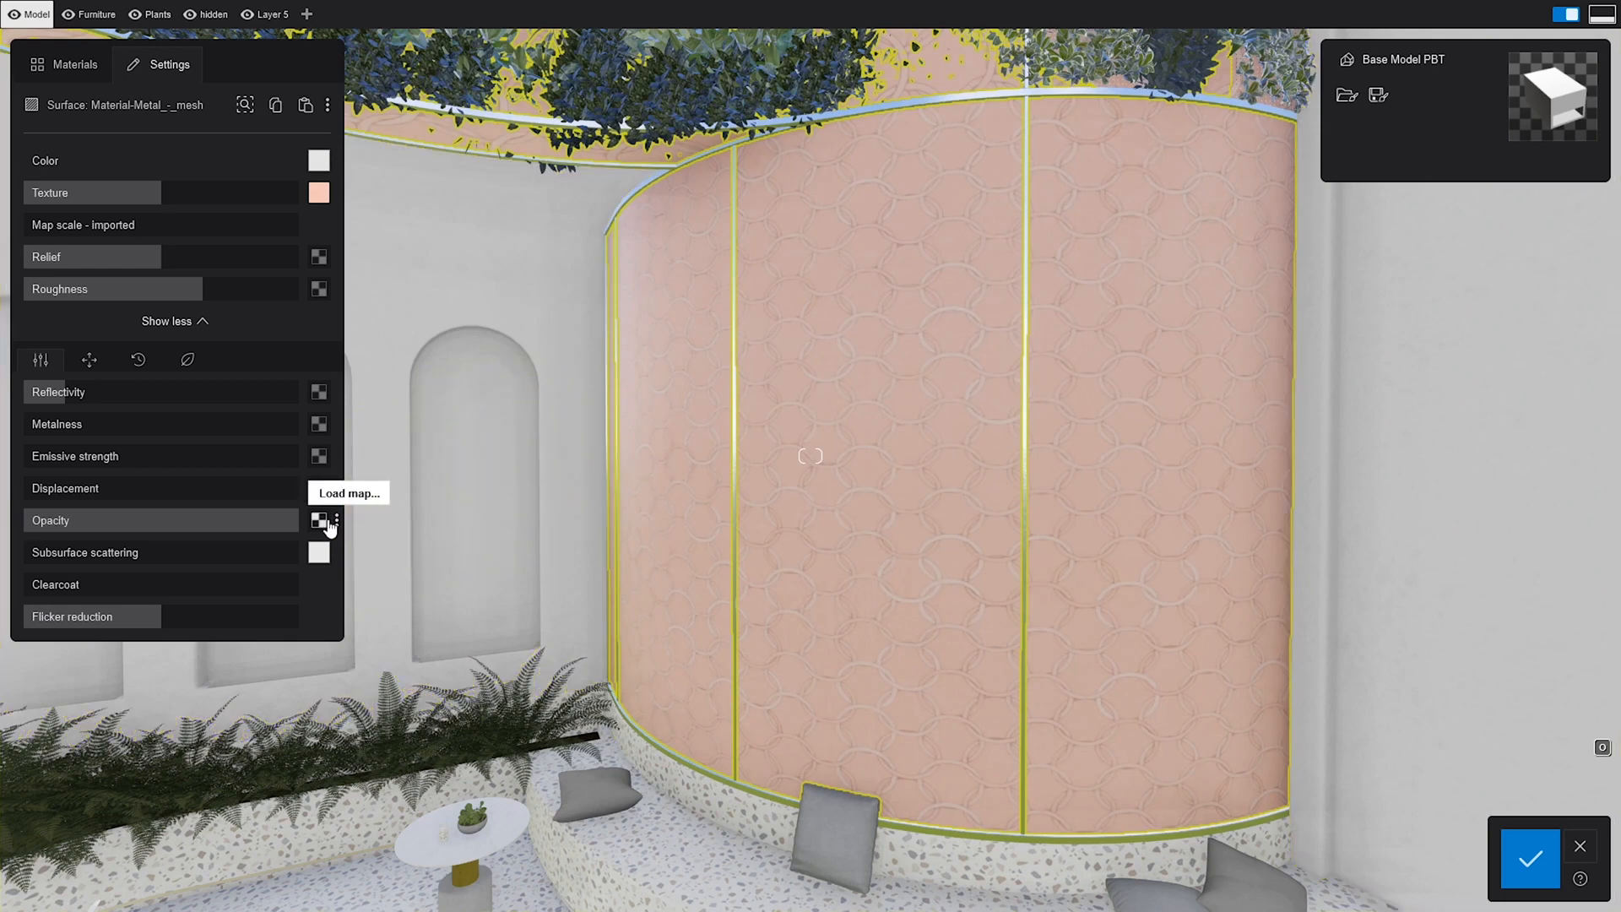
# Step: Load the chainmail Opacity PNG as opacity map and set map scale to about 0.4 m
pyautogui.click(347, 493)
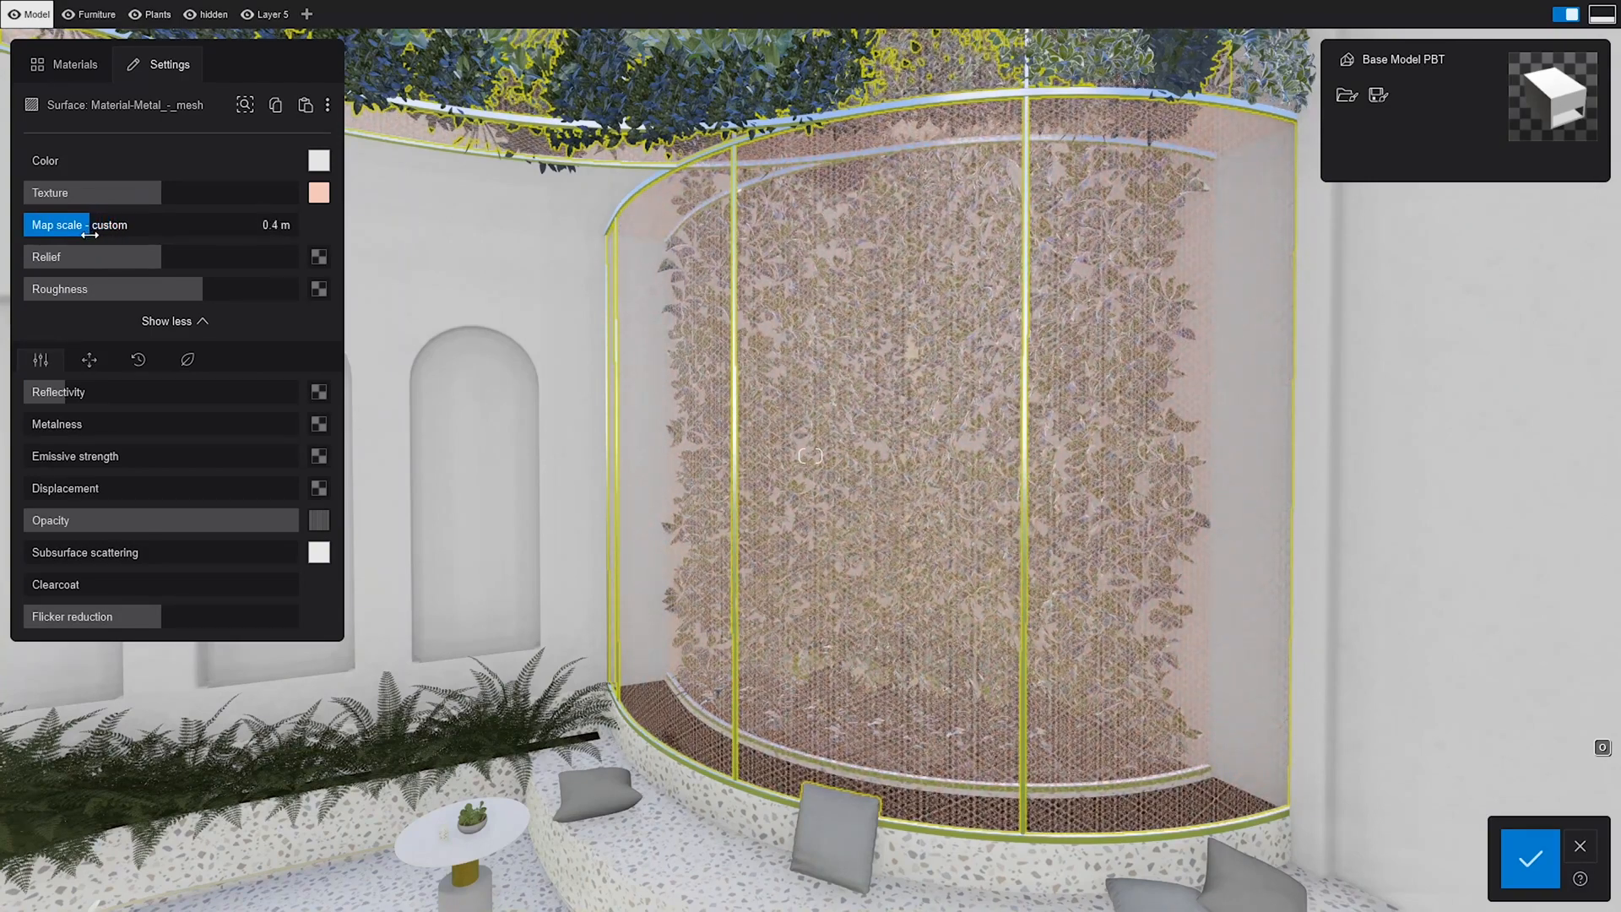
pyautogui.moveTo(59, 224); pyautogui.dragTo(103, 225)
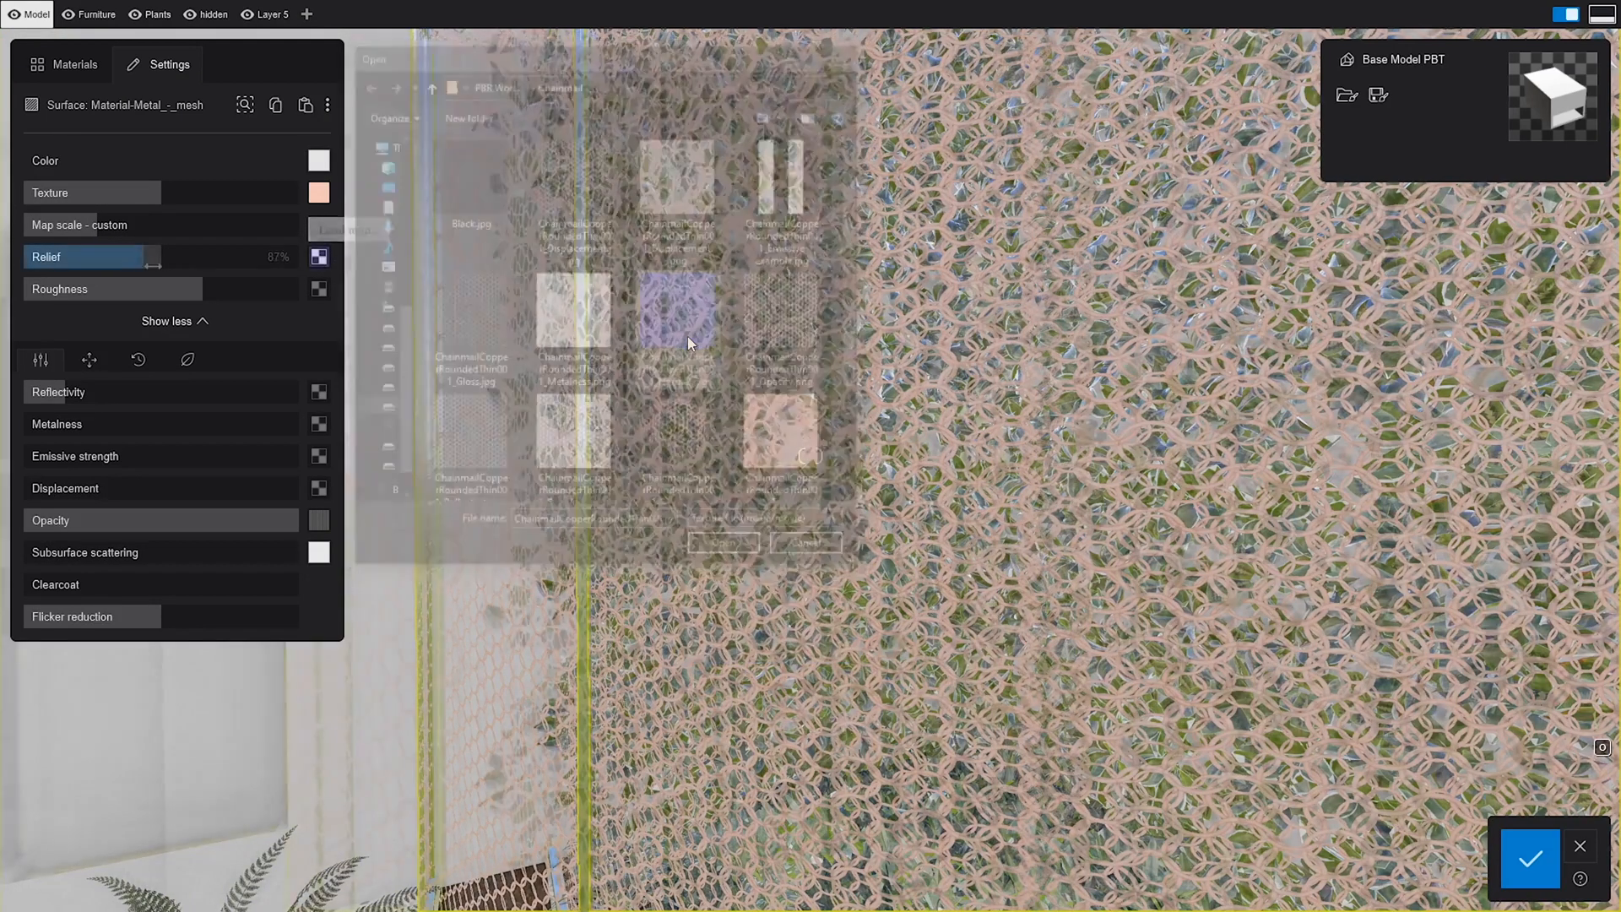
# Step: Raise the chainmail normal-map relief strength to about 104%
pyautogui.moveTo(153, 257); pyautogui.dragTo(169, 256)
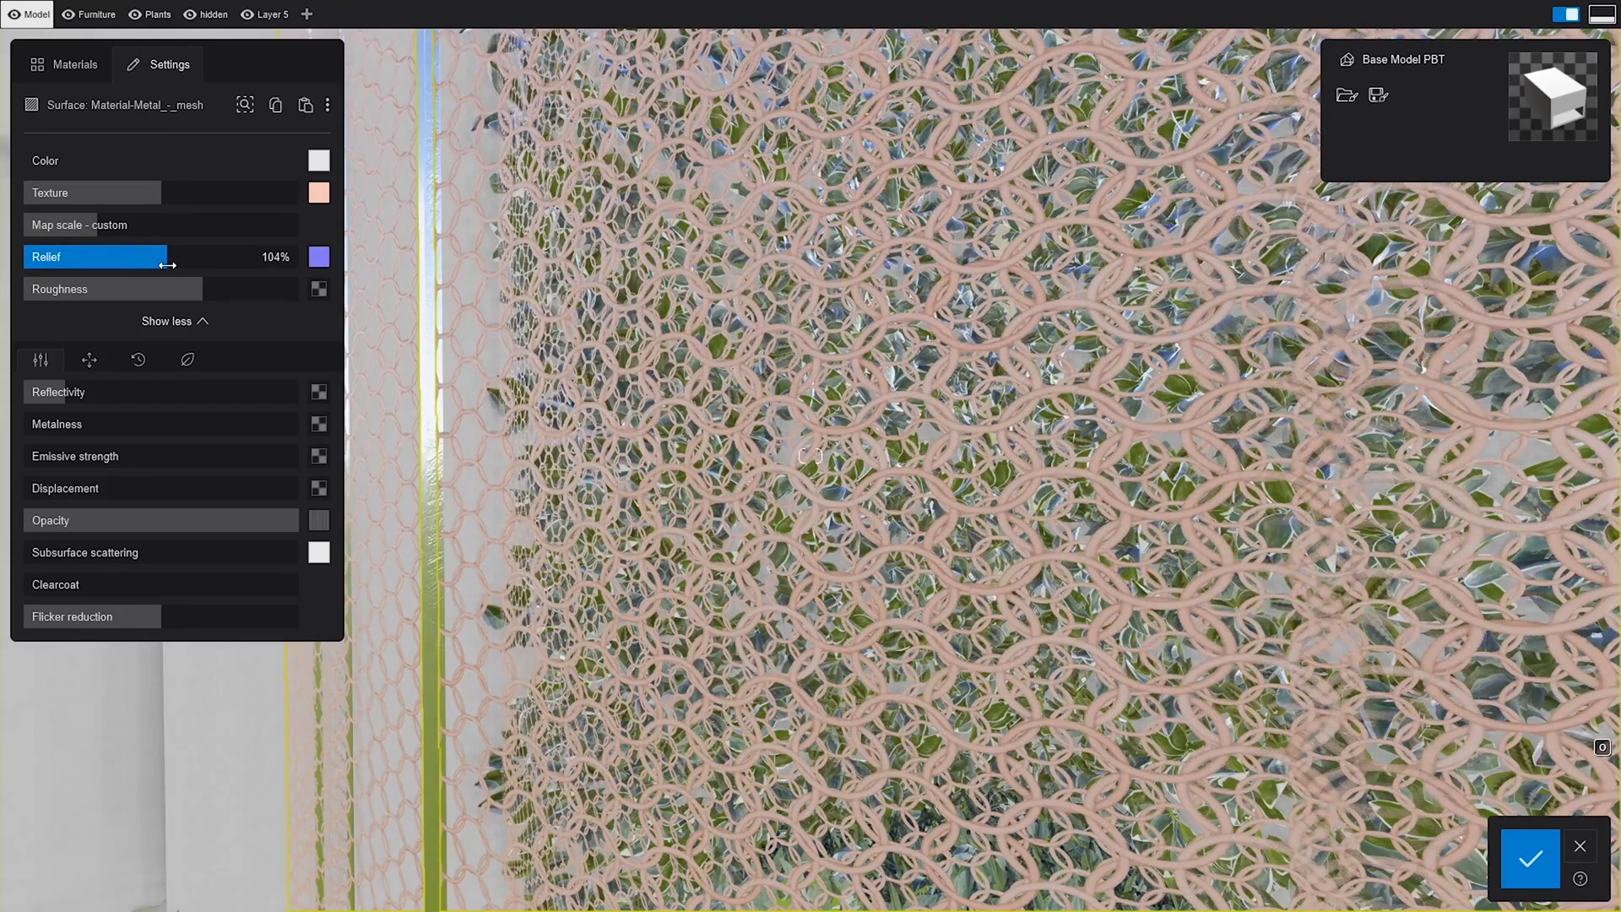
pyautogui.moveTo(335, 293)
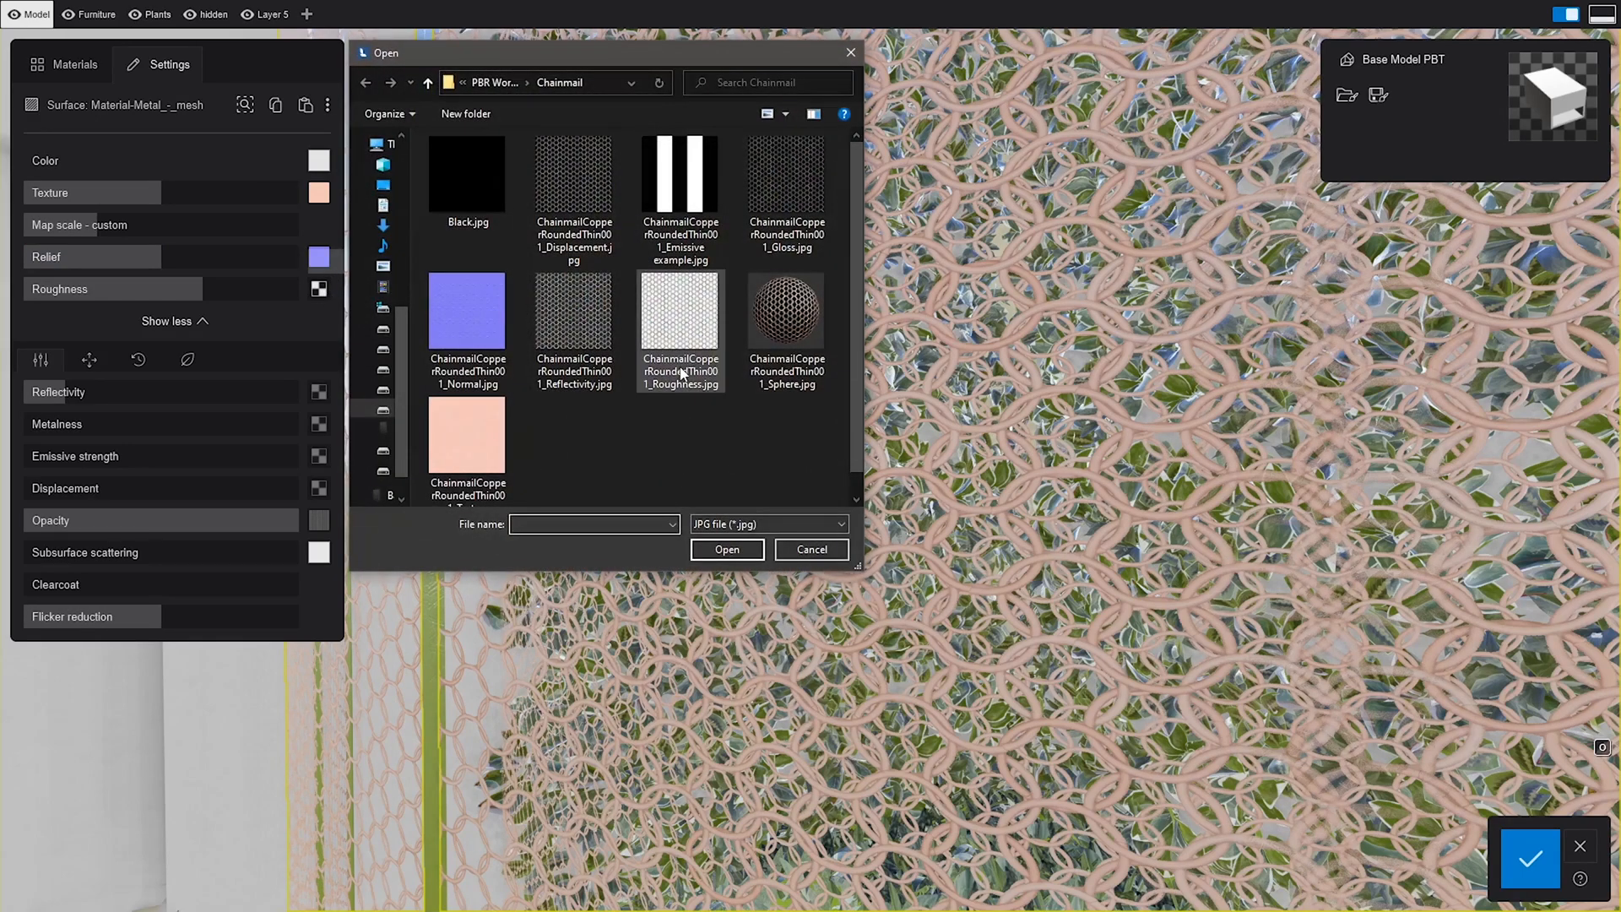
# Step: Load the chainmail Roughness JPG, try 200% roughness, then lower it to a moderate level
pyautogui.click(727, 550)
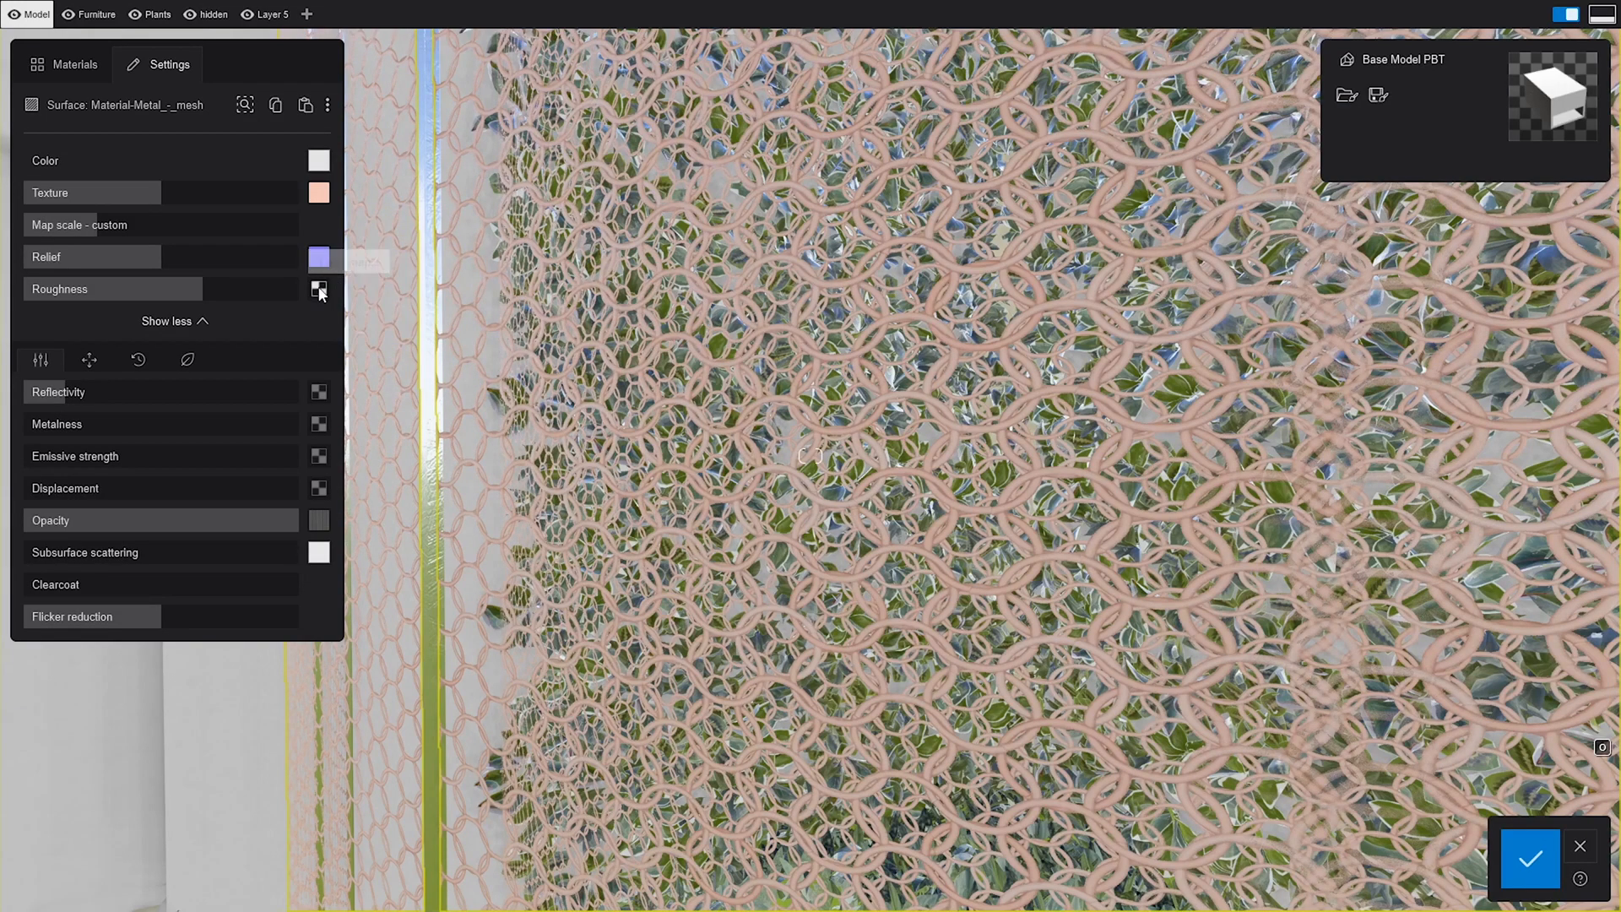
pyautogui.click(318, 289)
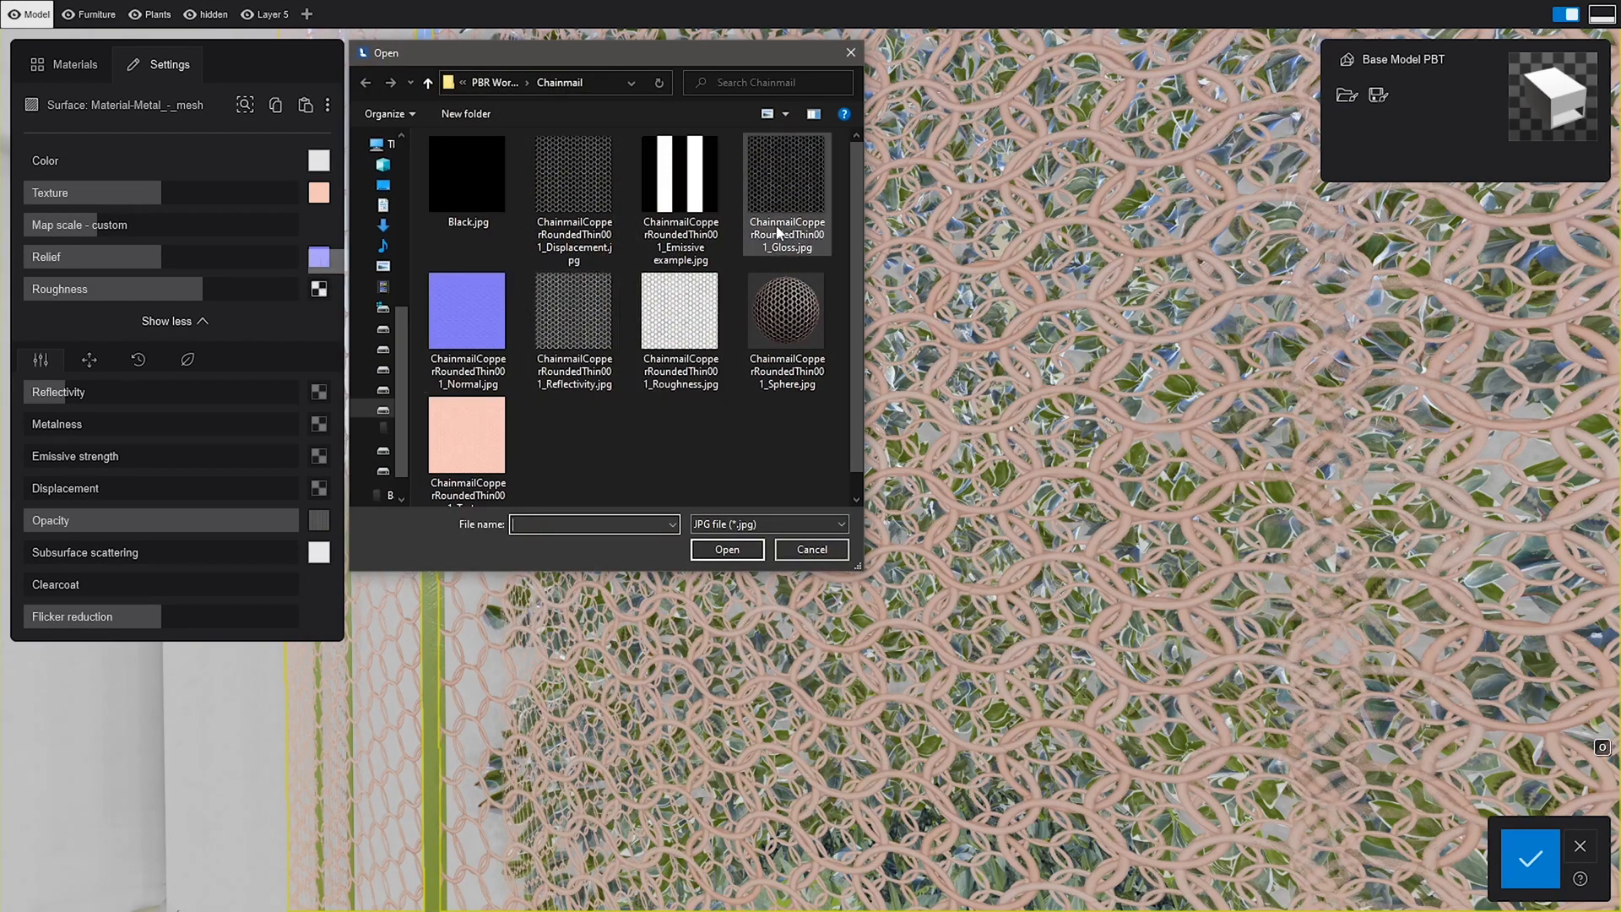
pyautogui.click(812, 550)
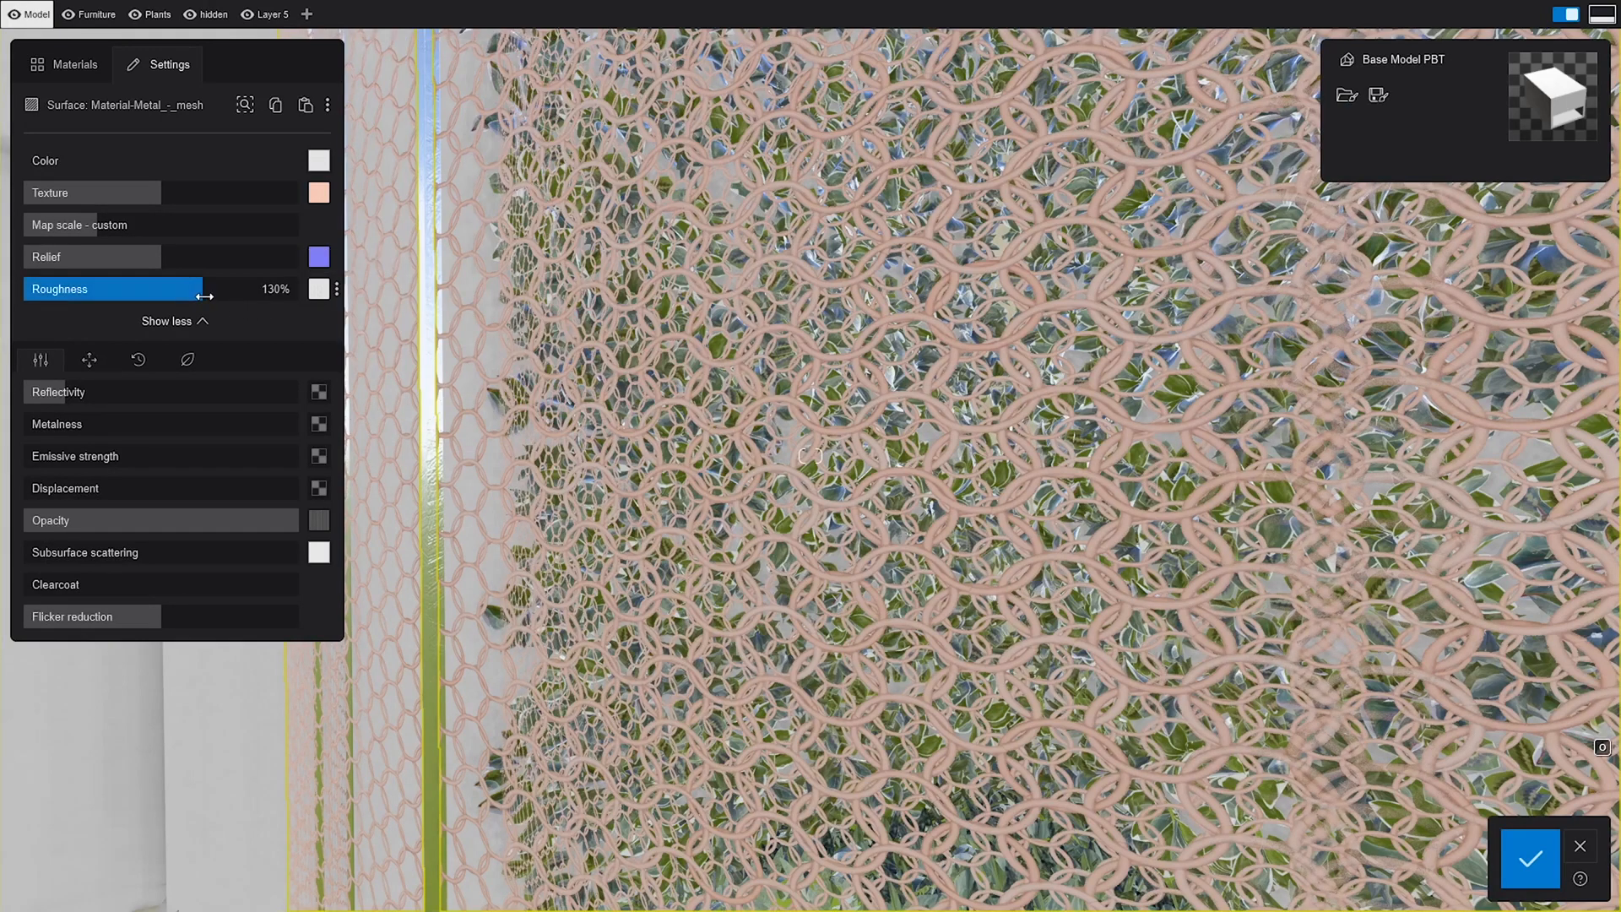
pyautogui.moveTo(205, 297); pyautogui.dragTo(341, 288)
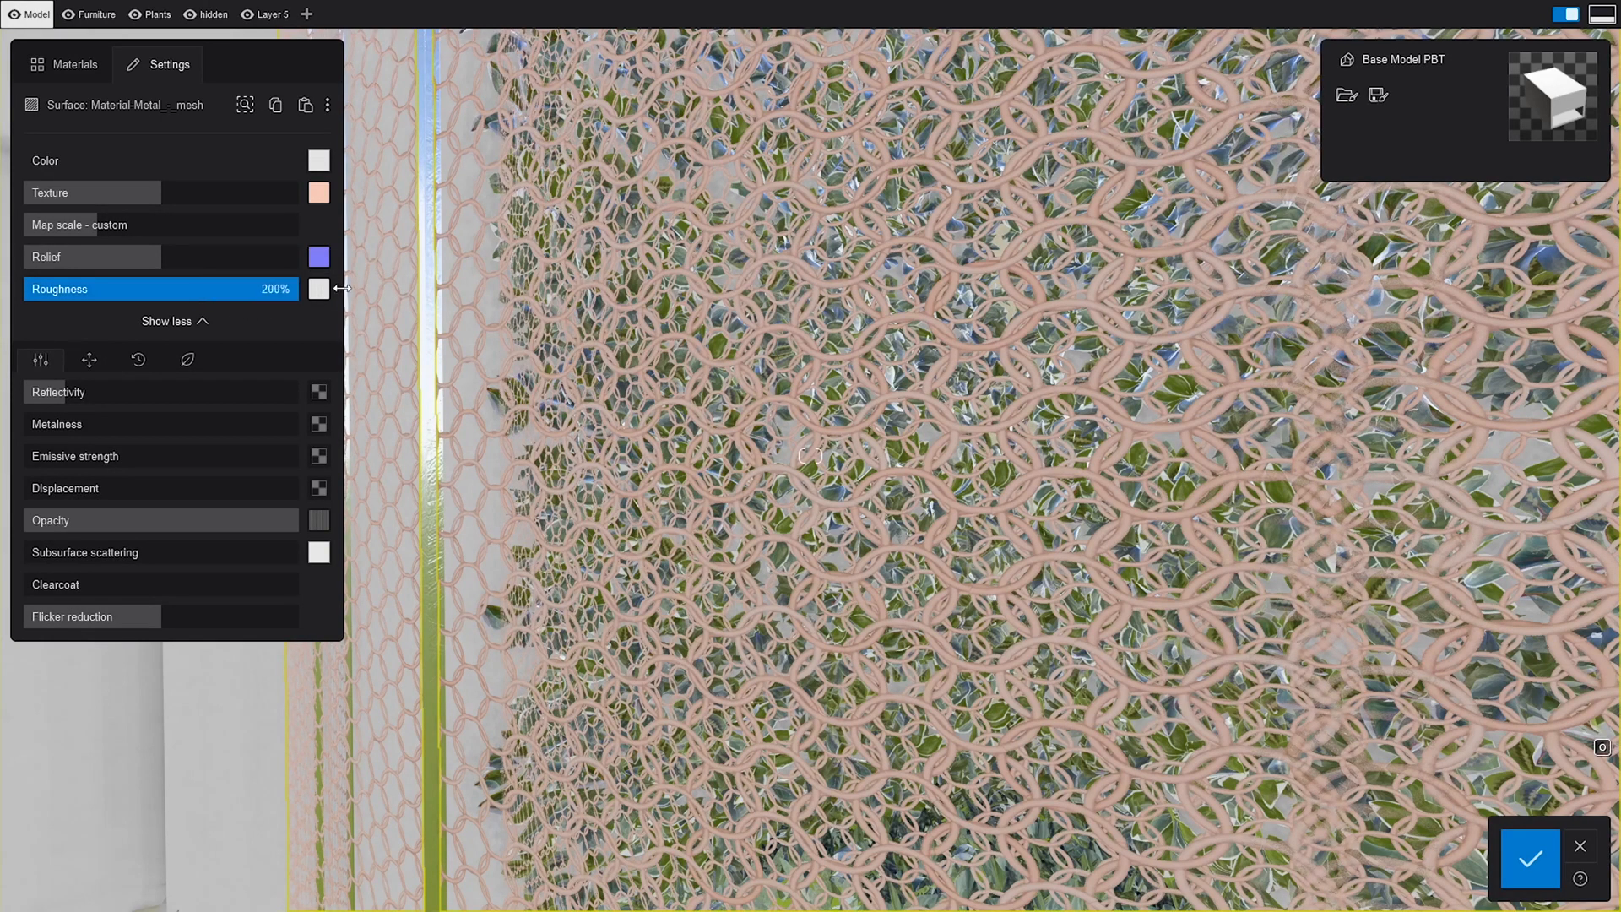
pyautogui.moveTo(299, 289); pyautogui.dragTo(20, 288)
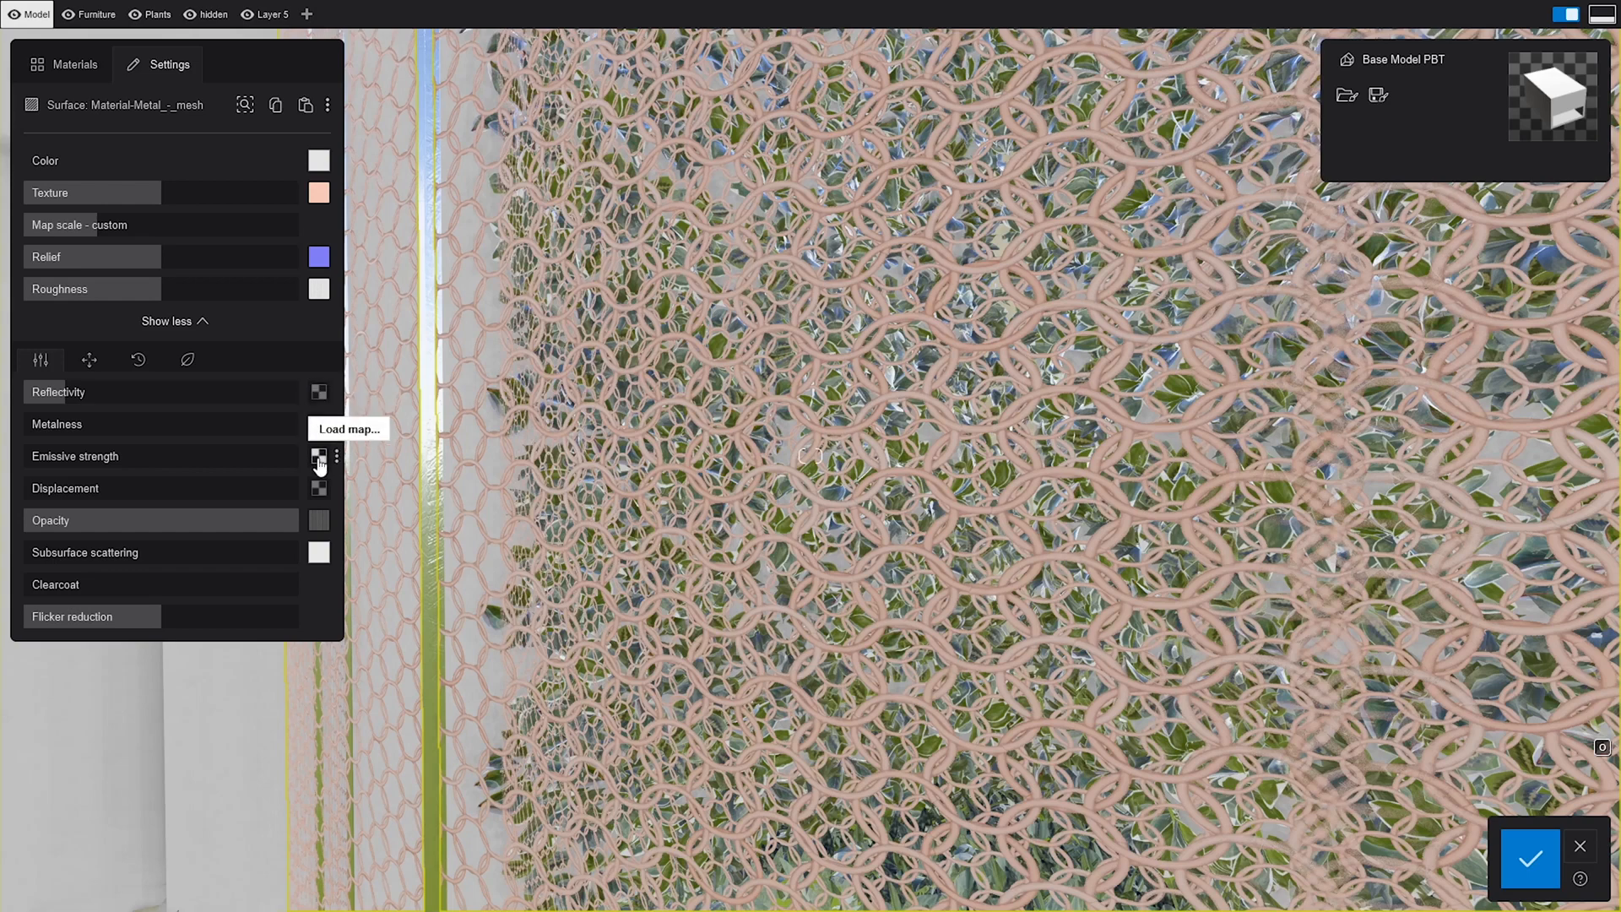
pyautogui.moveTo(320, 488)
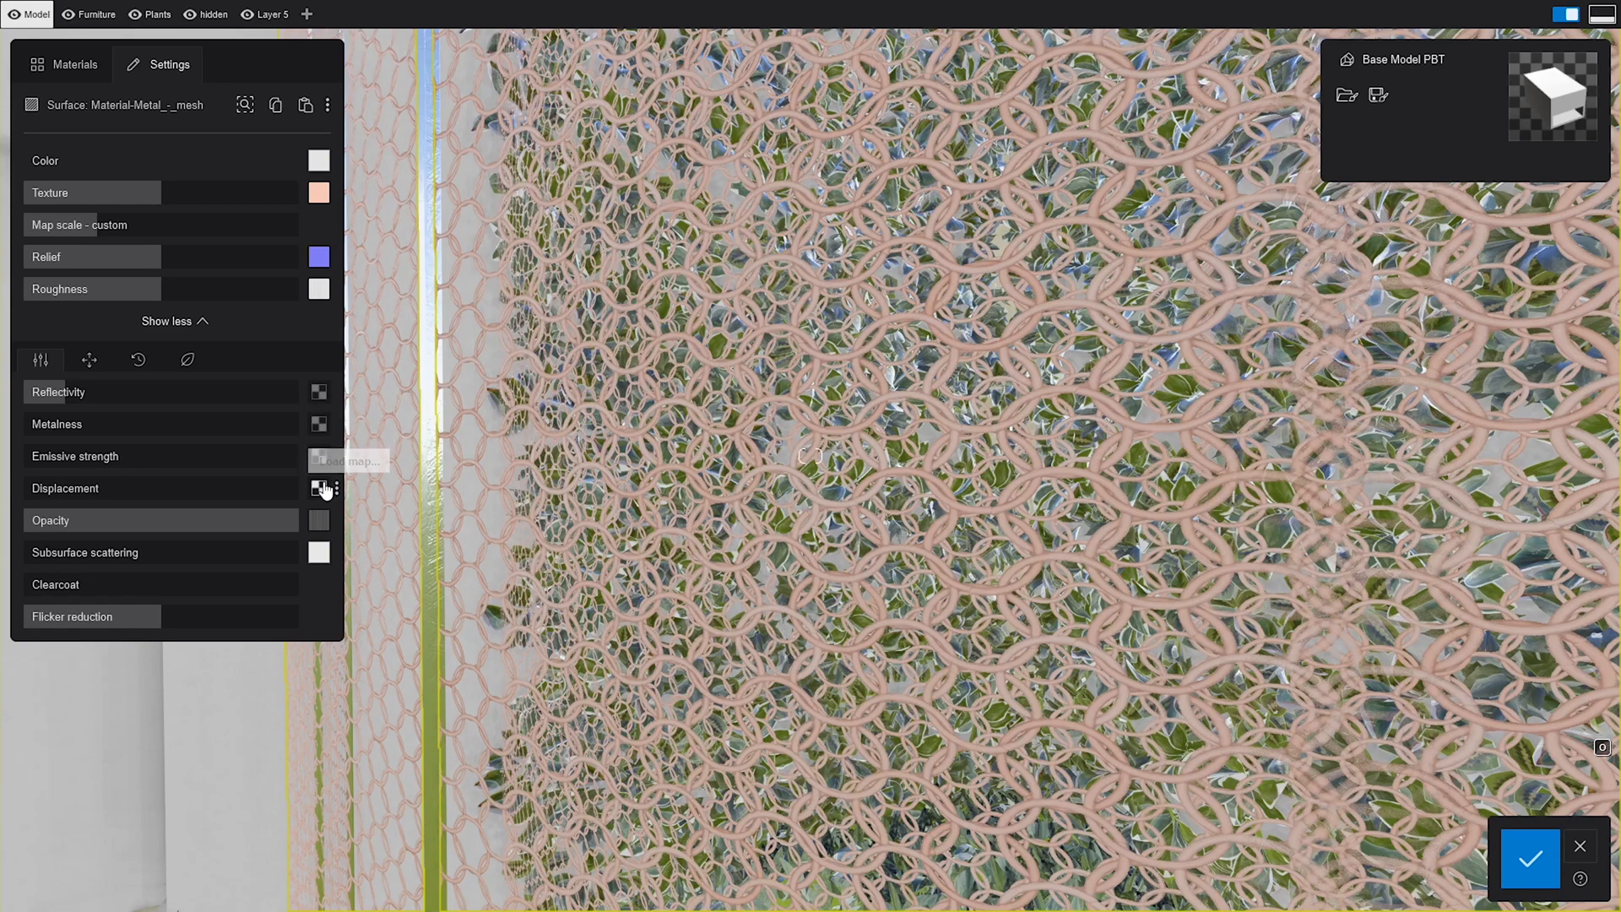
pyautogui.moveTo(318, 519)
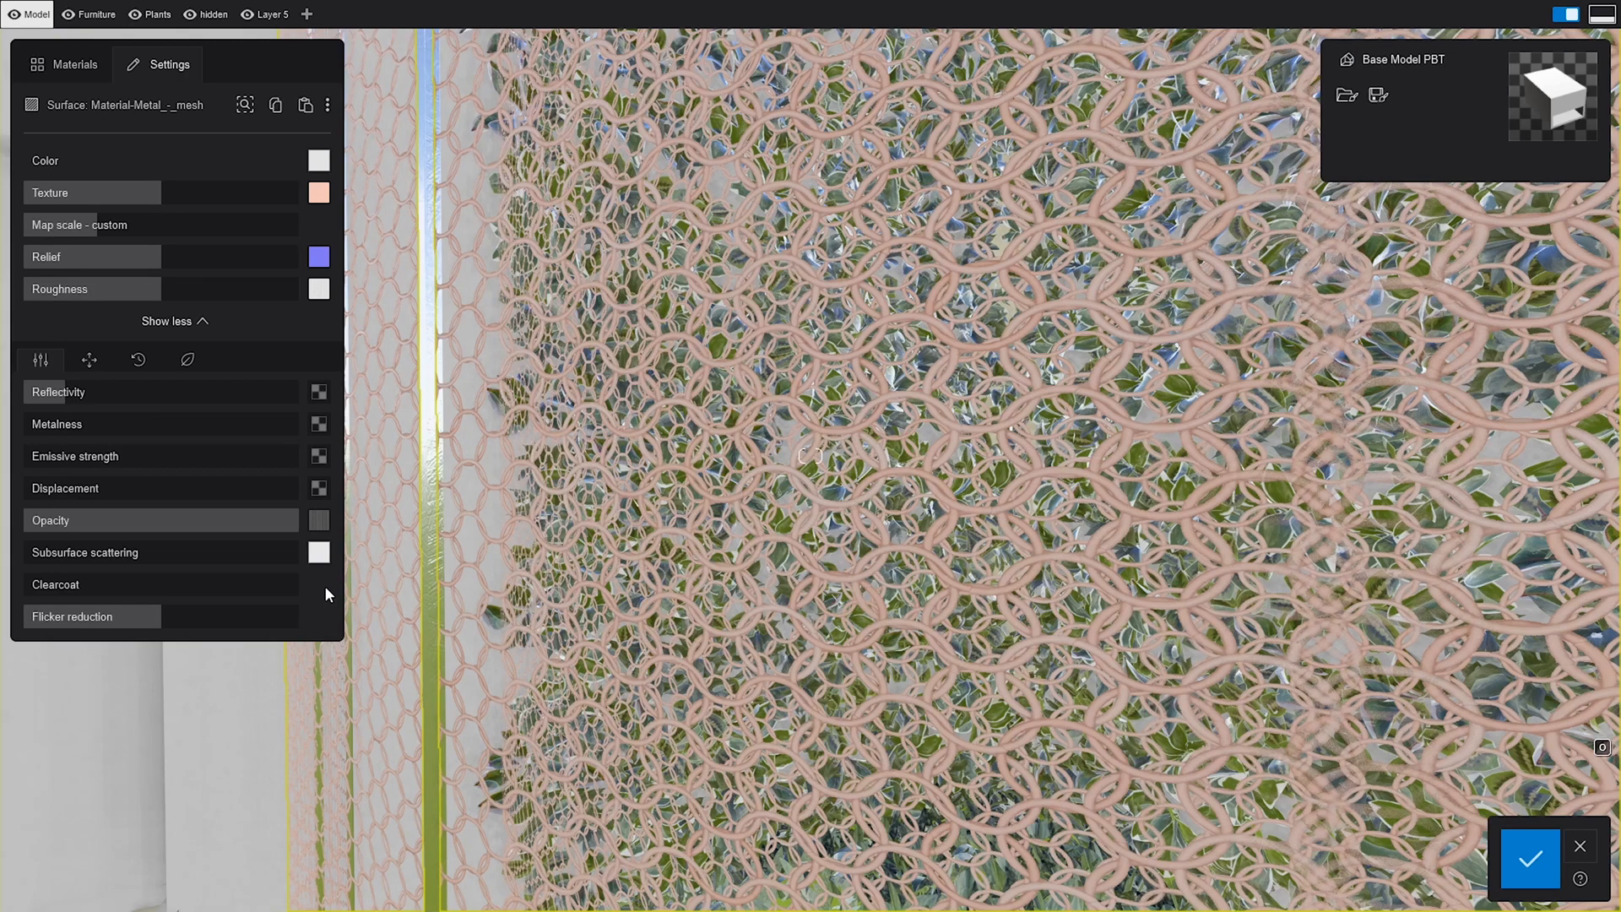
pyautogui.moveTo(304, 434)
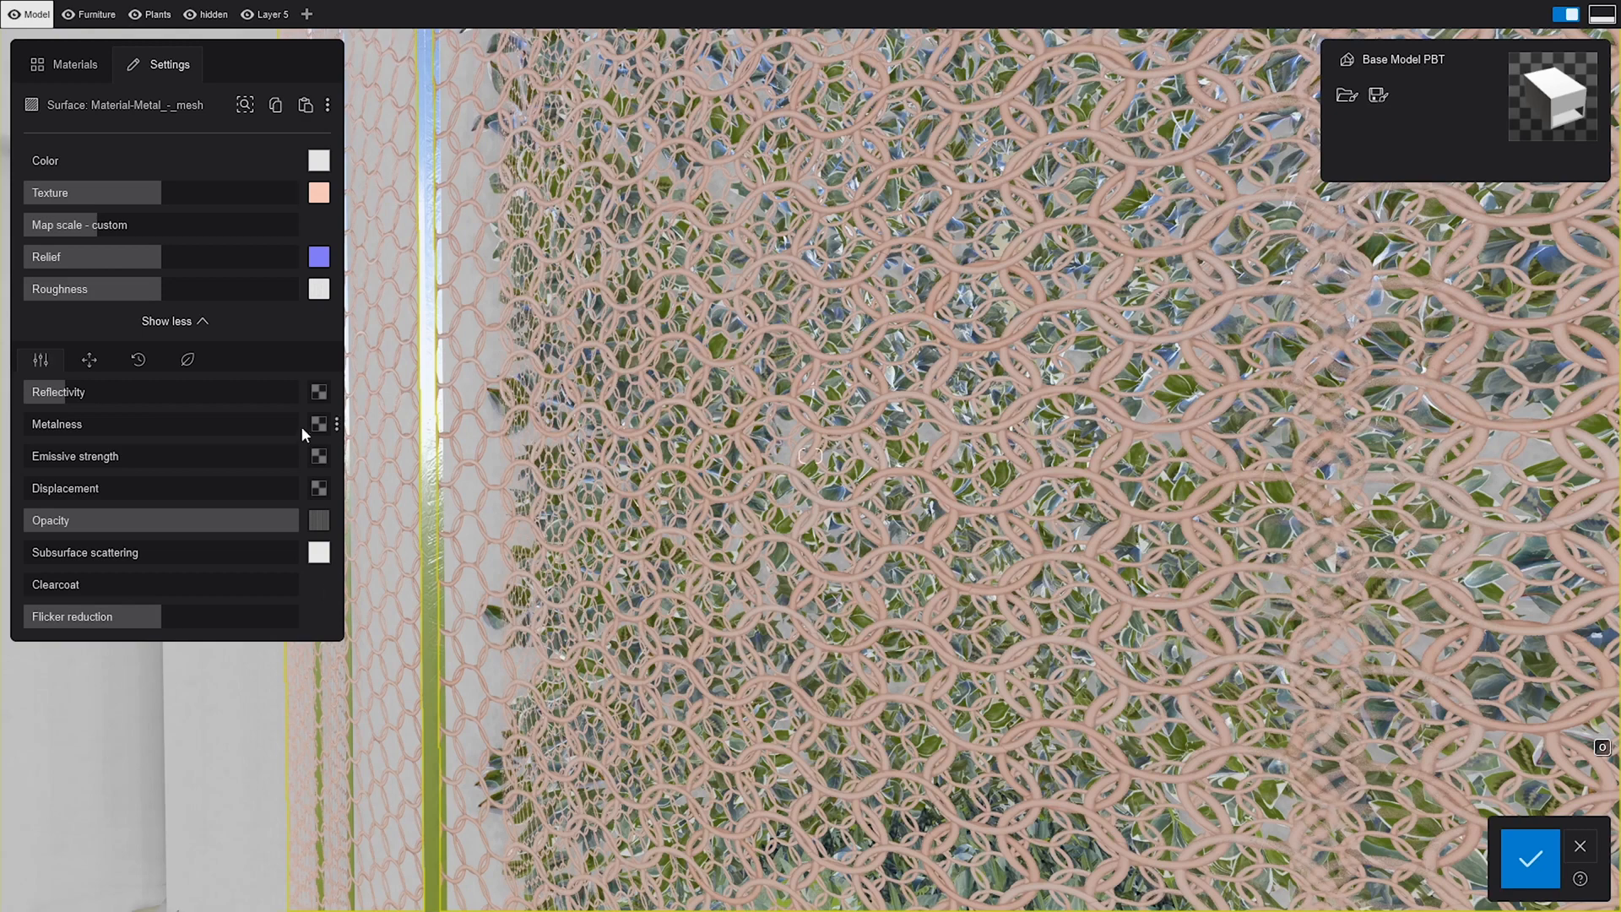
# Step: Load ChainmailCopperRoundedThin001_Metalness.png as the metalness map, listing all image formats
pyautogui.click(318, 425)
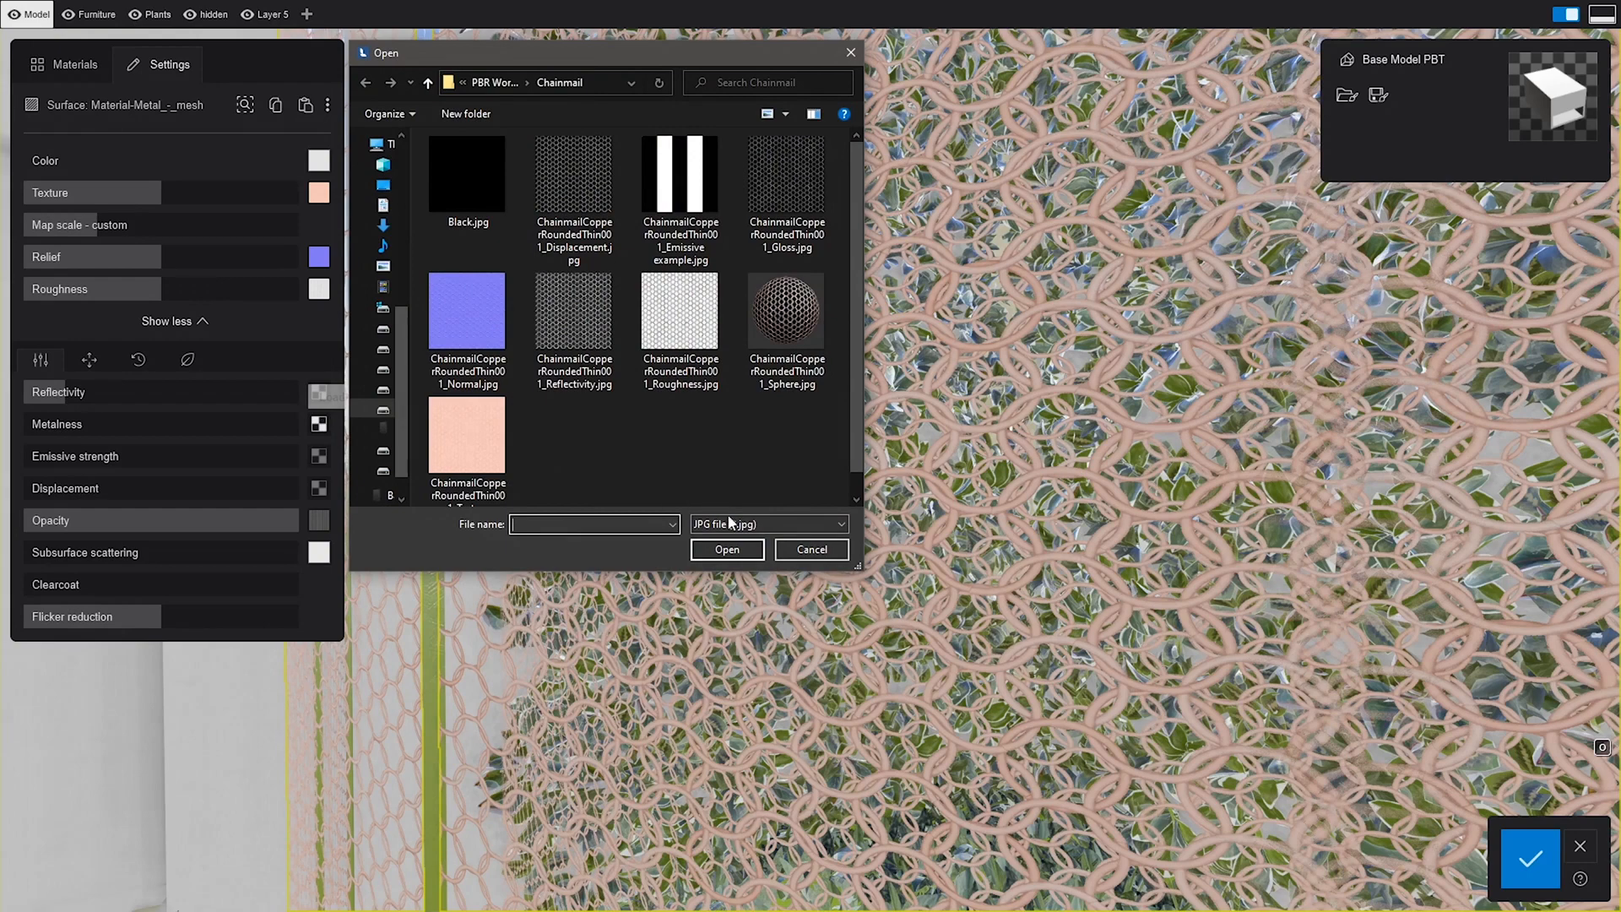
pyautogui.click(767, 524)
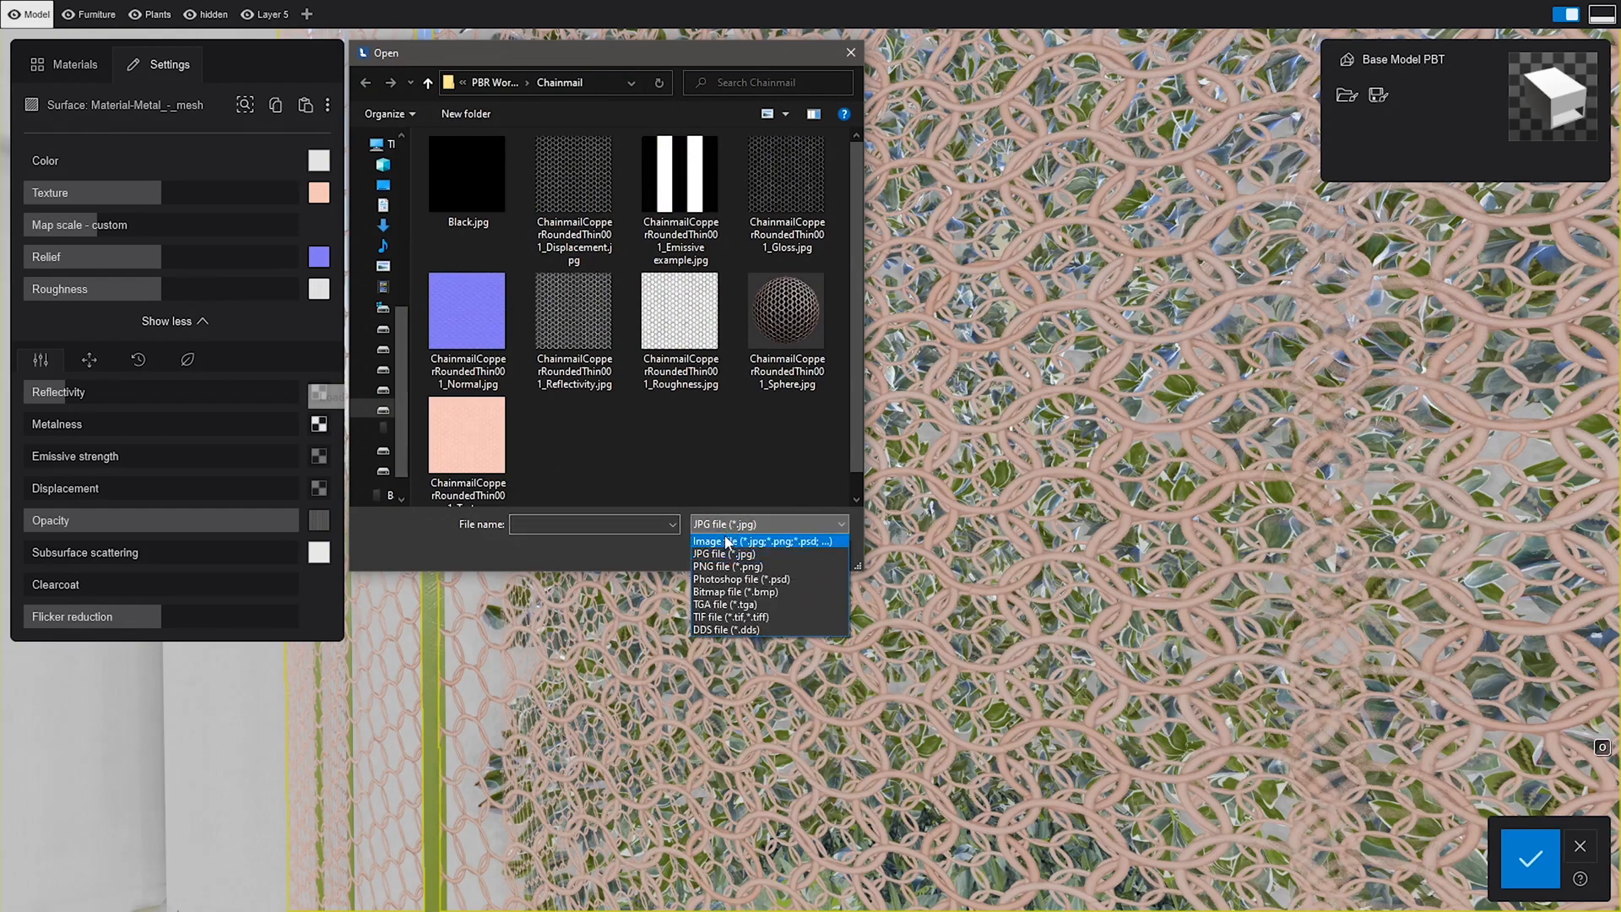
pyautogui.click(760, 540)
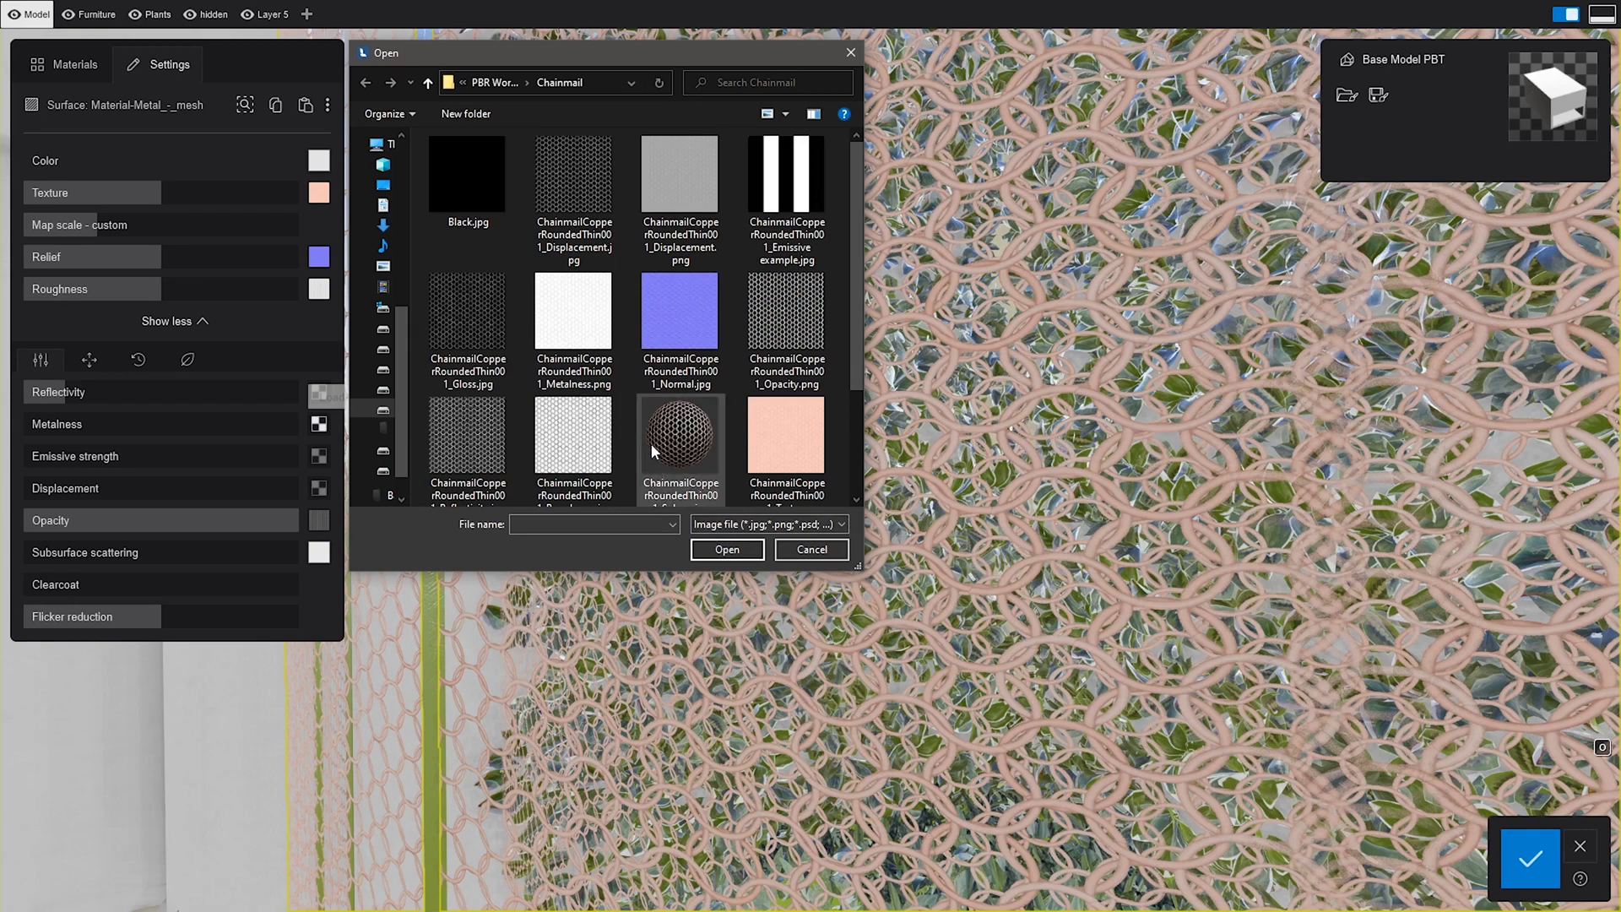
pyautogui.click(811, 549)
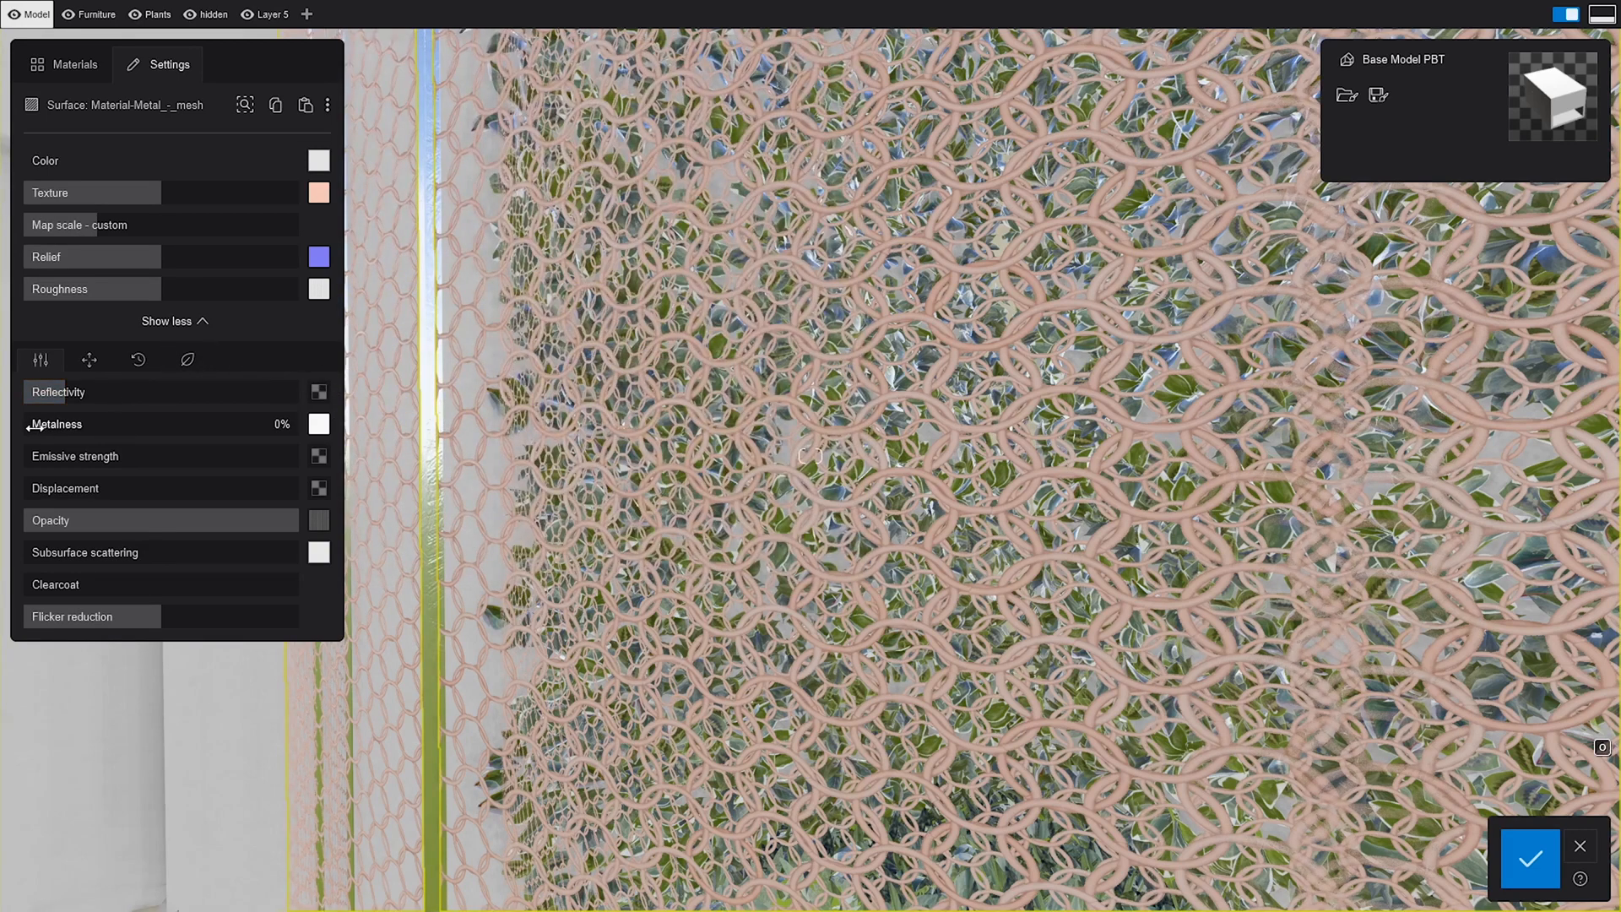
# Step: Settle metalness at 100% after trying 188%, and preview opacity at about 59%
pyautogui.moveTo(31, 423); pyautogui.dragTo(289, 424)
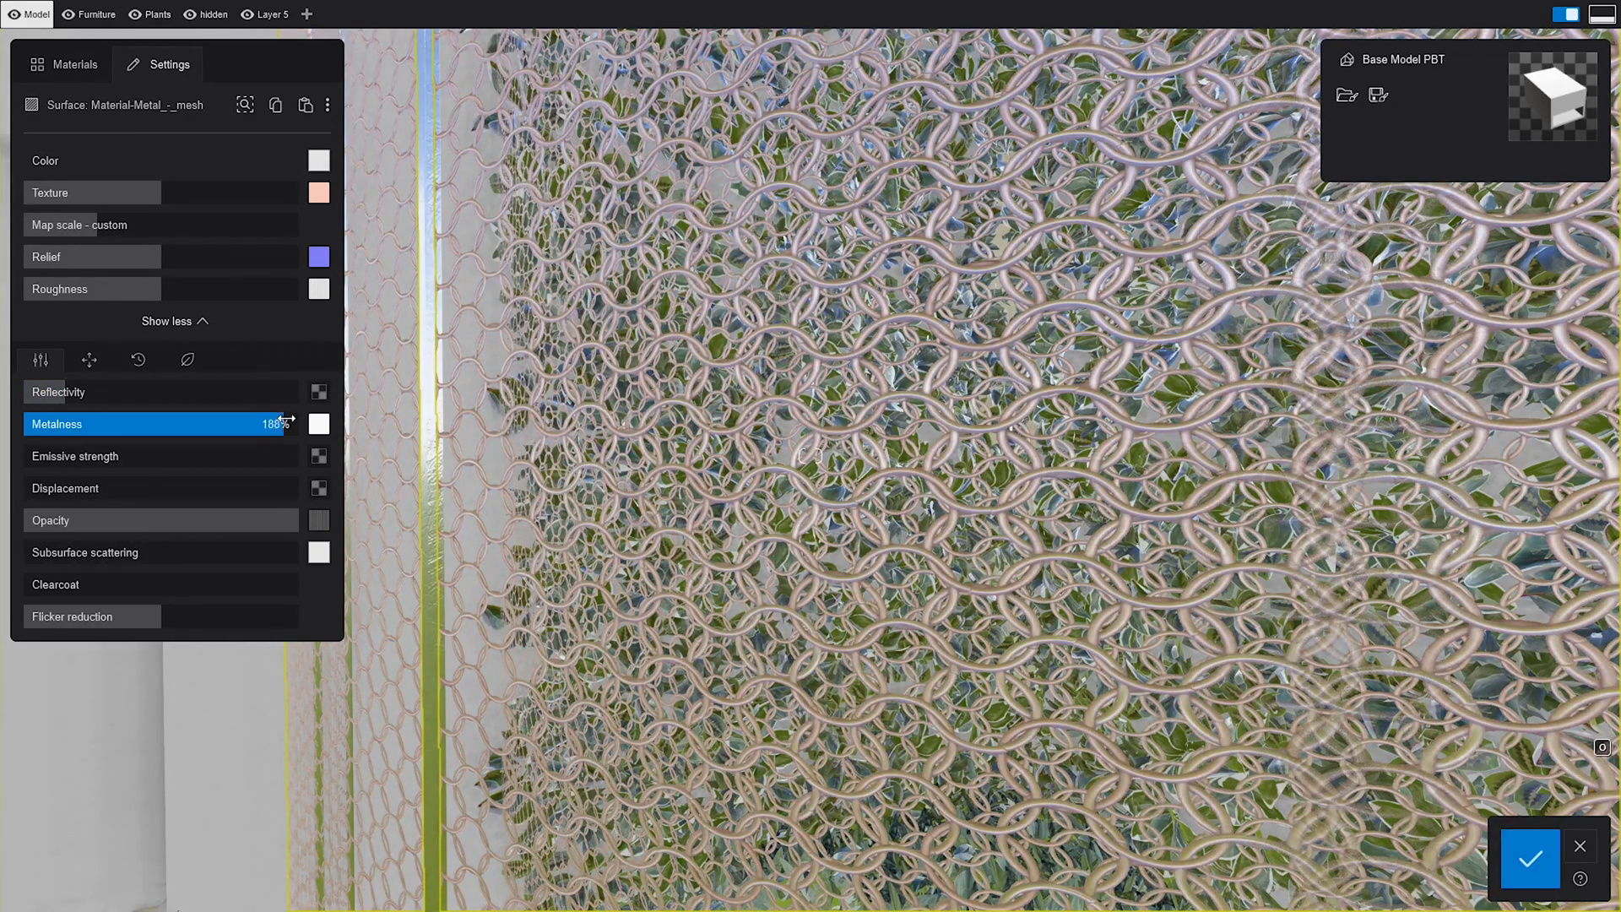
pyautogui.moveTo(289, 424); pyautogui.dragTo(214, 424)
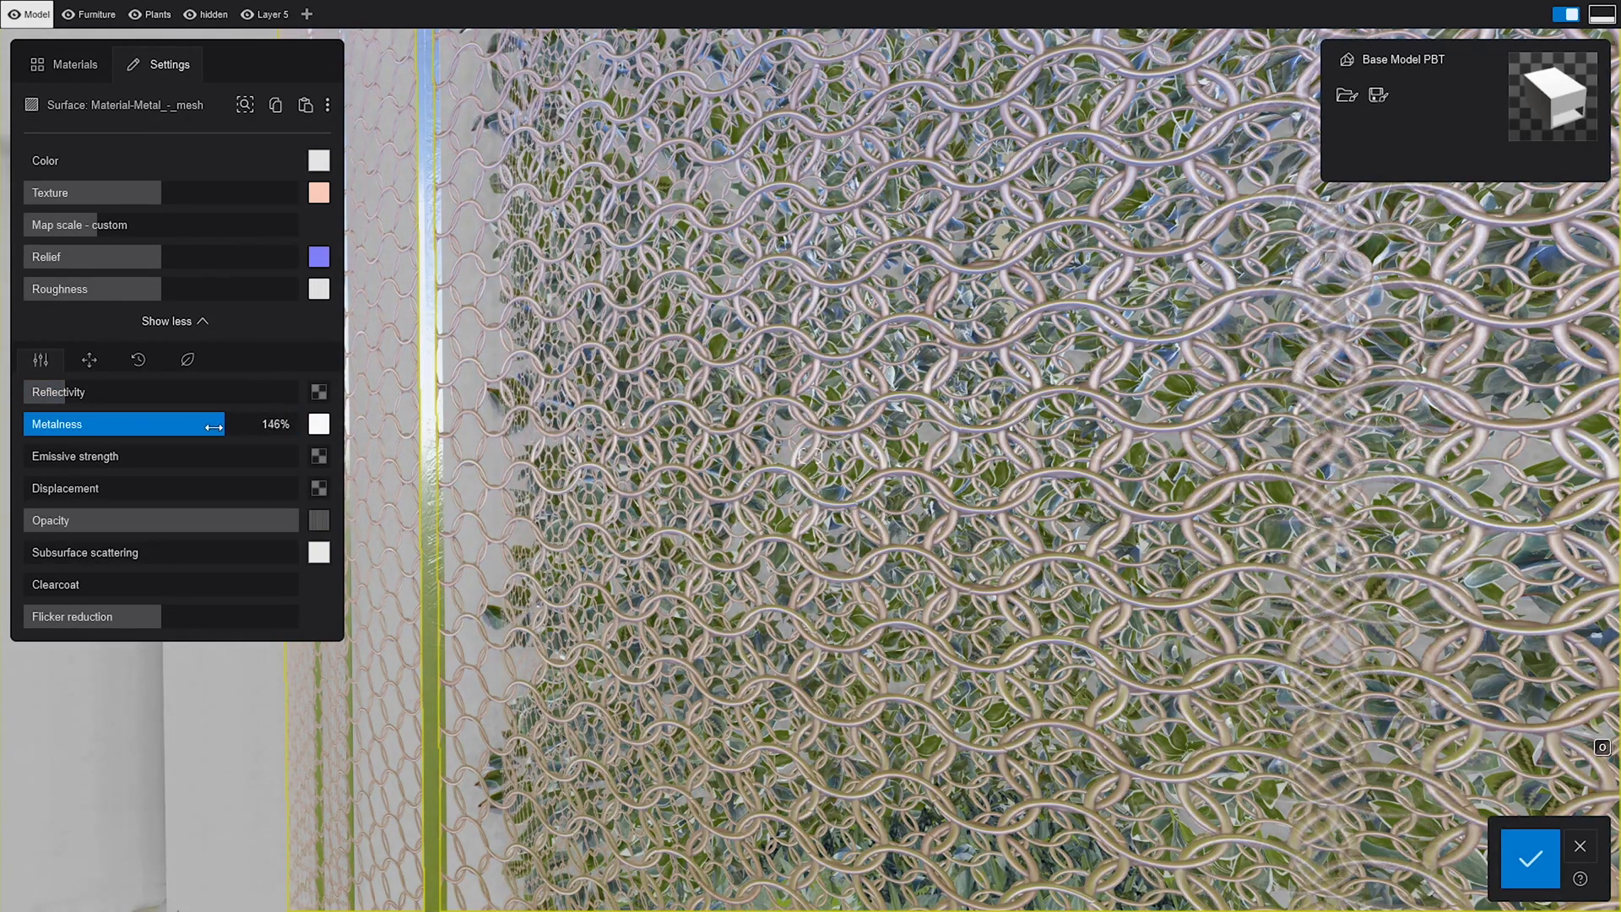
pyautogui.moveTo(215, 423); pyautogui.dragTo(178, 423)
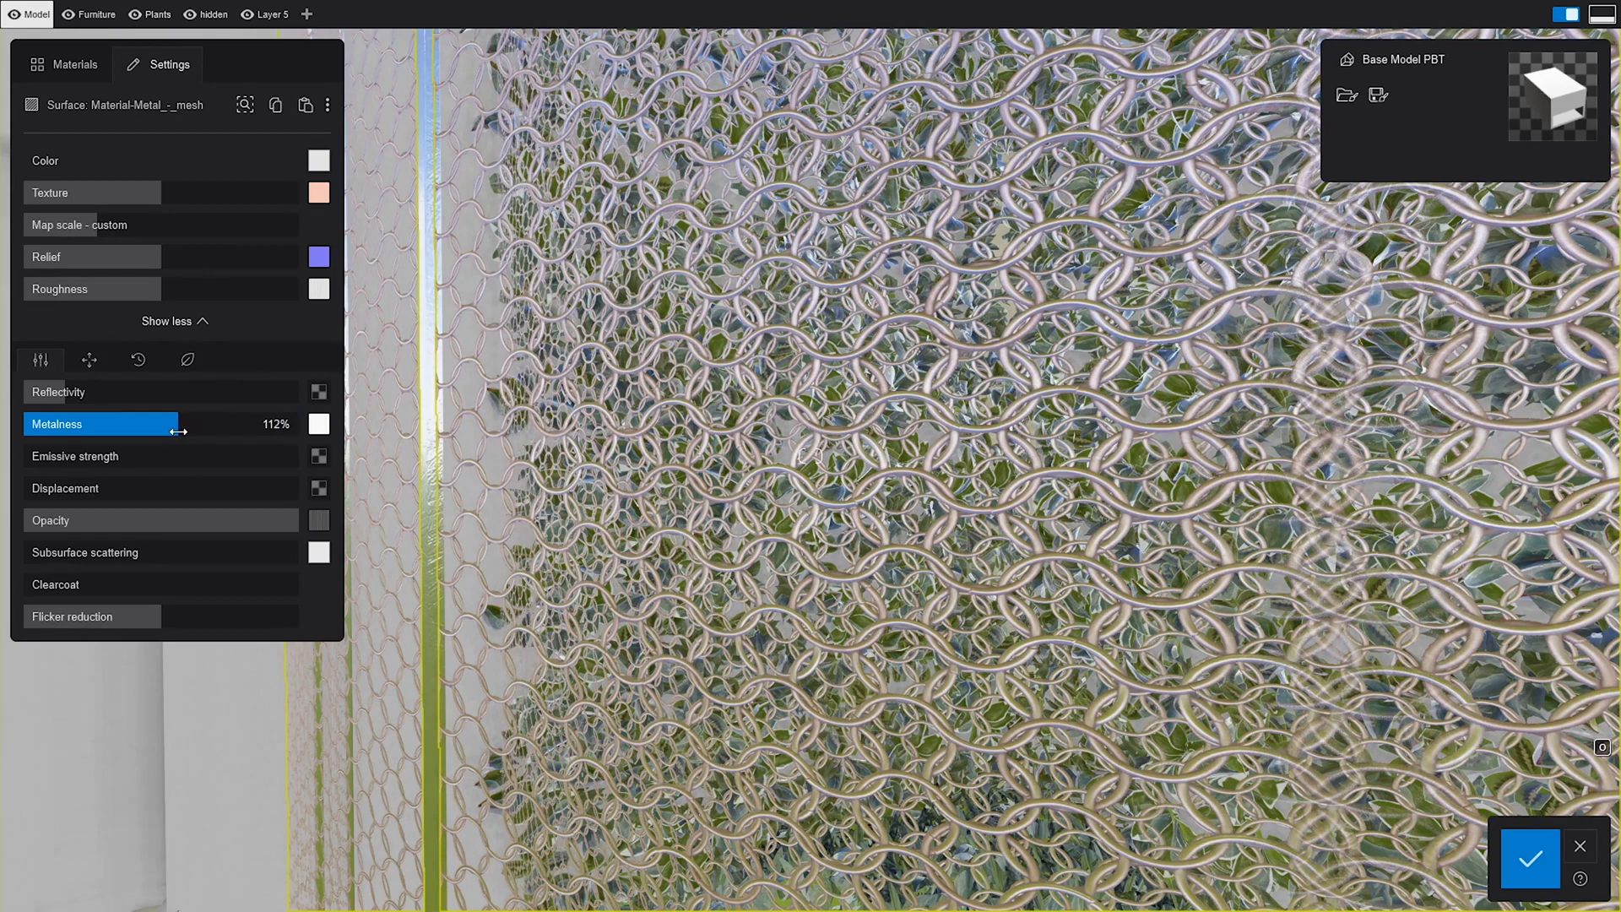
pyautogui.moveTo(179, 430); pyautogui.dragTo(162, 430)
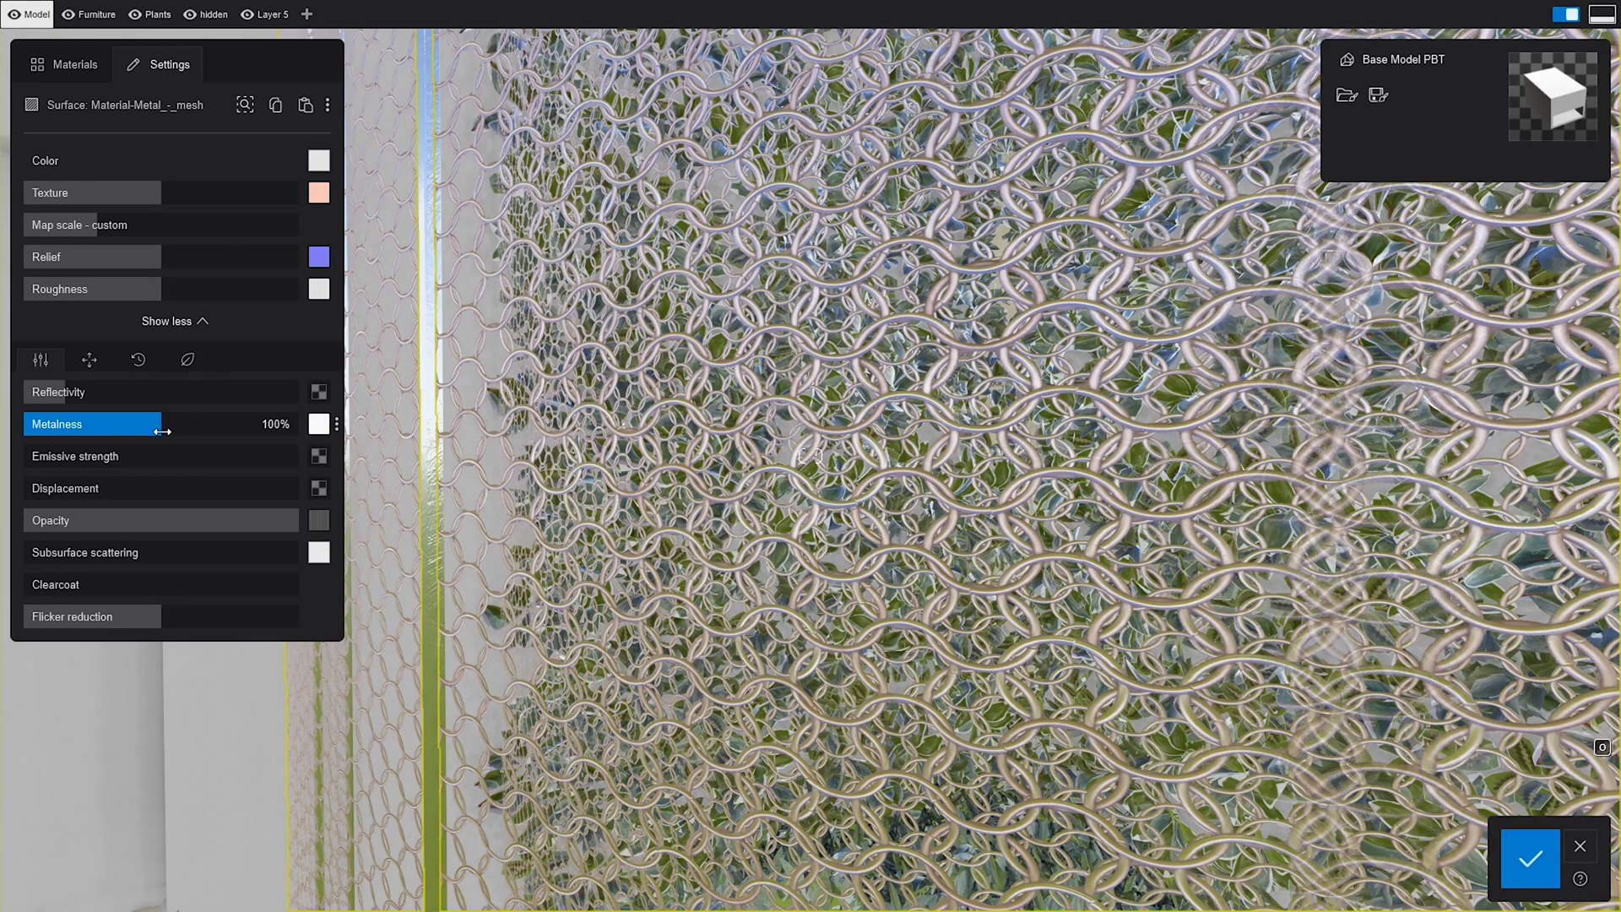
pyautogui.click(59, 392)
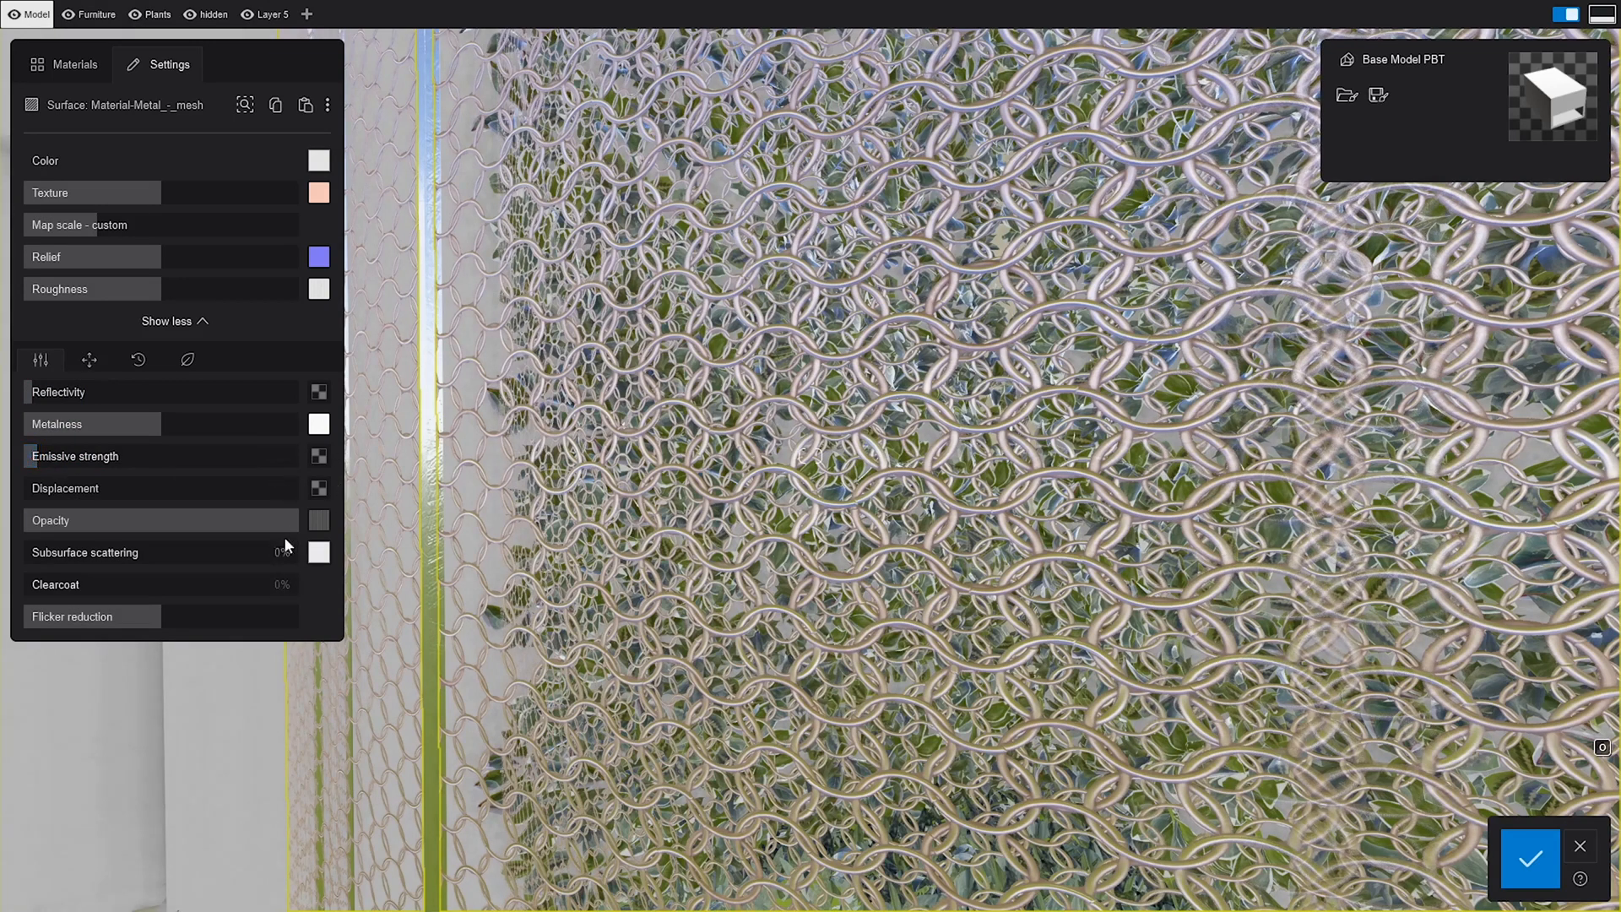
pyautogui.moveTo(155, 520); pyautogui.dragTo(196, 520)
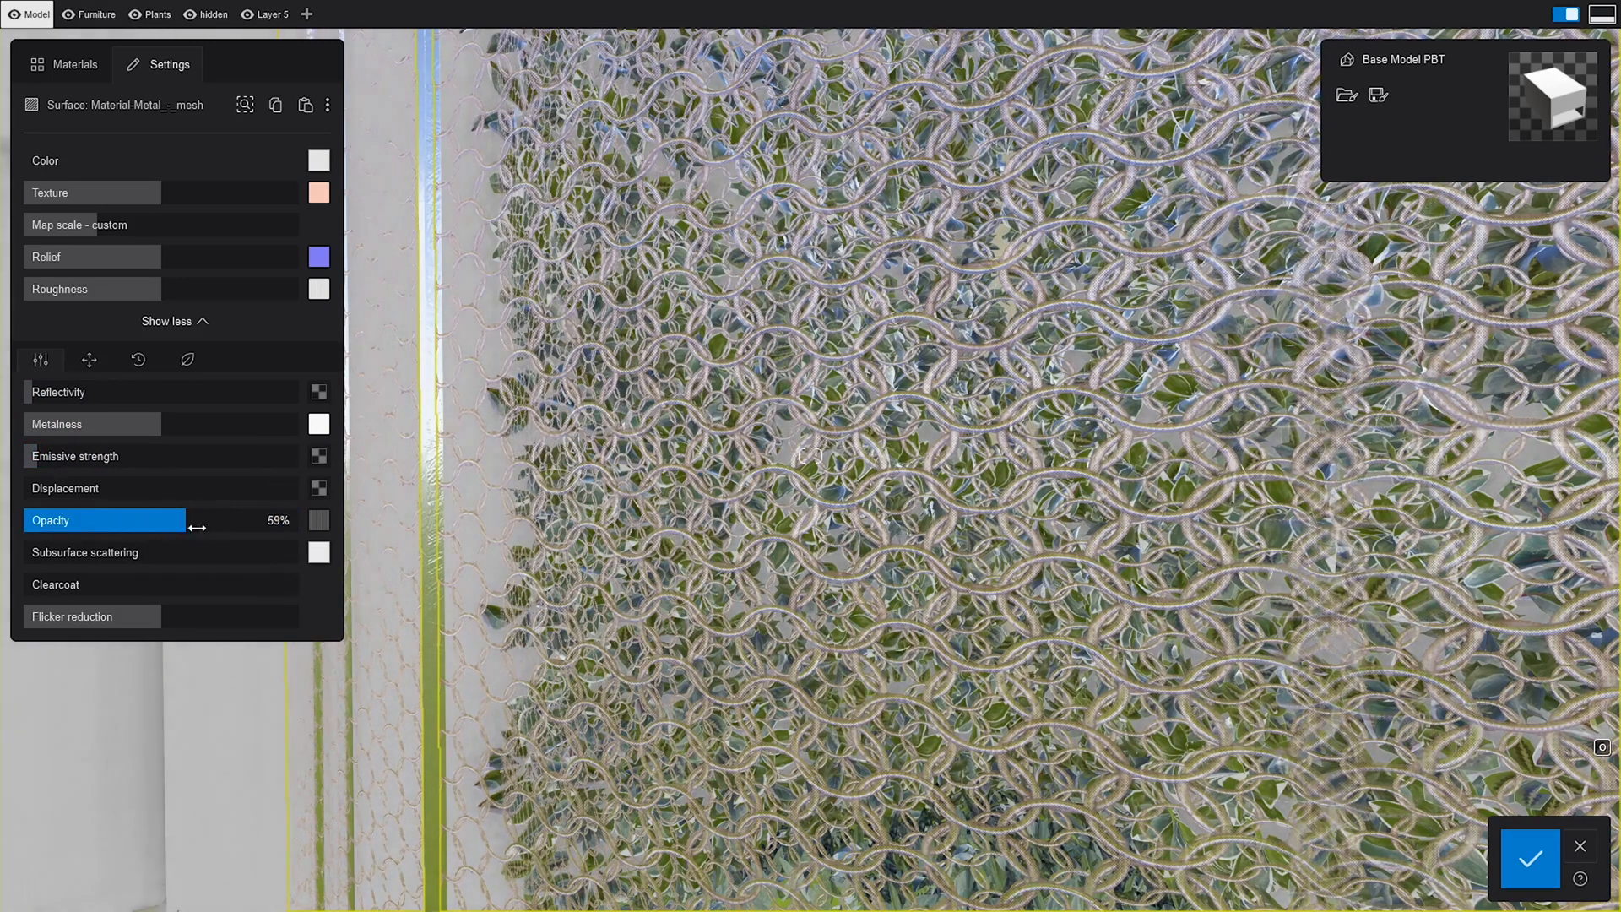
pyautogui.moveTo(318, 520)
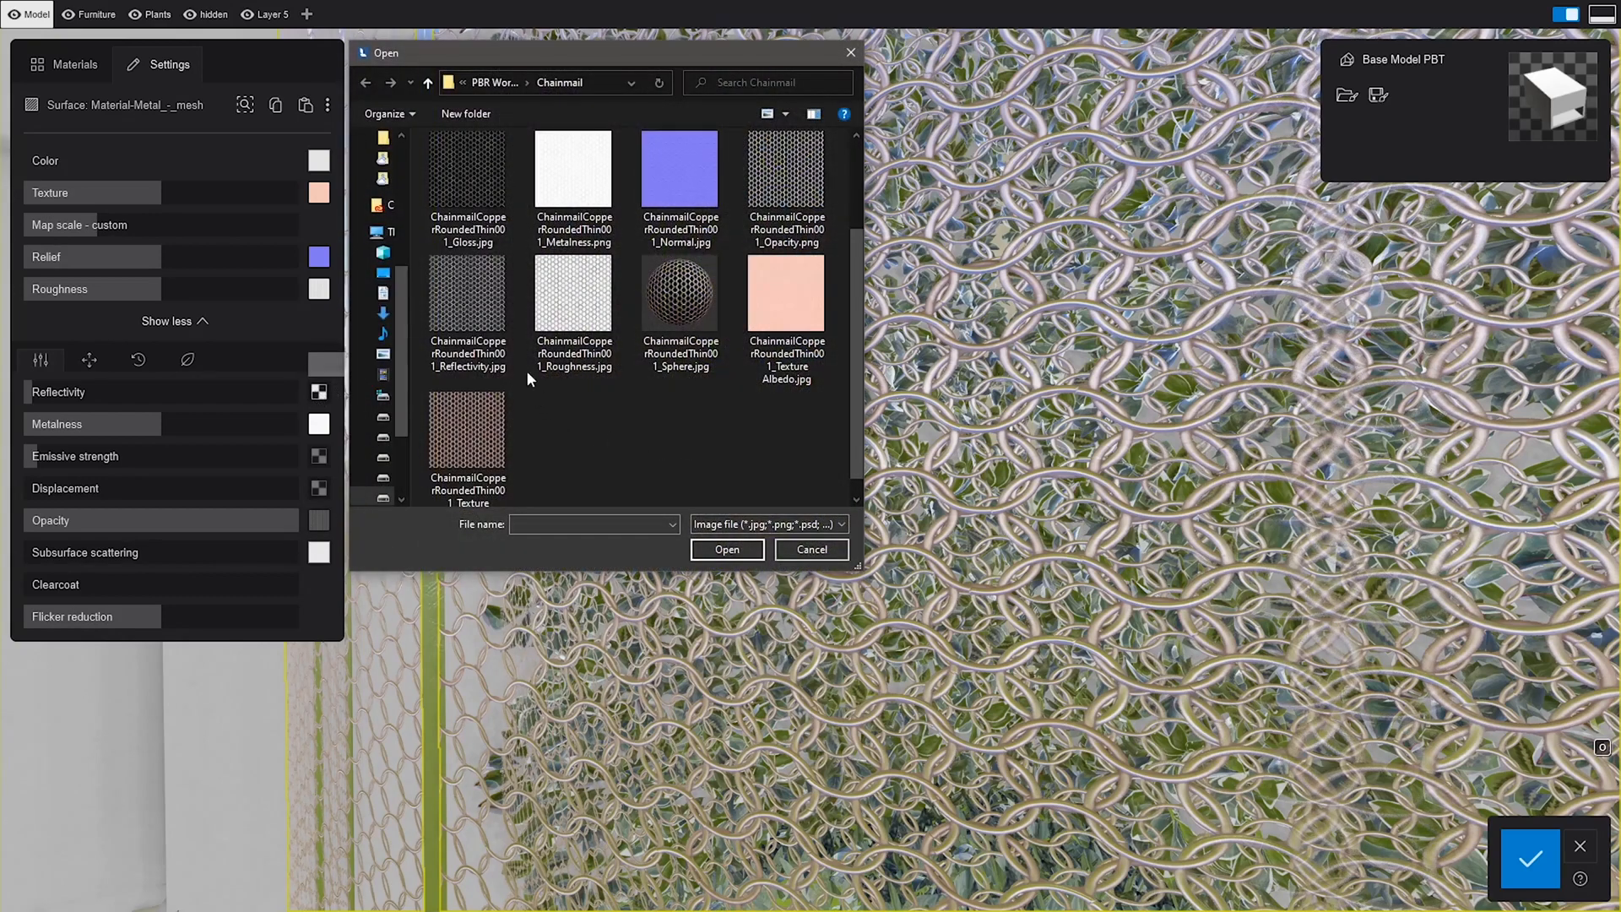
# Step: Load the chainmail Reflectivity JPG and restore the wall's opacity to full
pyautogui.click(811, 549)
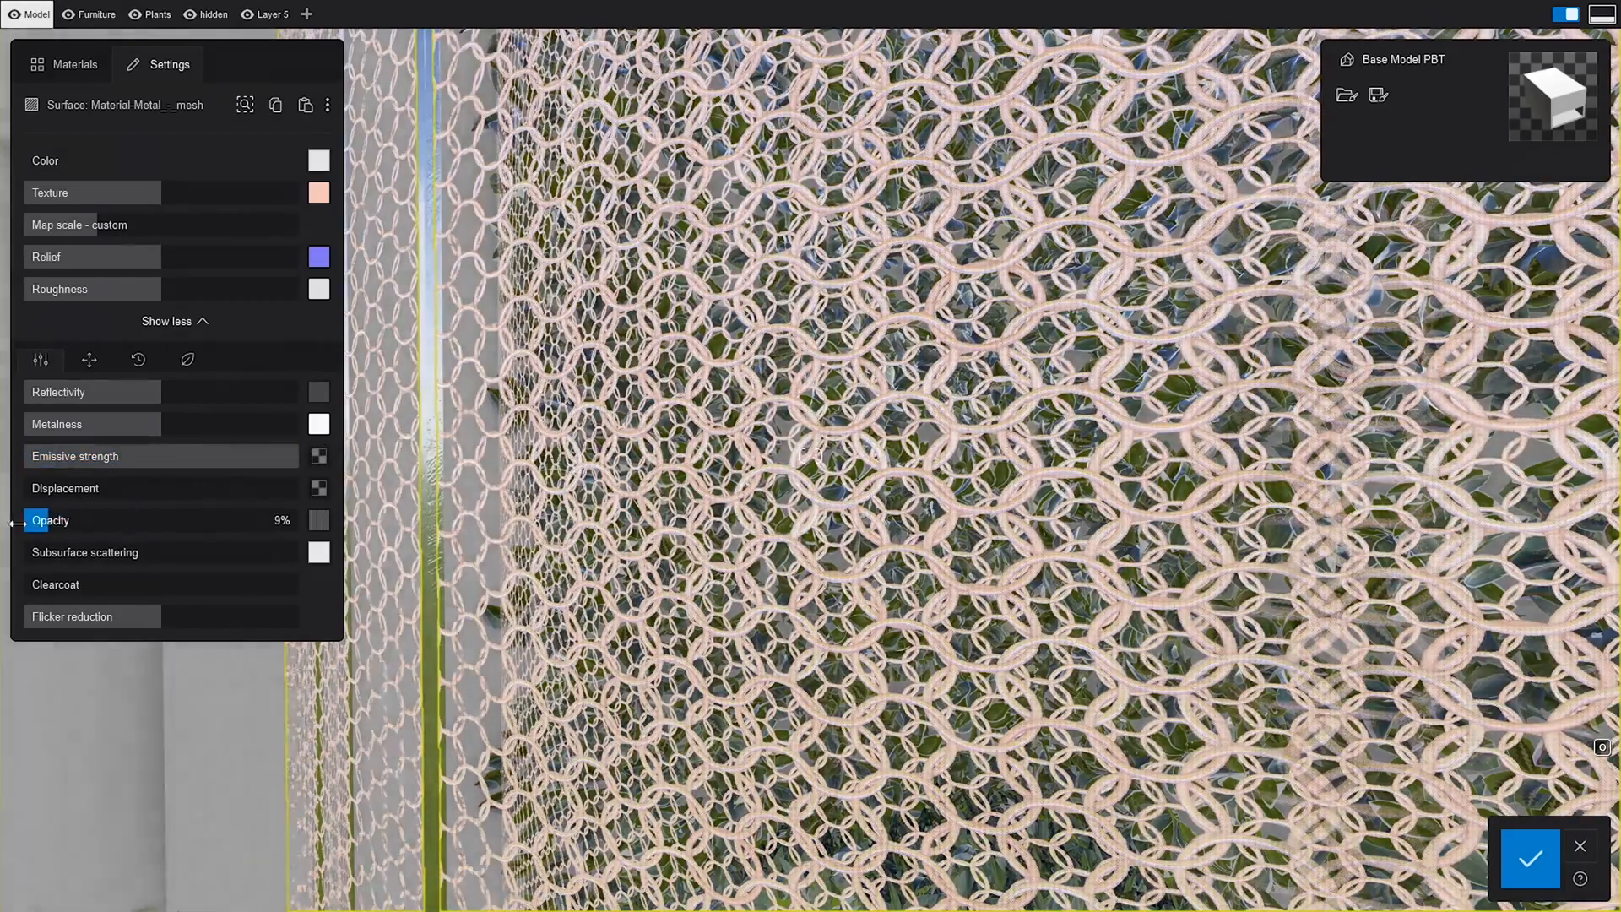
pyautogui.moveTo(31, 520); pyautogui.dragTo(300, 520)
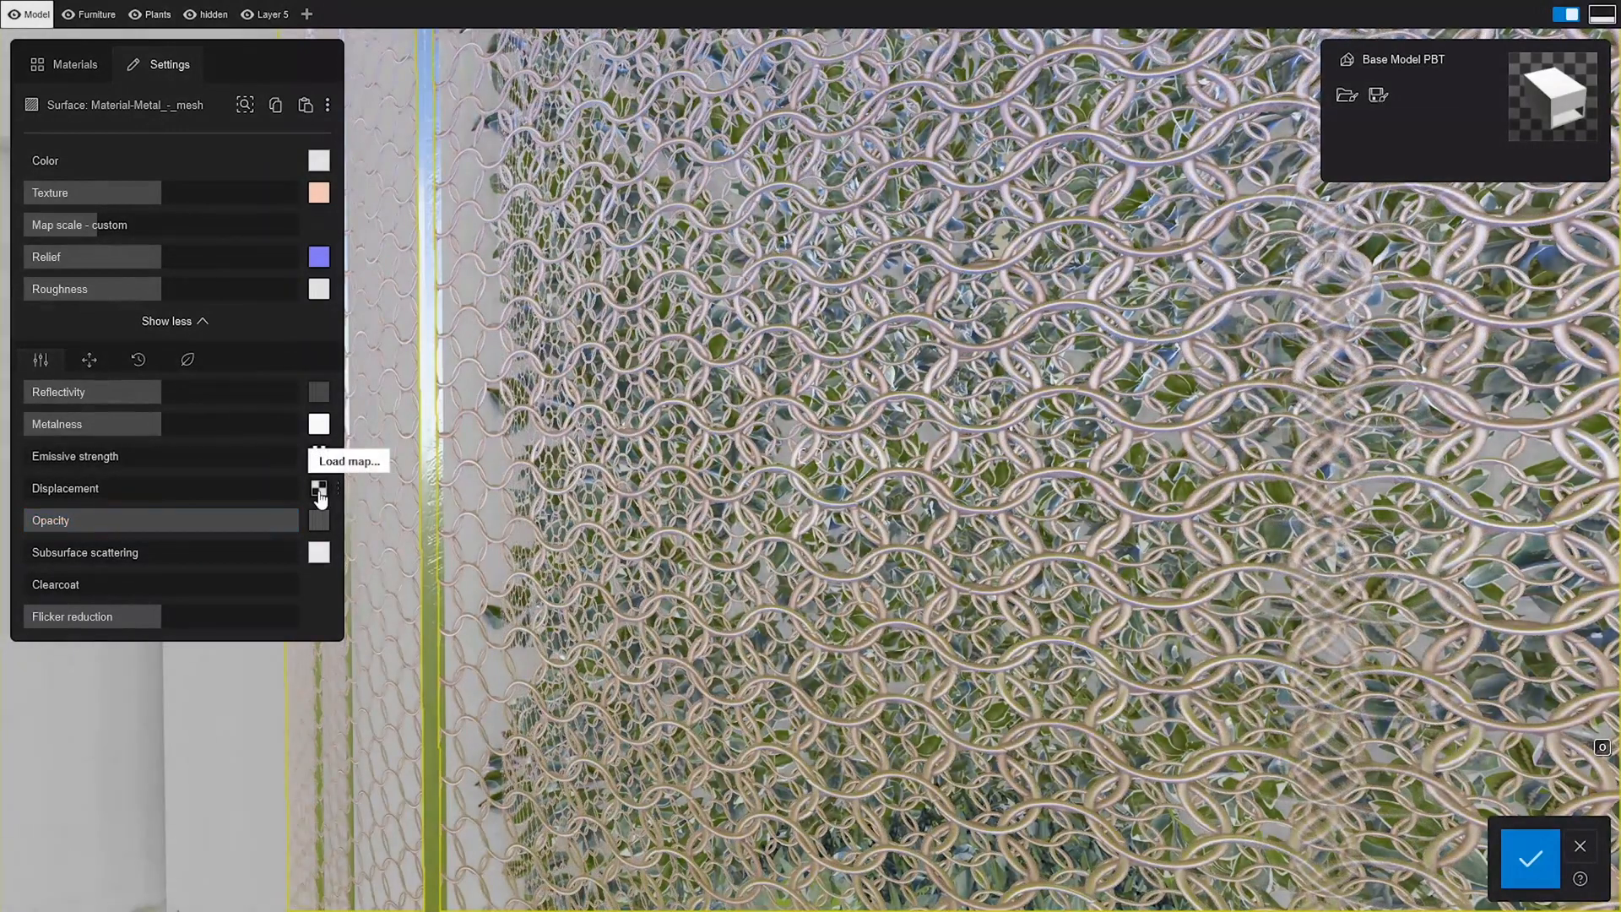
# Step: Load the chainmail Displacement PNG and set displacement strength to about 74%, then fine-tune
pyautogui.click(318, 489)
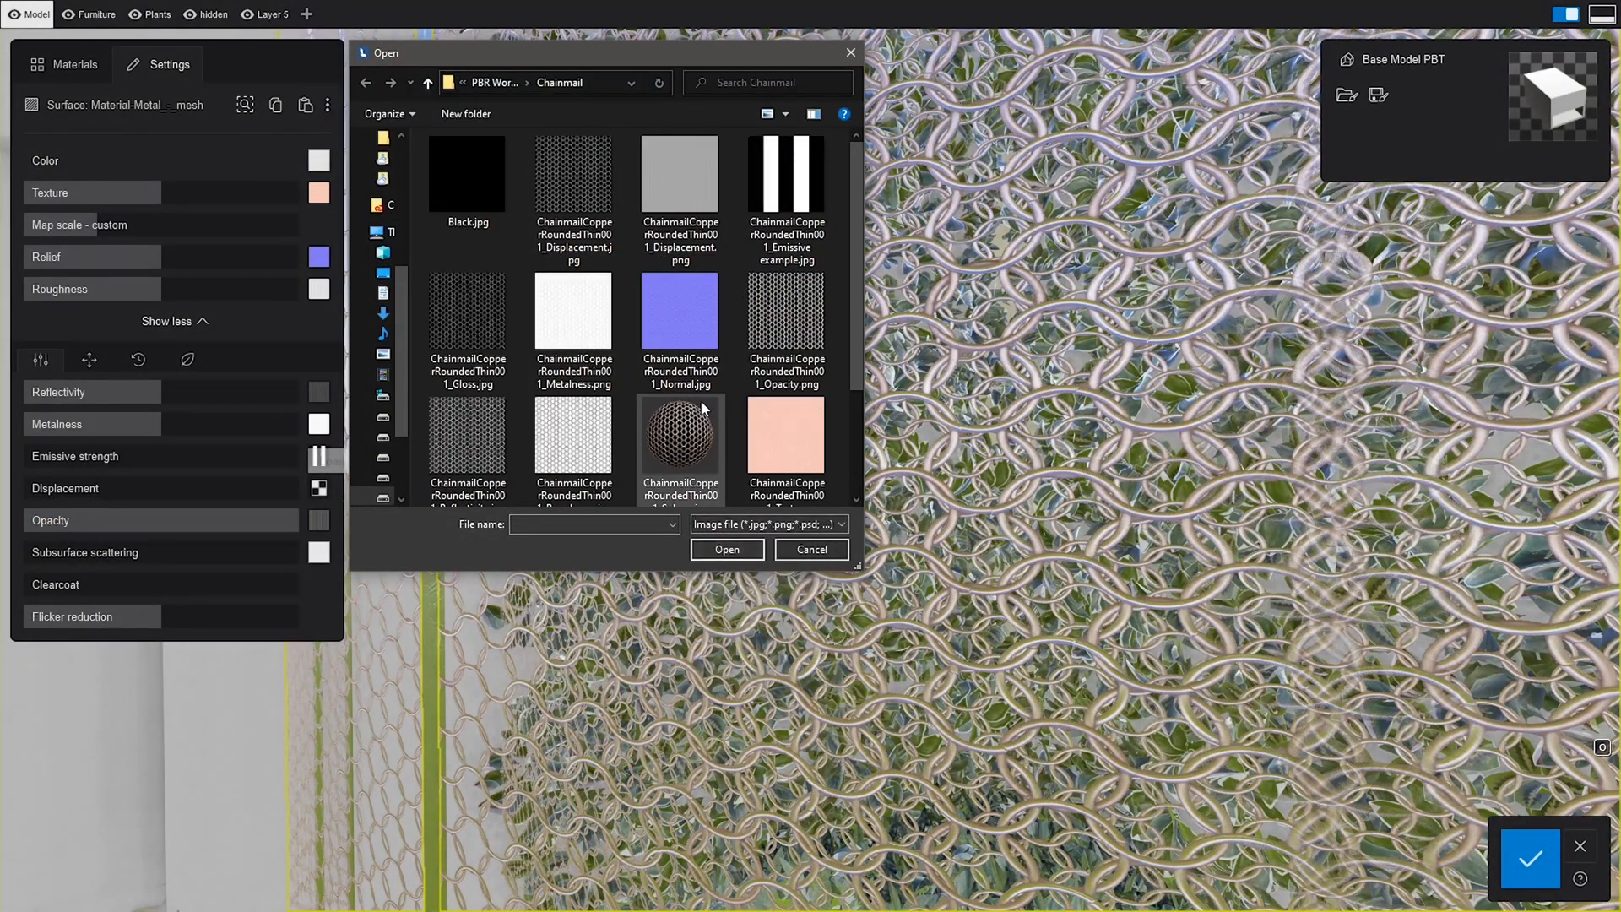
pyautogui.click(811, 549)
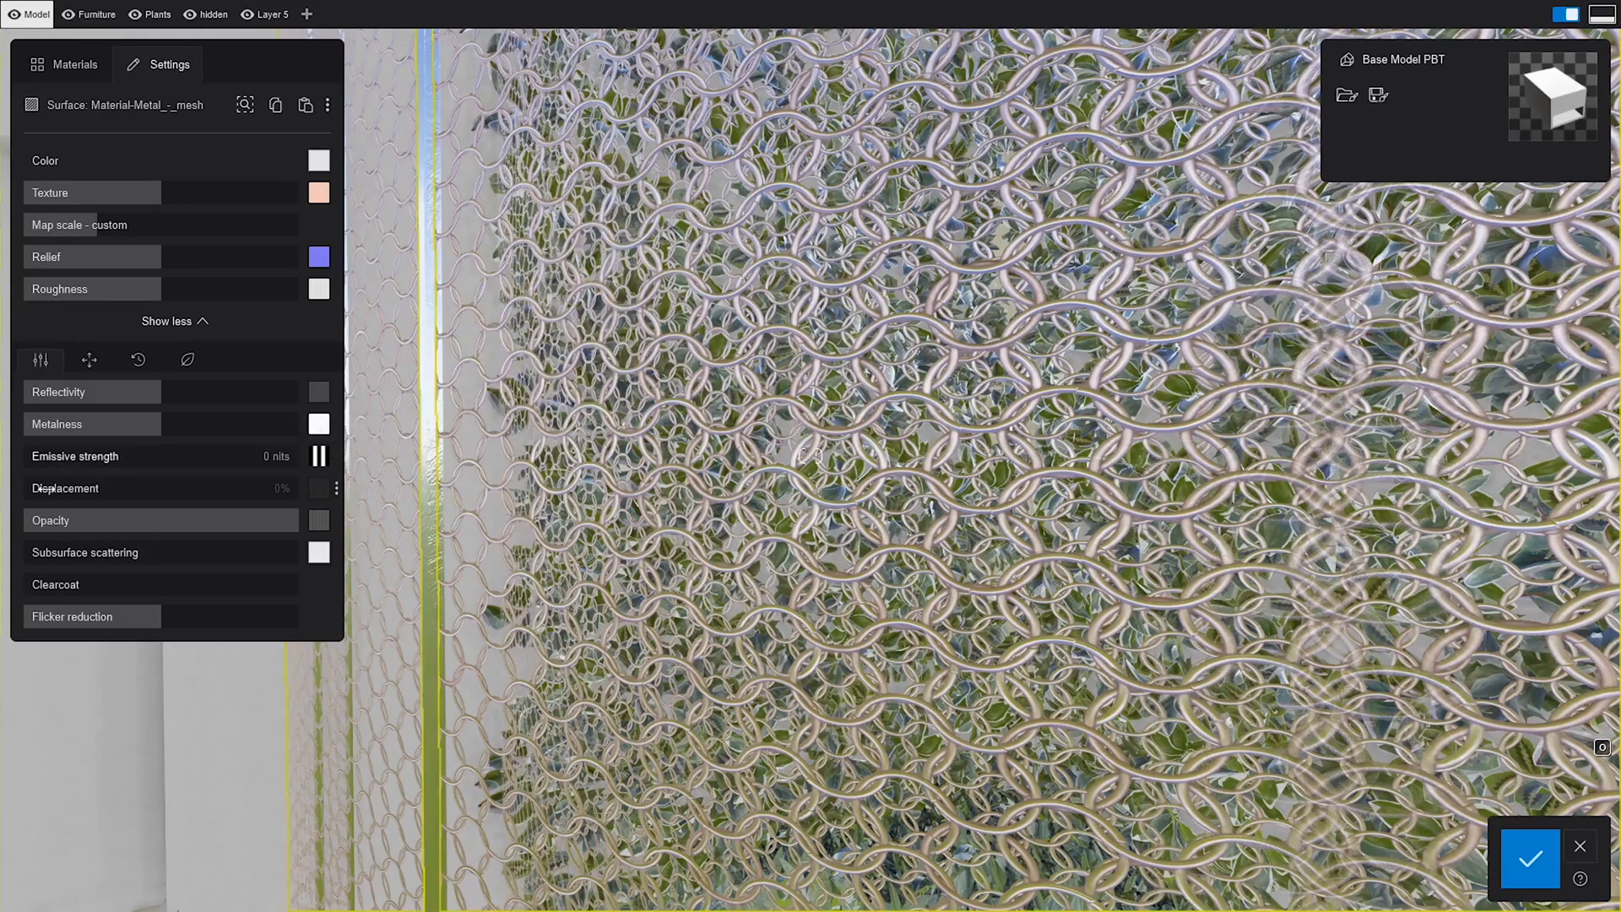
pyautogui.moveTo(42, 488); pyautogui.dragTo(233, 488)
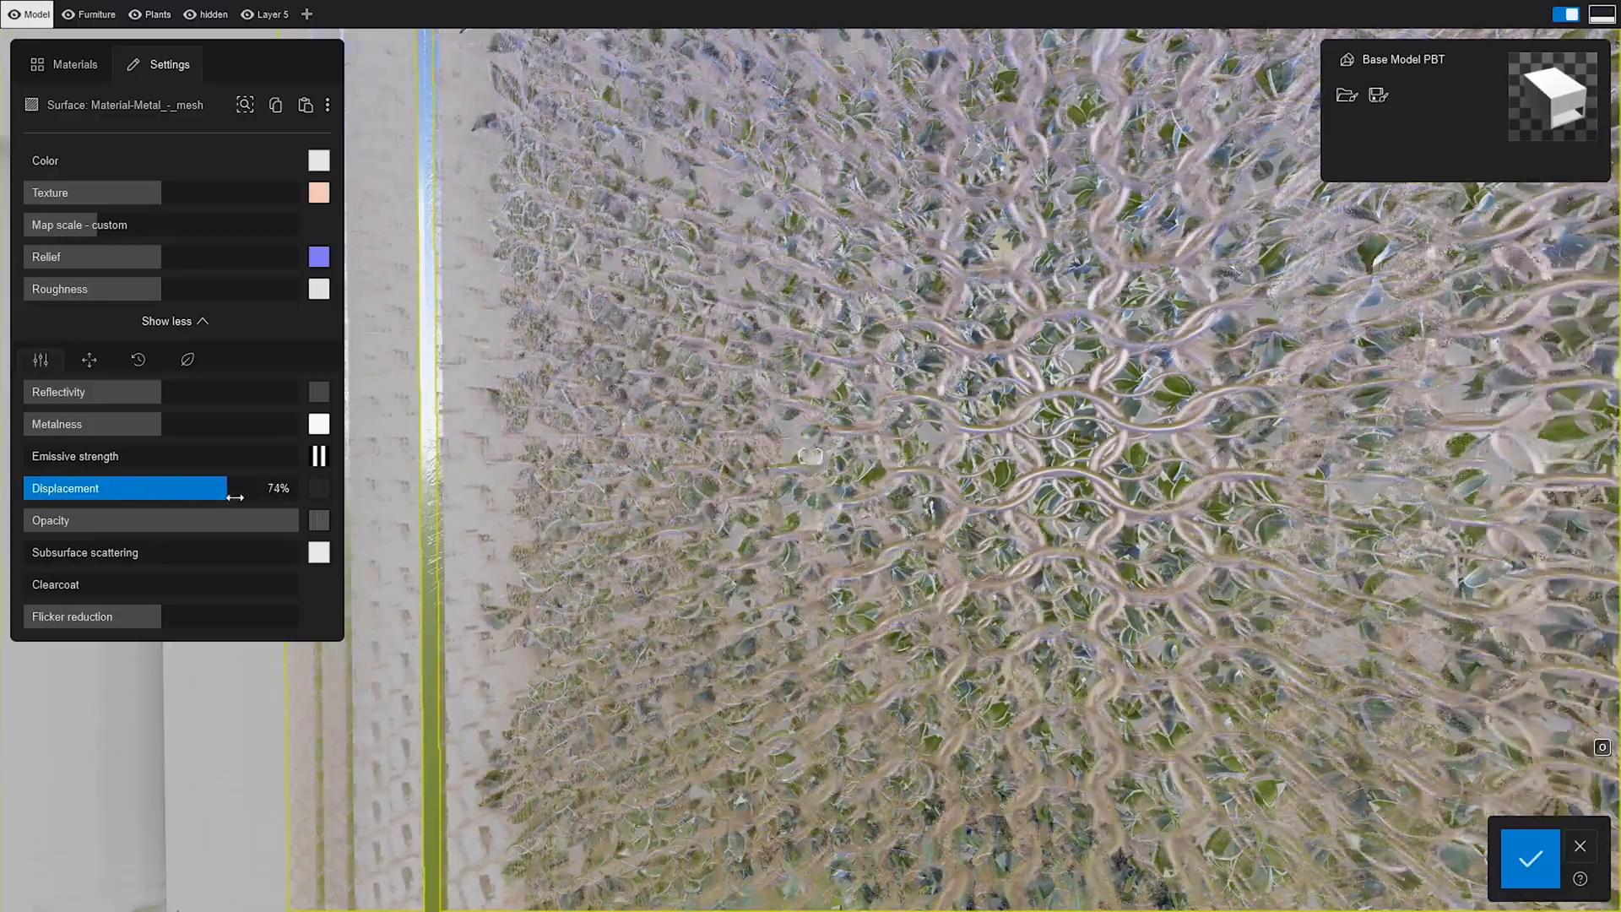
pyautogui.moveTo(235, 488); pyautogui.dragTo(160, 488)
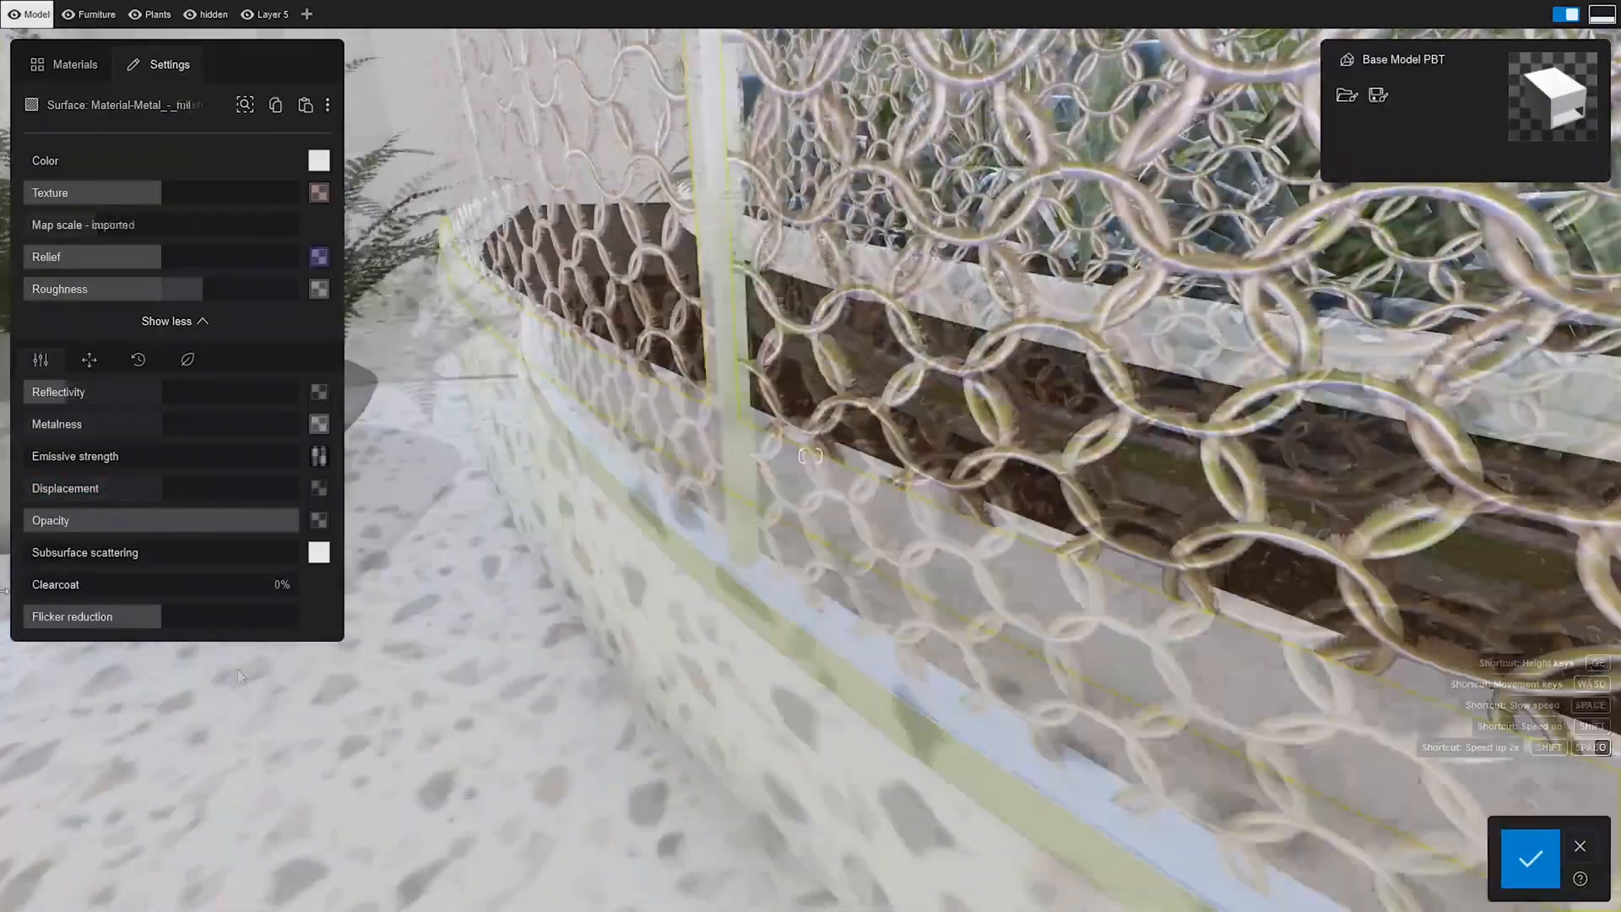
# Step: Set the chainmail material's Clearcoat slider to about 88%
pyautogui.moveTo(41, 584); pyautogui.dragTo(280, 584)
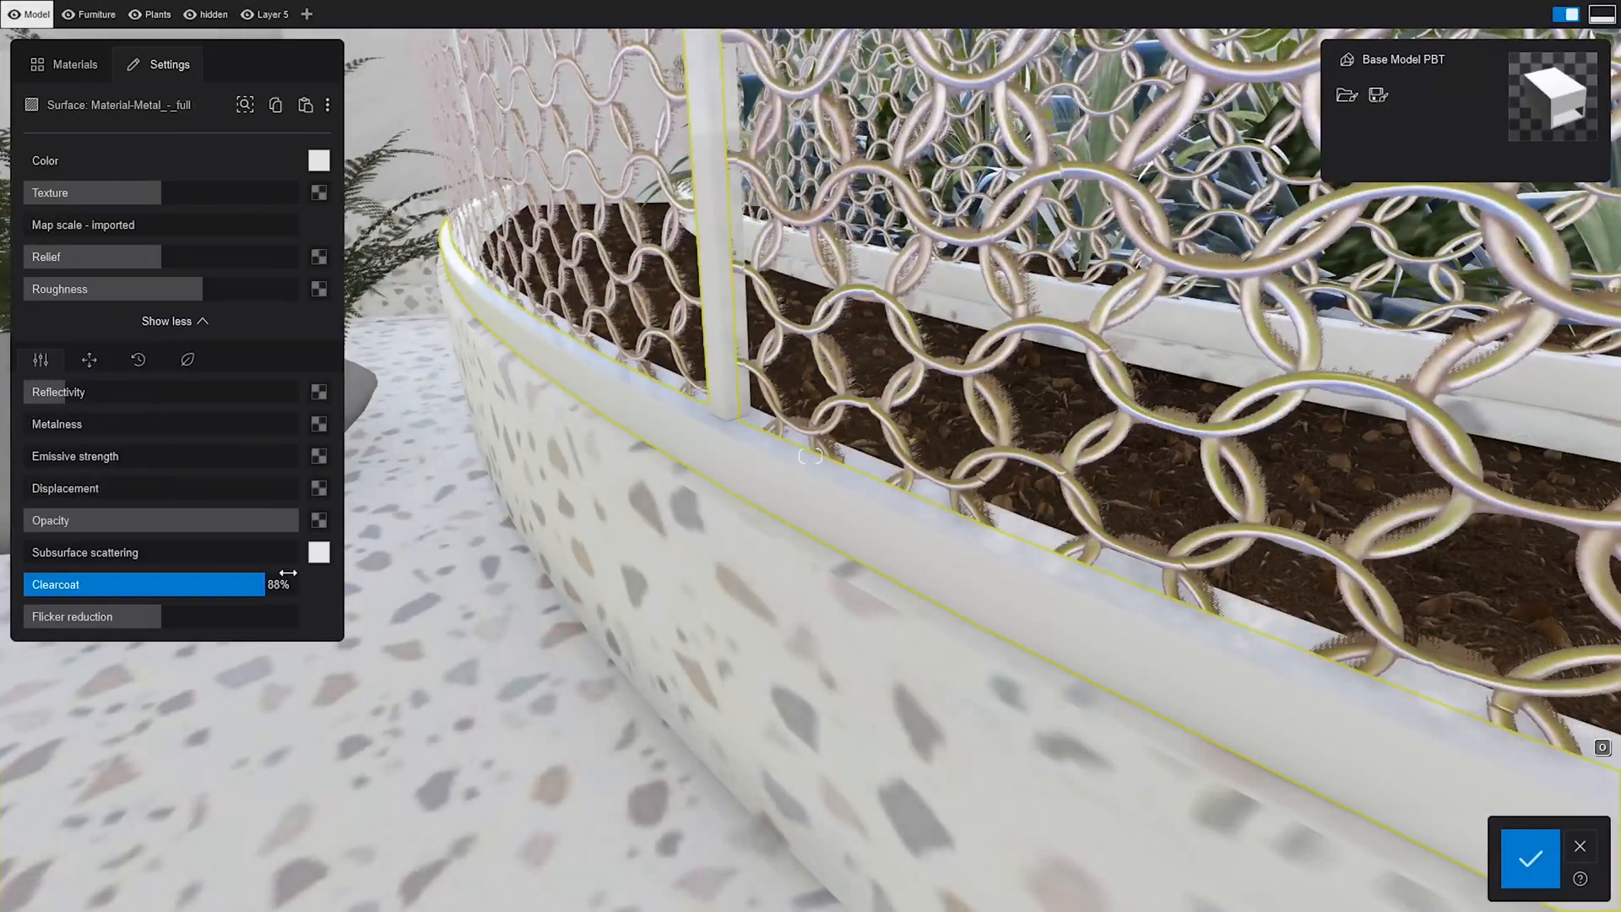
pyautogui.moveTo(280, 583); pyautogui.dragTo(331, 584)
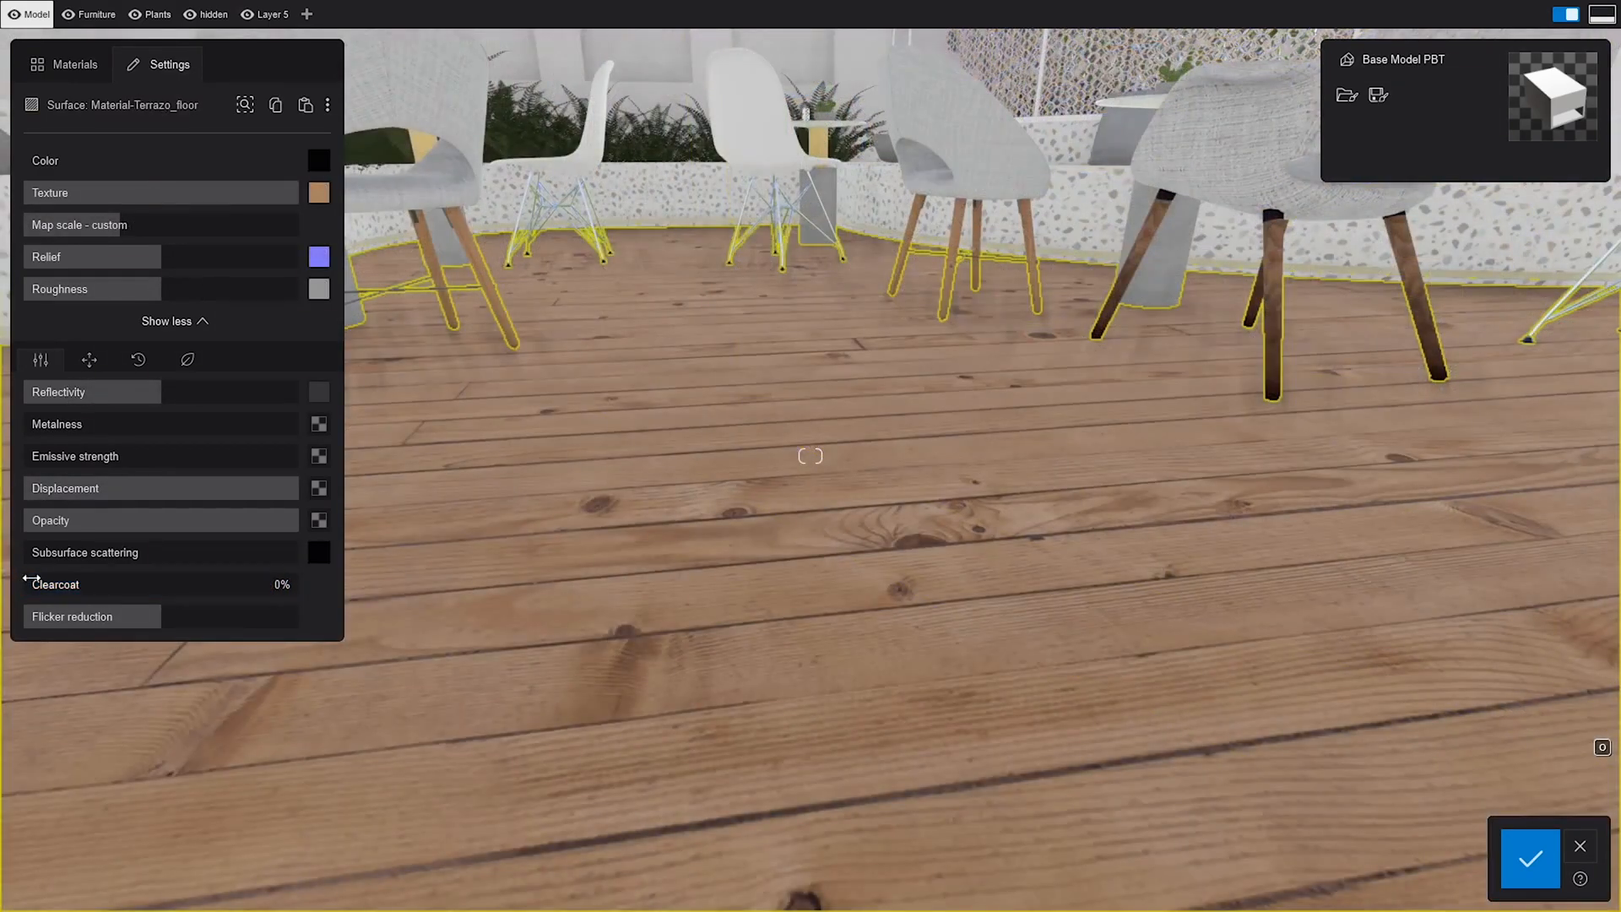
# Step: Raise the wooden floor's Clearcoat from 0% to about 79% and fine-tune it
pyautogui.moveTo(24, 584); pyautogui.dragTo(248, 584)
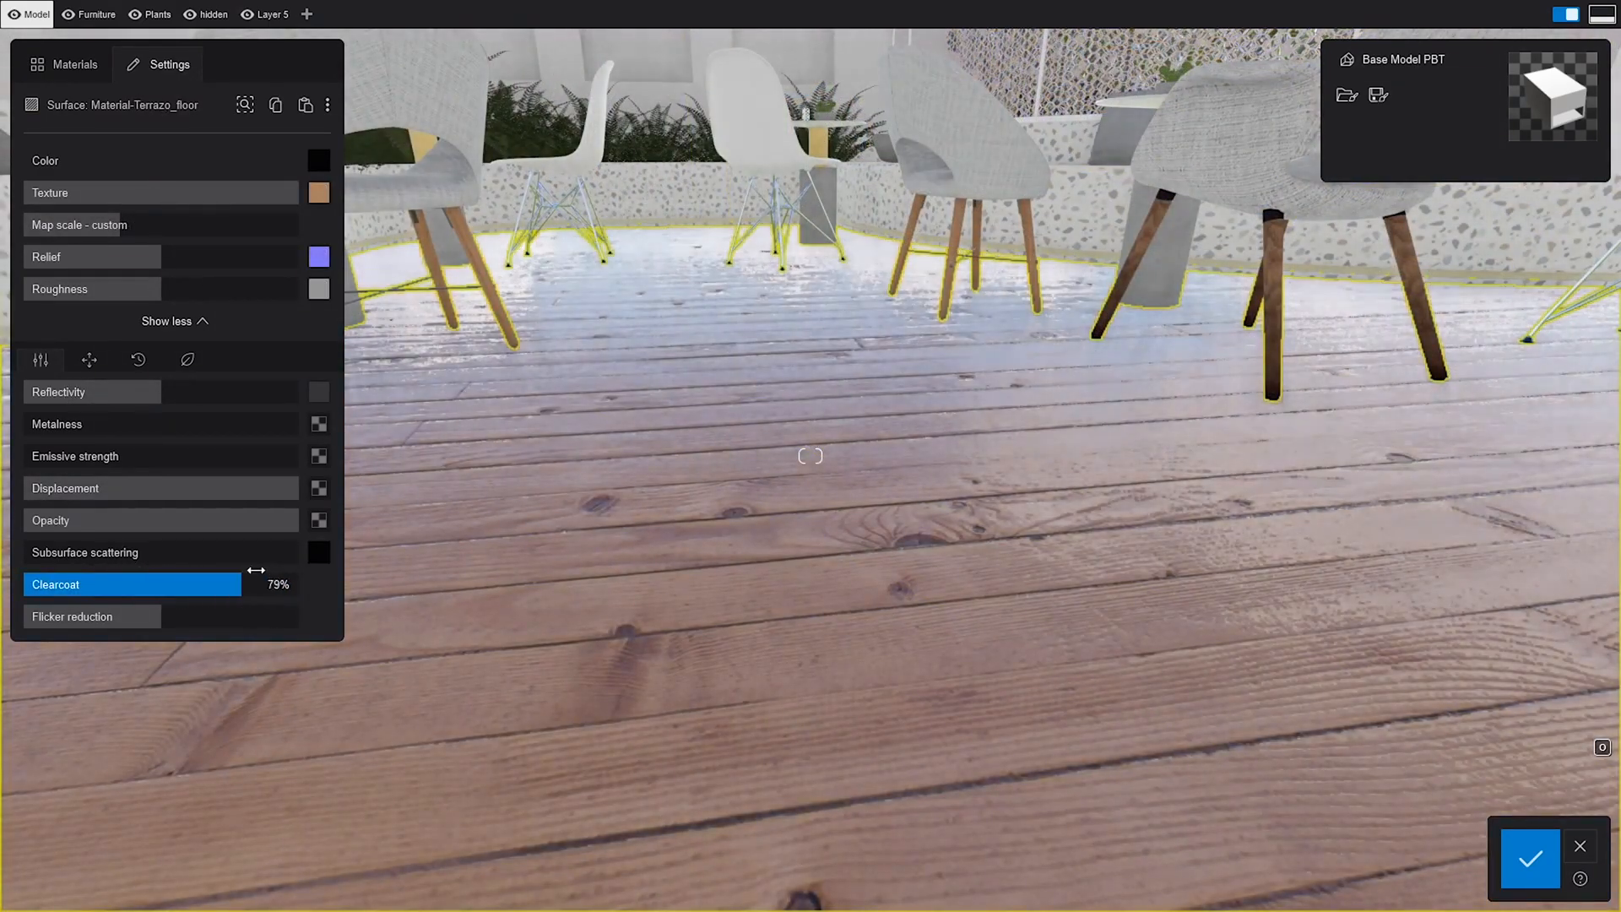
pyautogui.moveTo(240, 584); pyautogui.dragTo(300, 584)
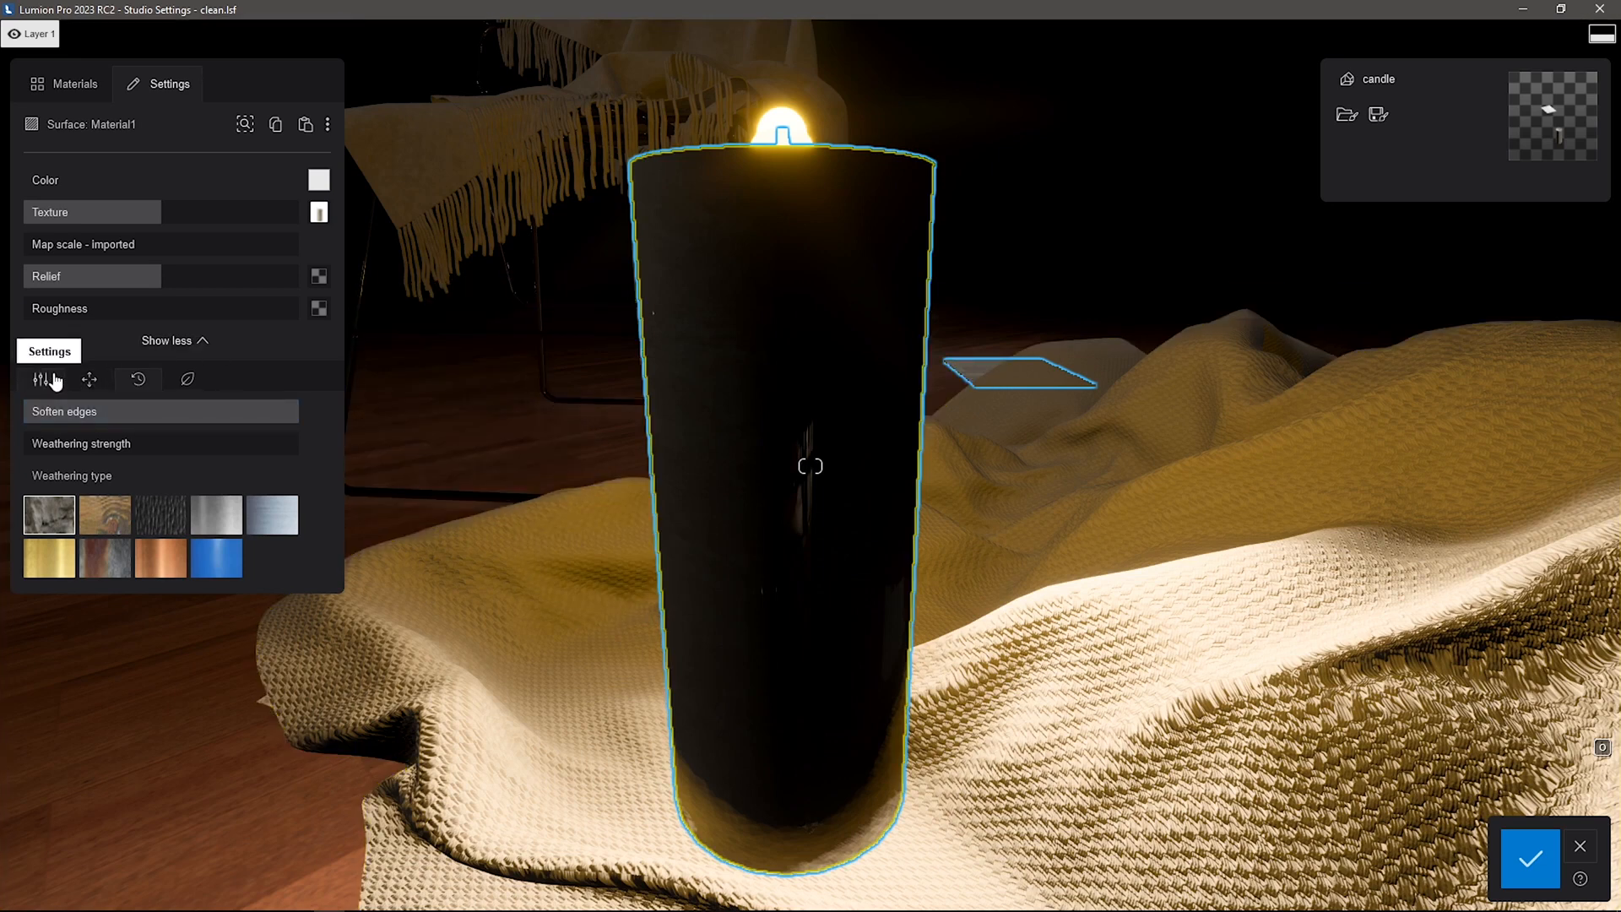
# Step: On the candle material's Settings sliders, set Subsurface scattering to about 30%
pyautogui.click(40, 379)
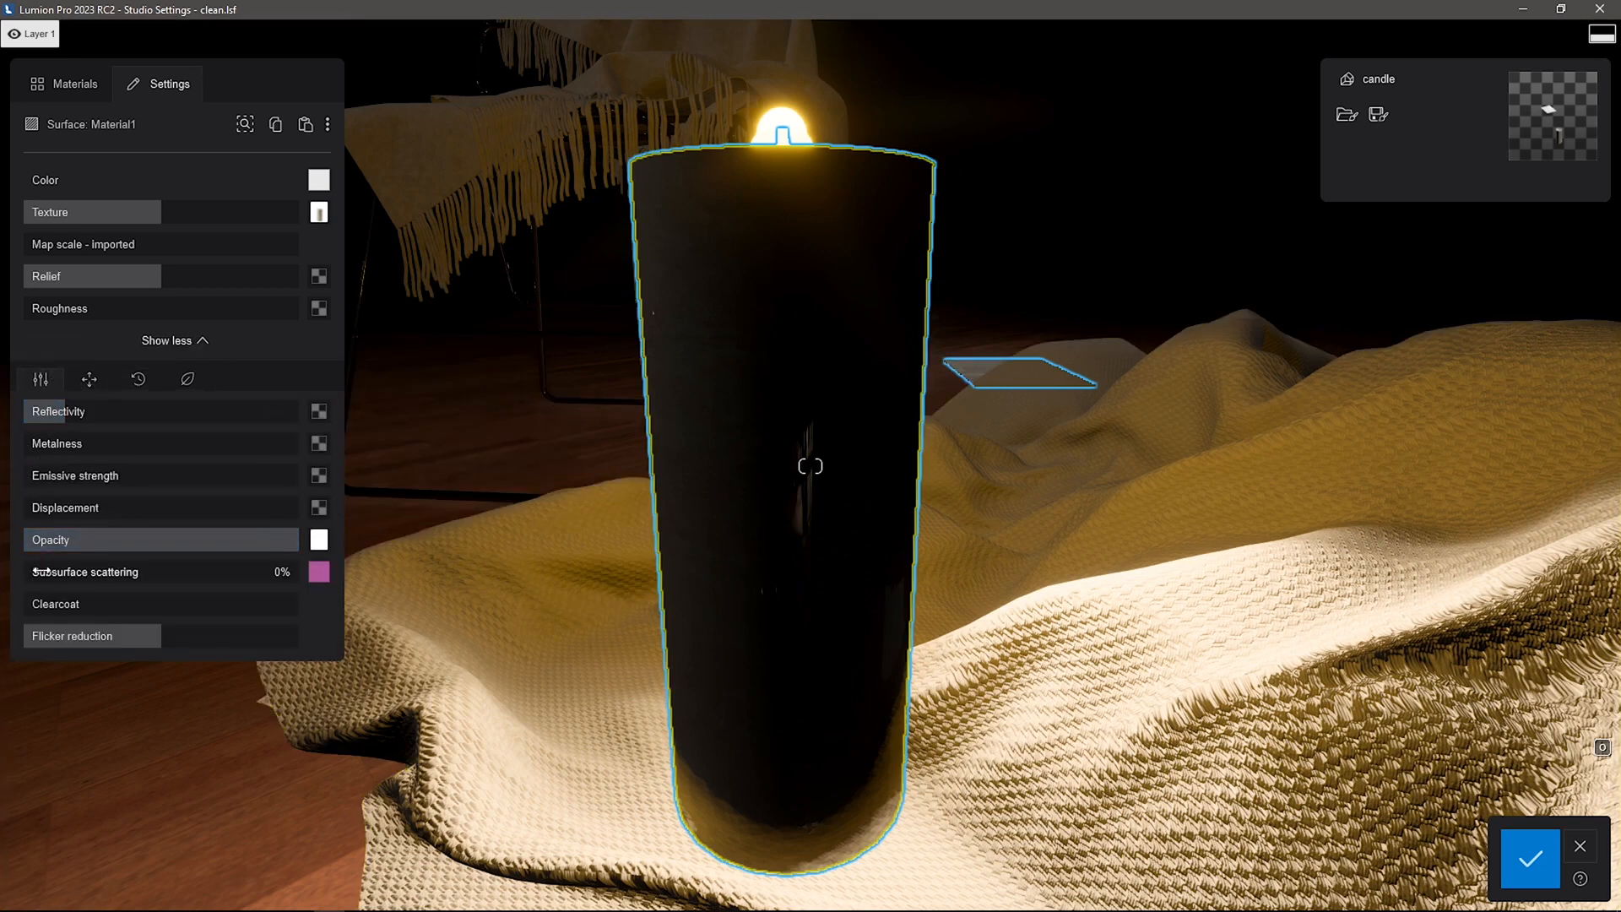
pyautogui.moveTo(42, 572); pyautogui.dragTo(279, 571)
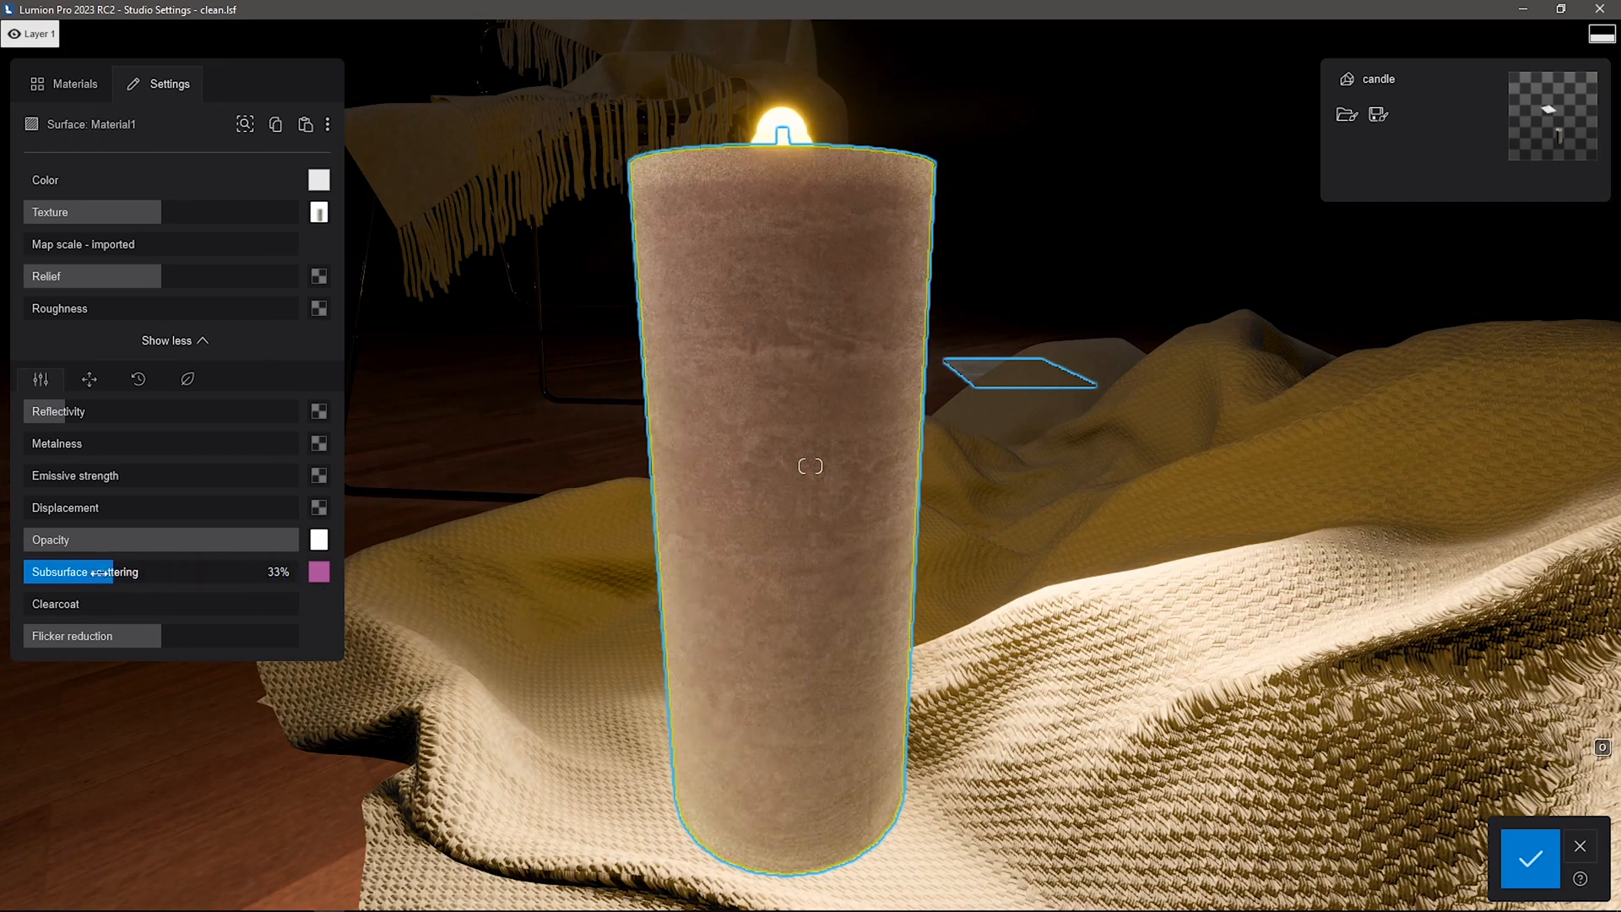
pyautogui.moveTo(98, 572); pyautogui.dragTo(41, 571)
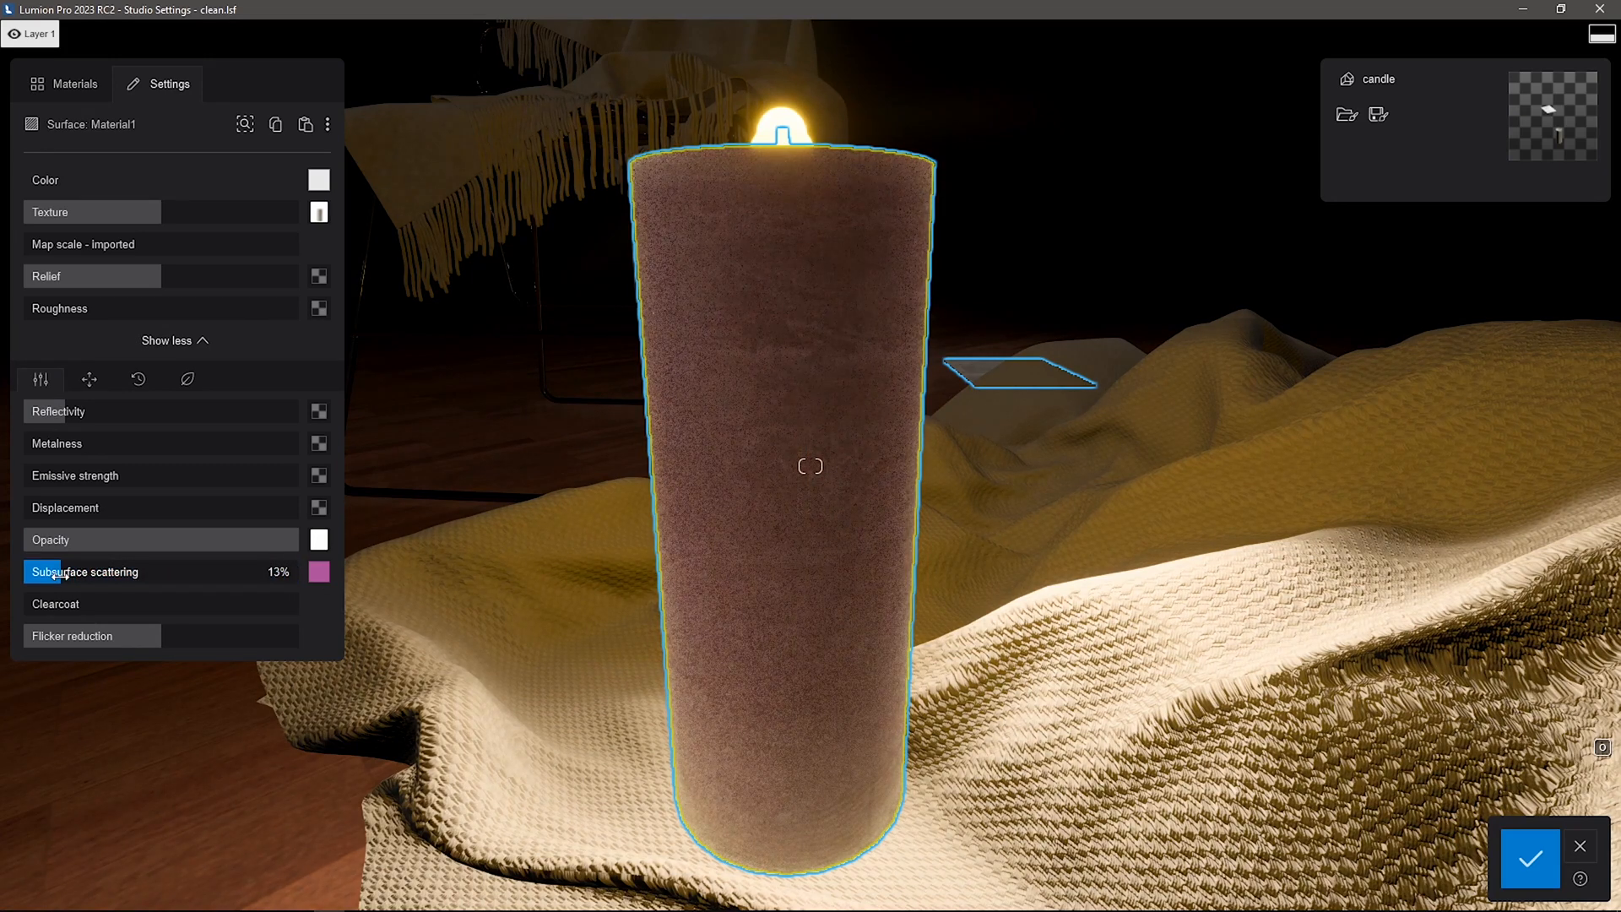
pyautogui.moveTo(61, 571); pyautogui.dragTo(109, 571)
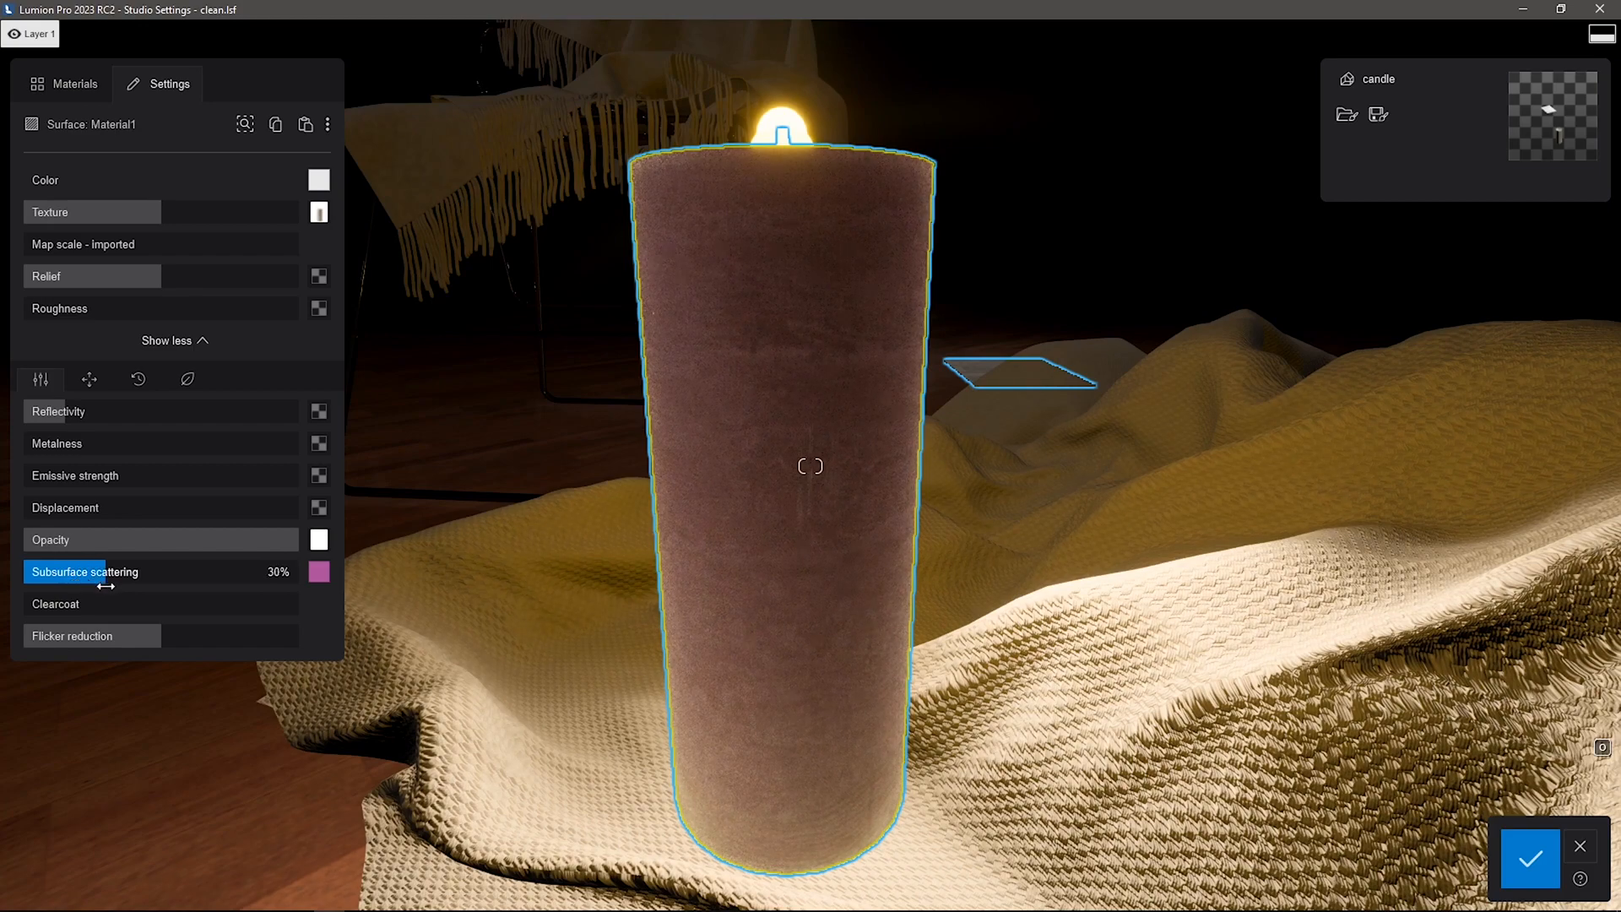